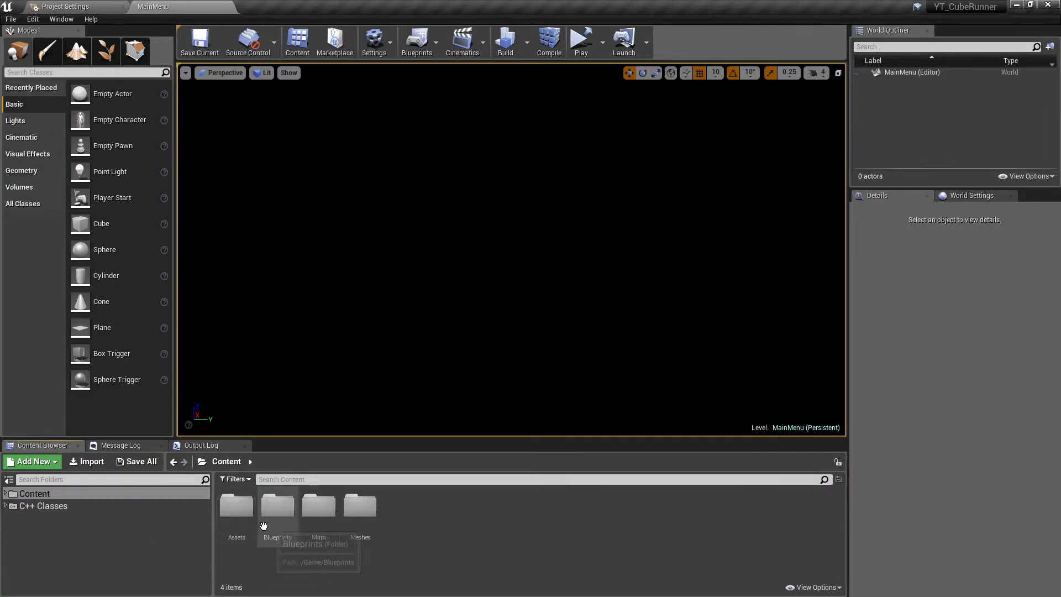
Step: Open the WBP_HUD widget blueprint from Content/Blueprints in Graph view
double_click(277, 507)
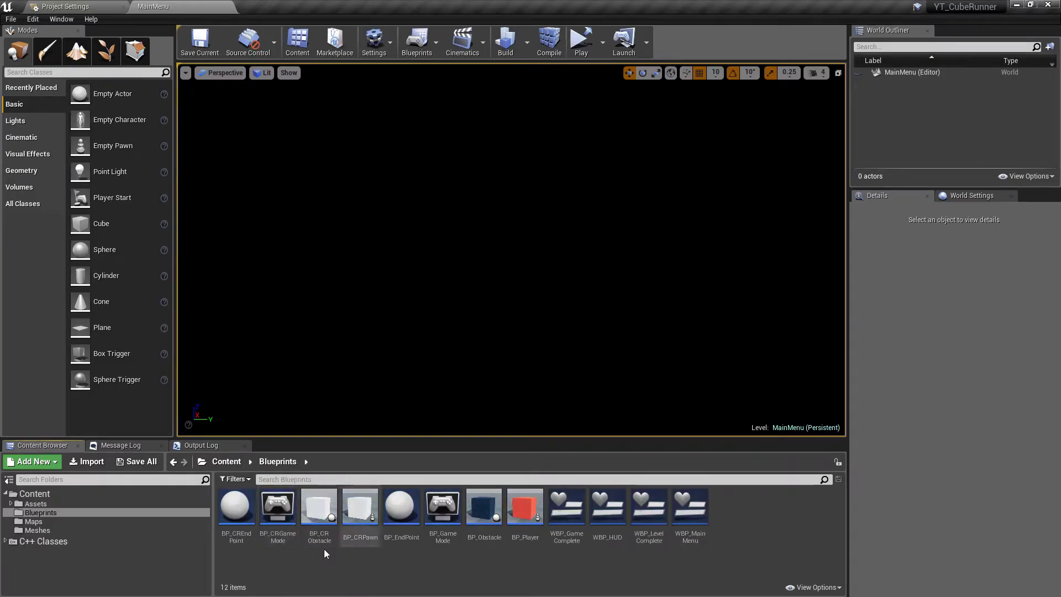
mouse_move(616, 563)
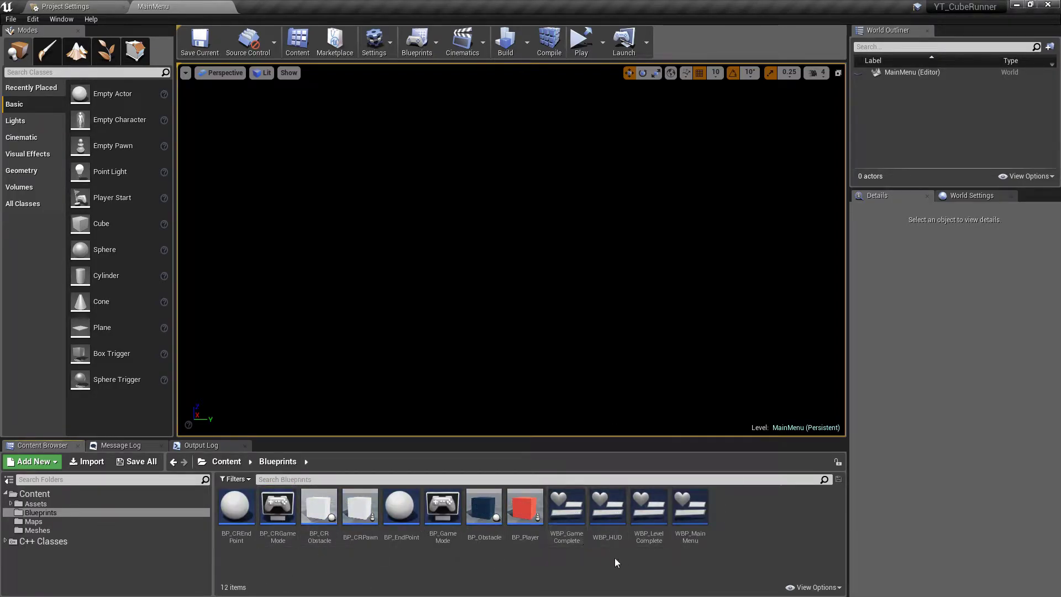
double_click(607, 506)
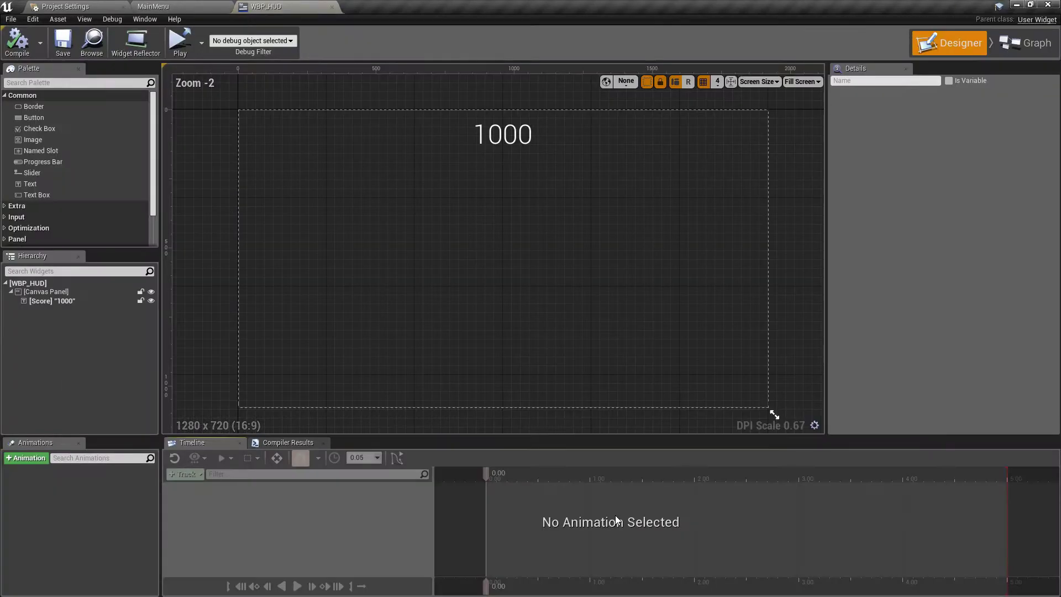
left_click(1032, 43)
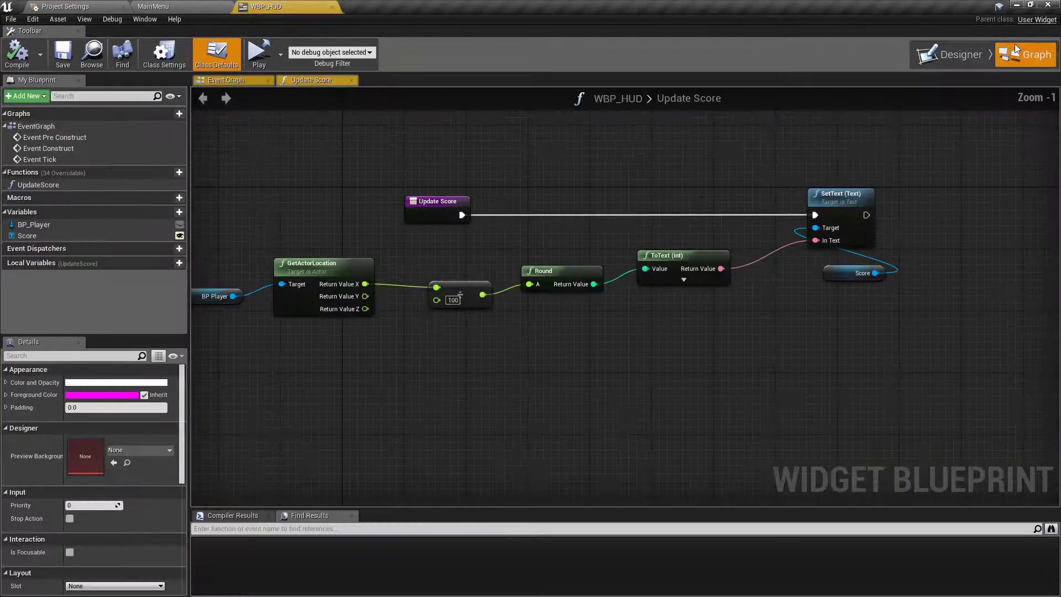
Step: Change the BP_Player variable's type to Pawn and confirm the type change
left_click(466, 254)
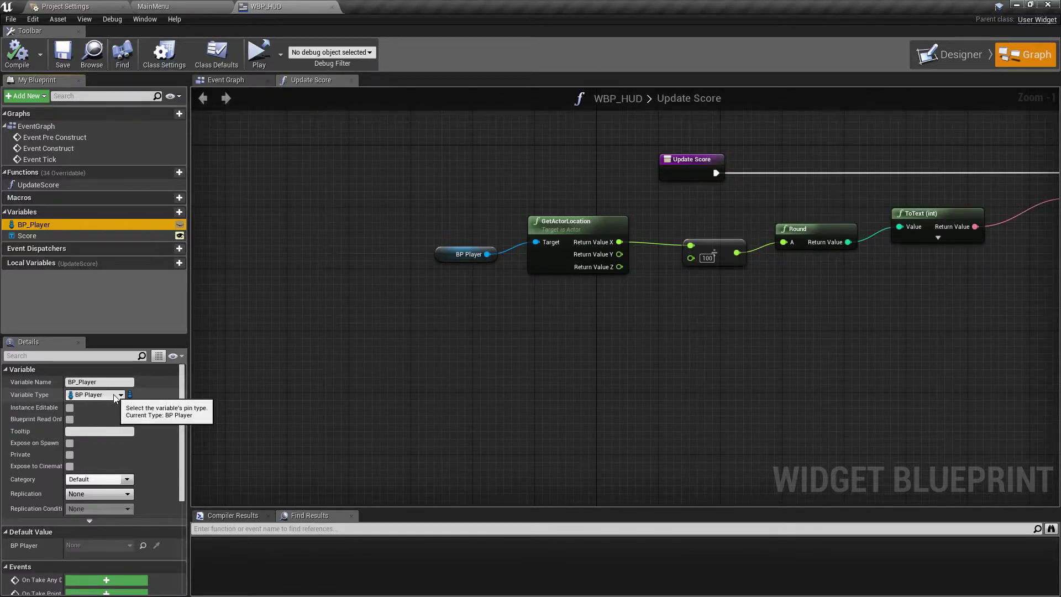
left_click(121, 394)
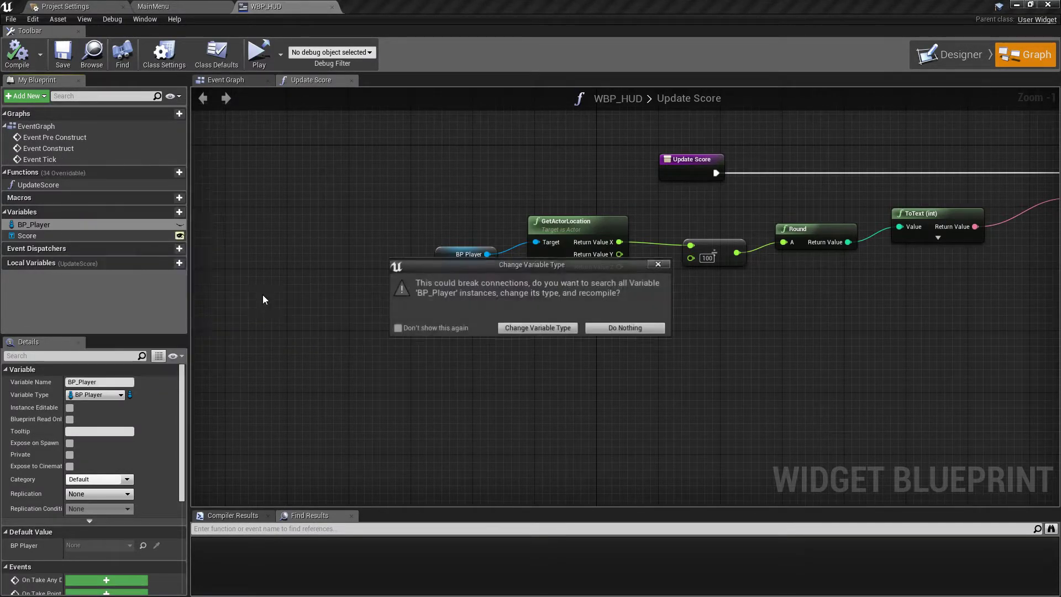
left_click(537, 328)
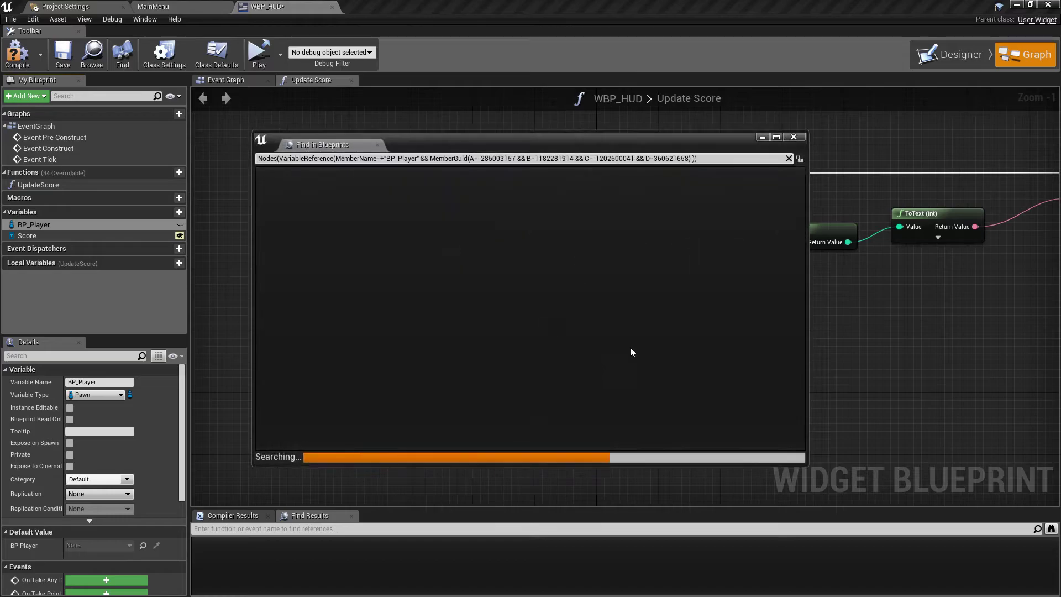
left_click(793, 136)
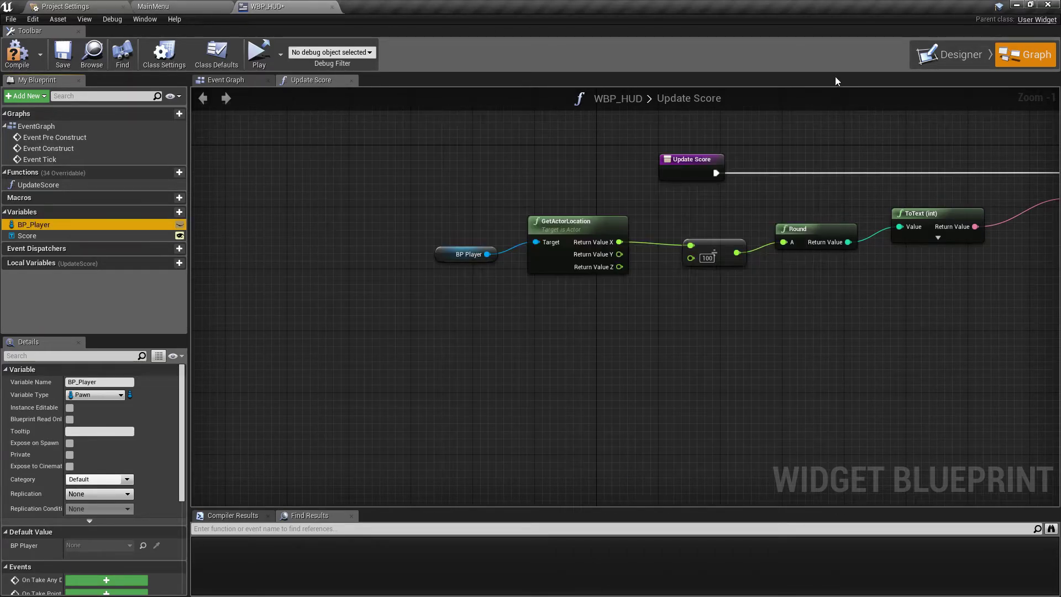
left_click(216, 55)
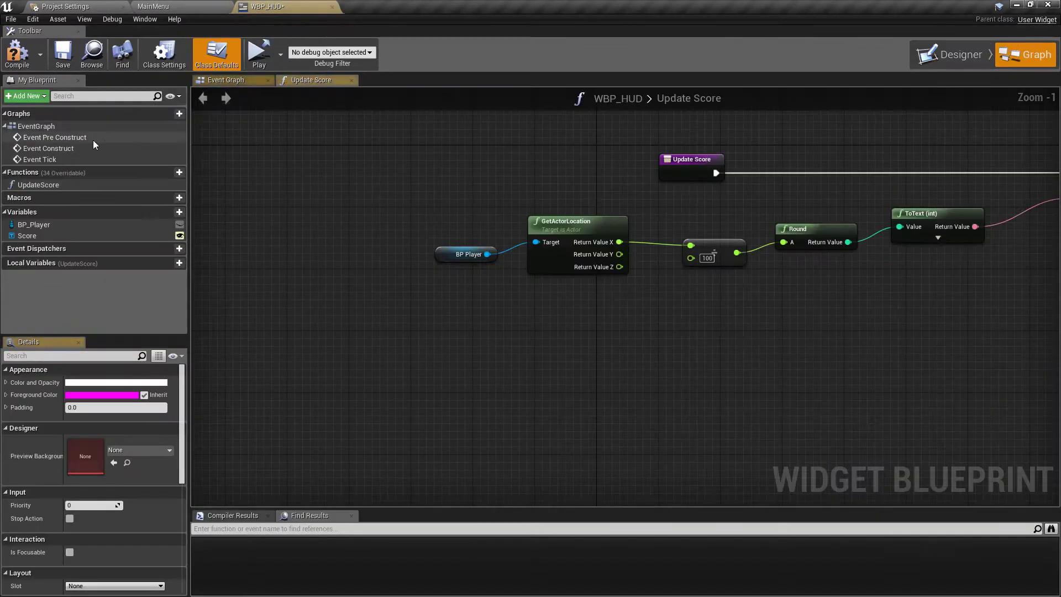
left_click(227, 79)
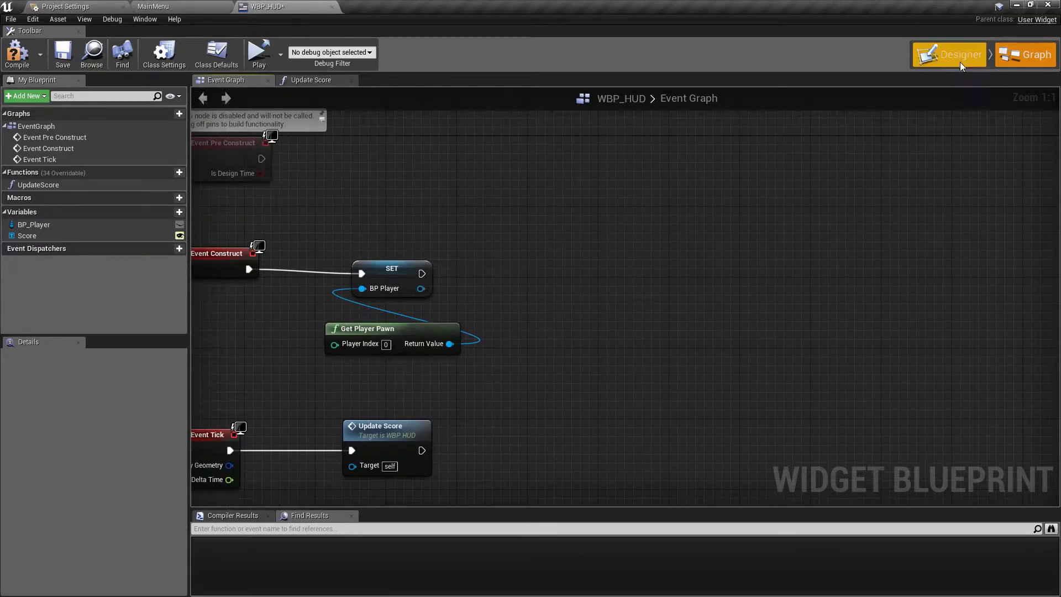
left_click(216, 54)
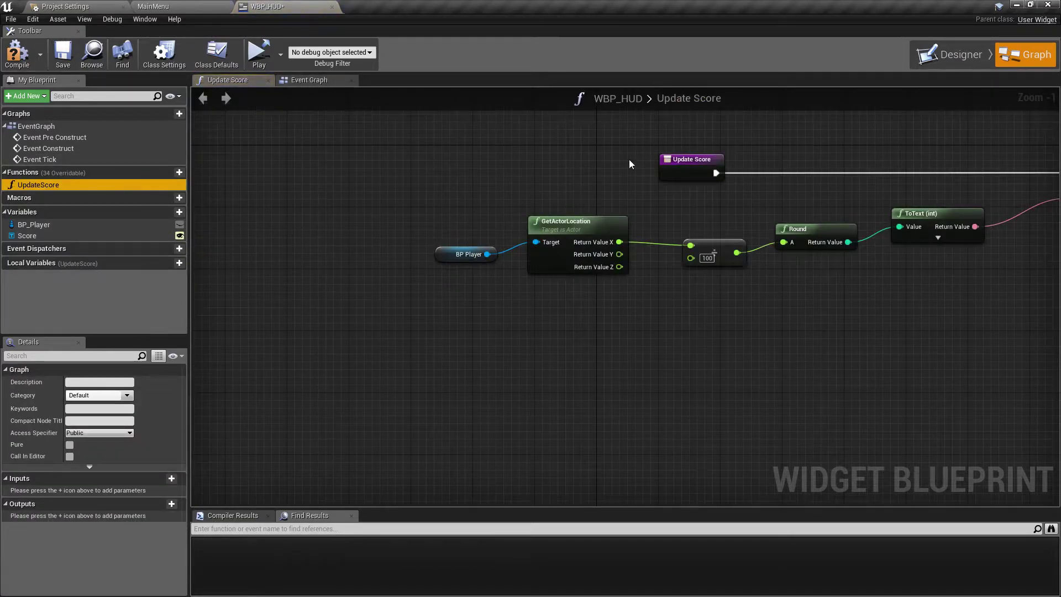
left_click(34, 224)
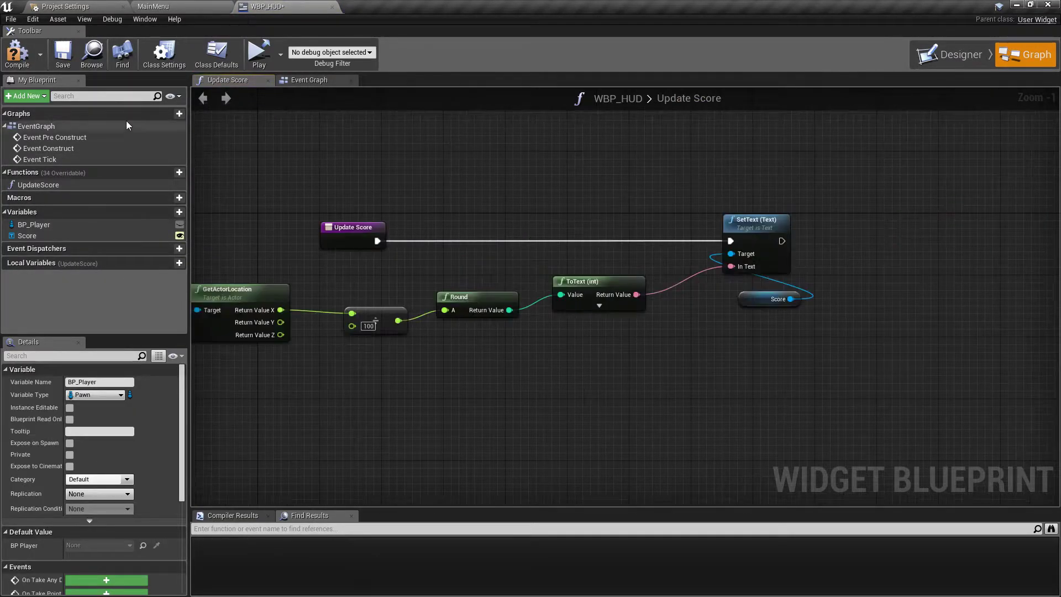
mouse_move(958, 54)
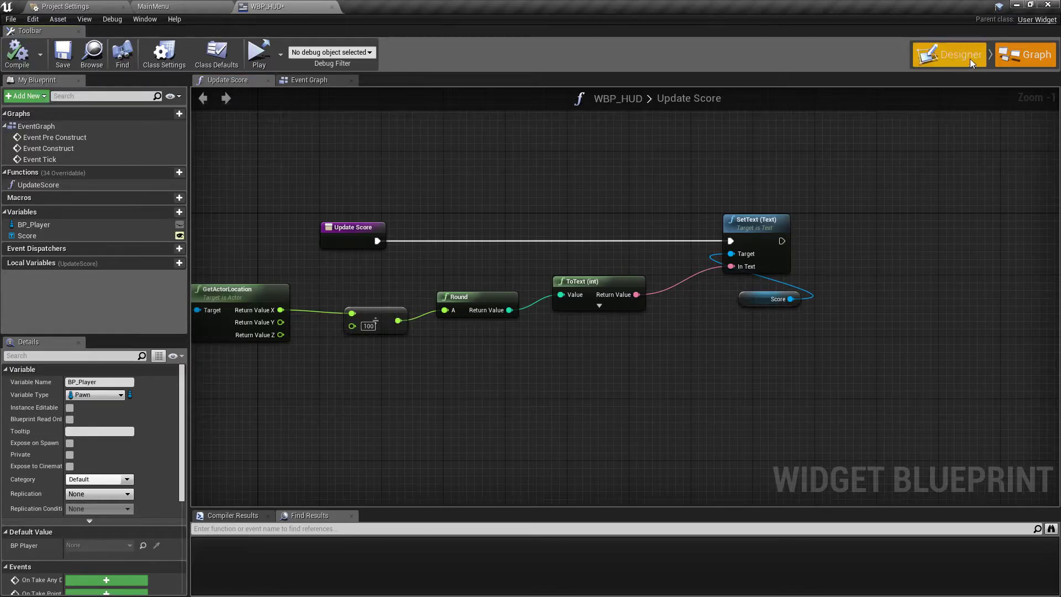
Step: In Designer, set the score text 1000's Color and Opacity to yellow
left_click(956, 55)
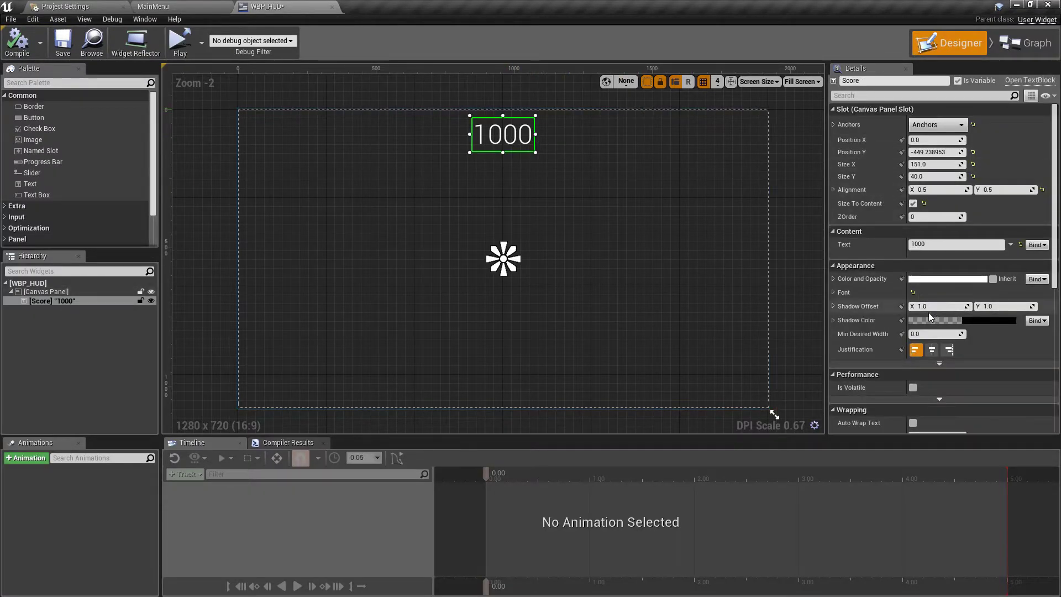
left_click(946, 278)
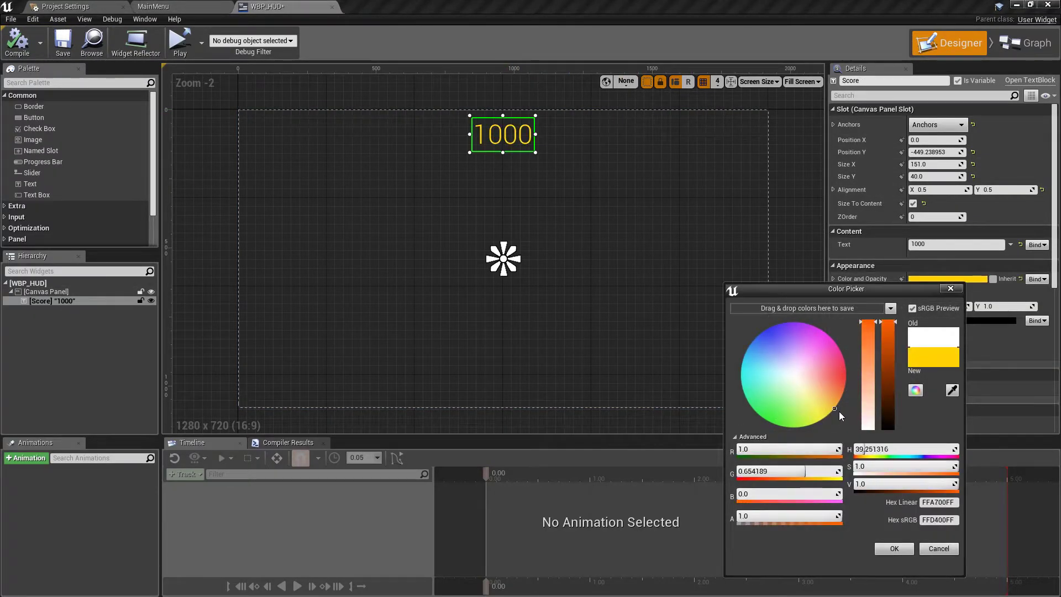
left_click(893, 549)
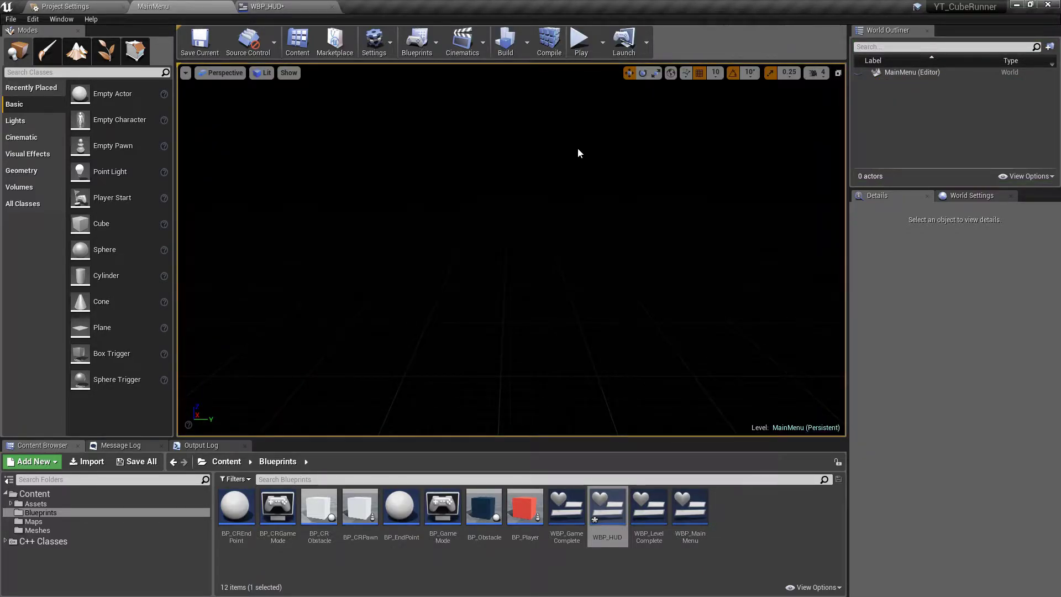
mouse_move(541, 393)
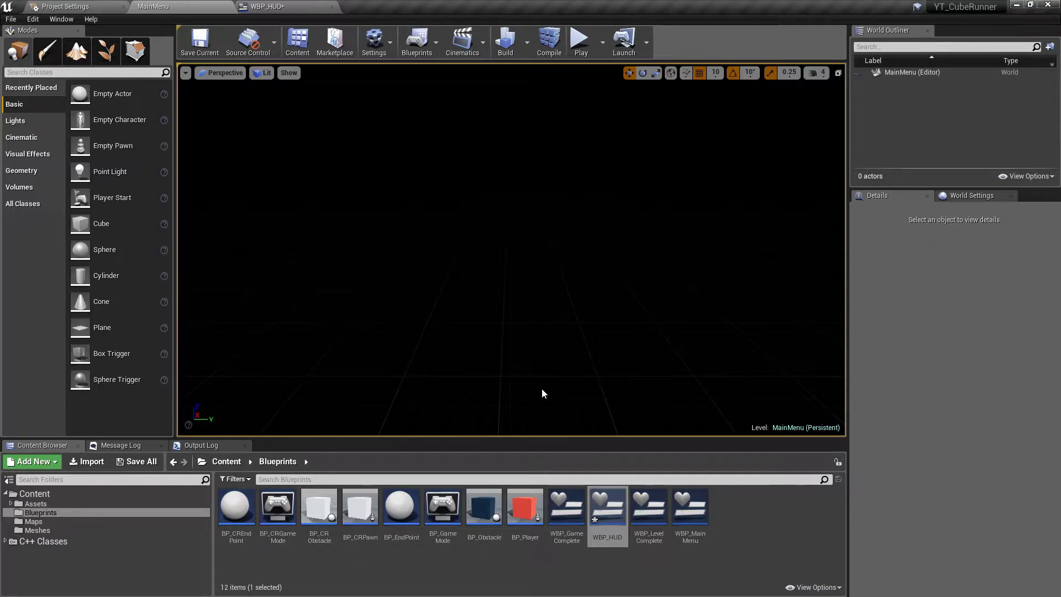
Step: Open the CRGameMode class from C++ Classes > YT_CubeRunner > Public in VS Code
left_click(43, 541)
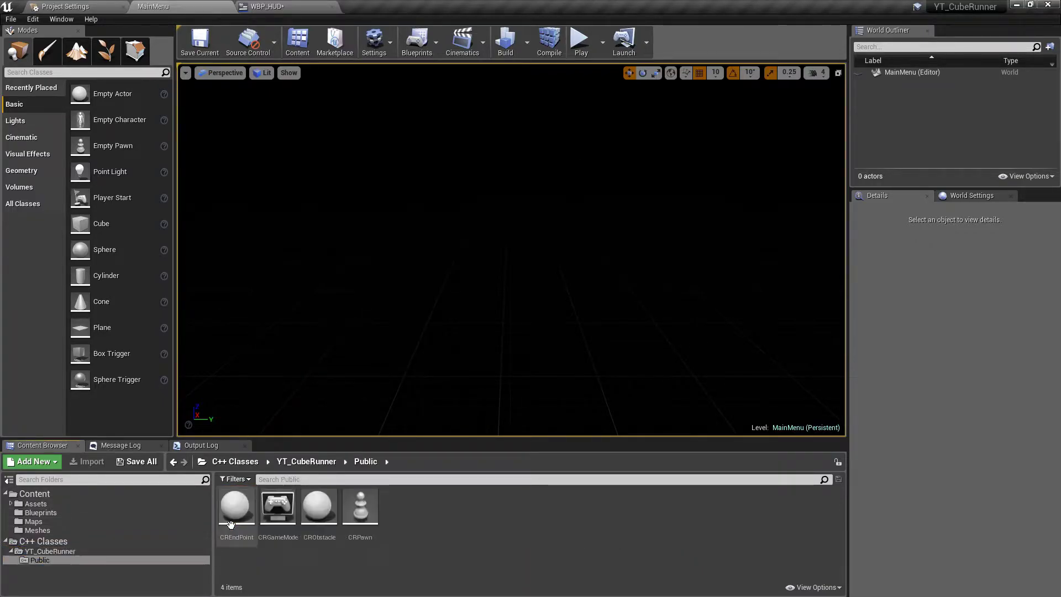
left_click(278, 506)
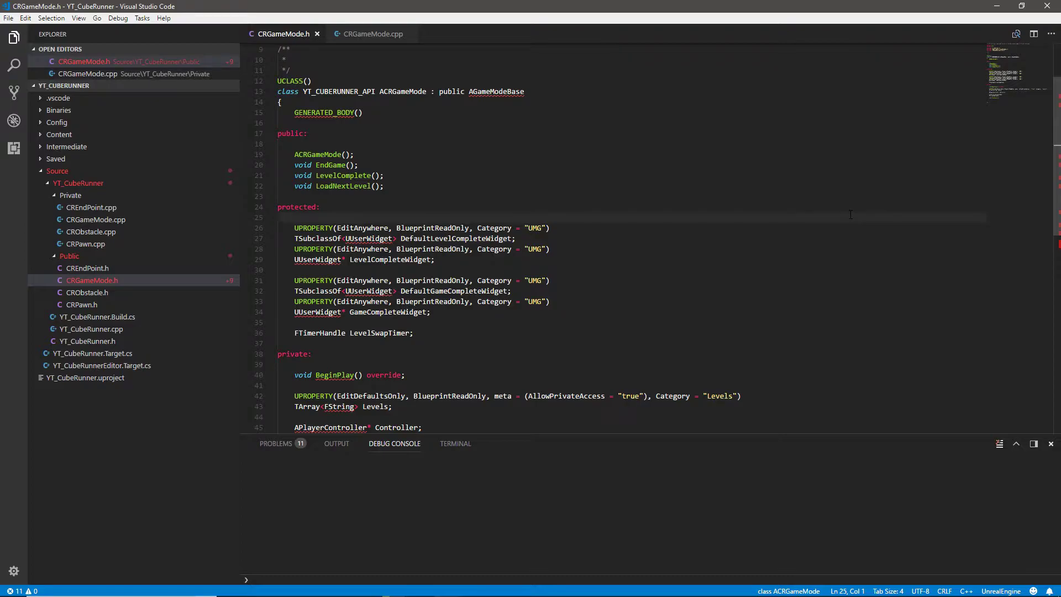
Step: Switch to CRGameMode.cpp and scroll to the CheckLevel function
left_click(278, 217)
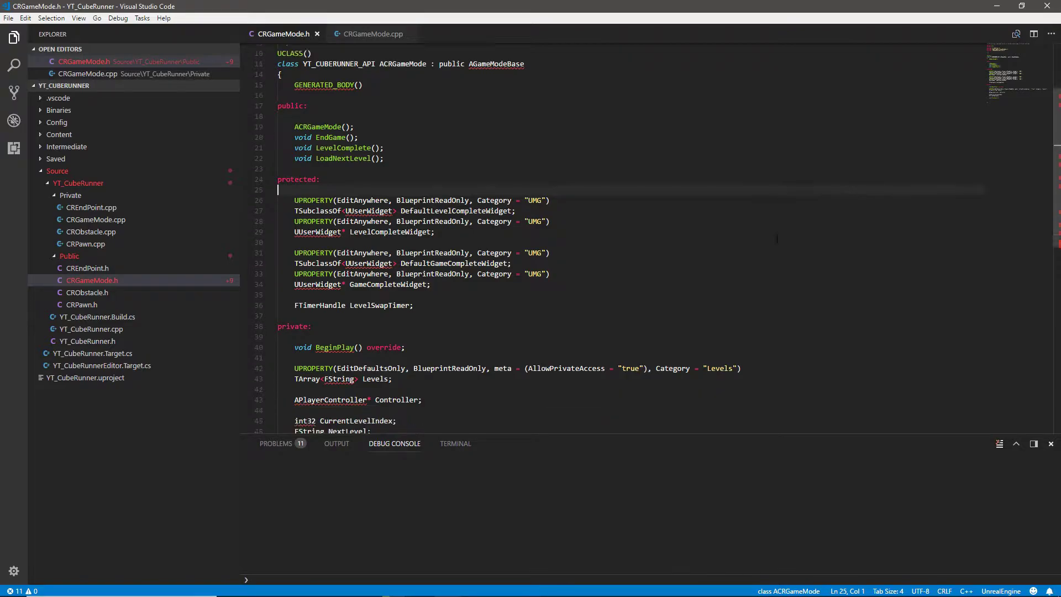
scroll("up", 3)
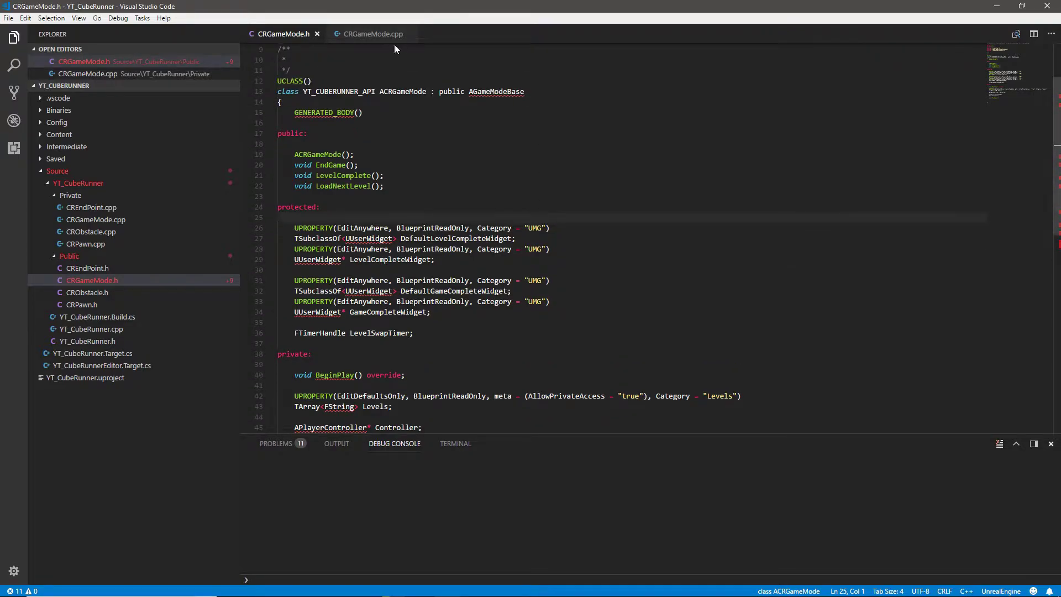
left_click(370, 34)
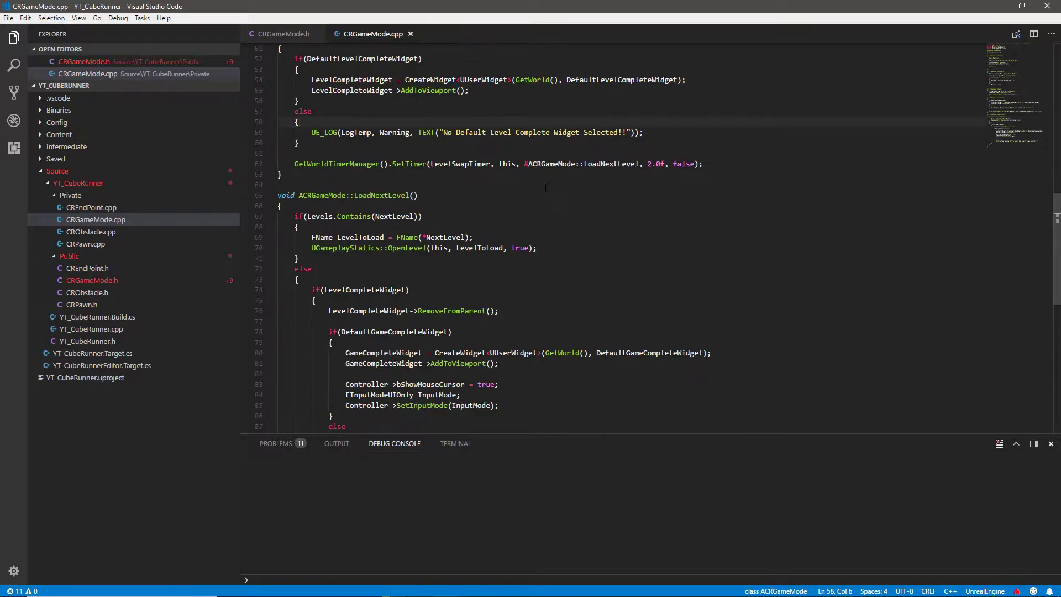
scroll("up", 3)
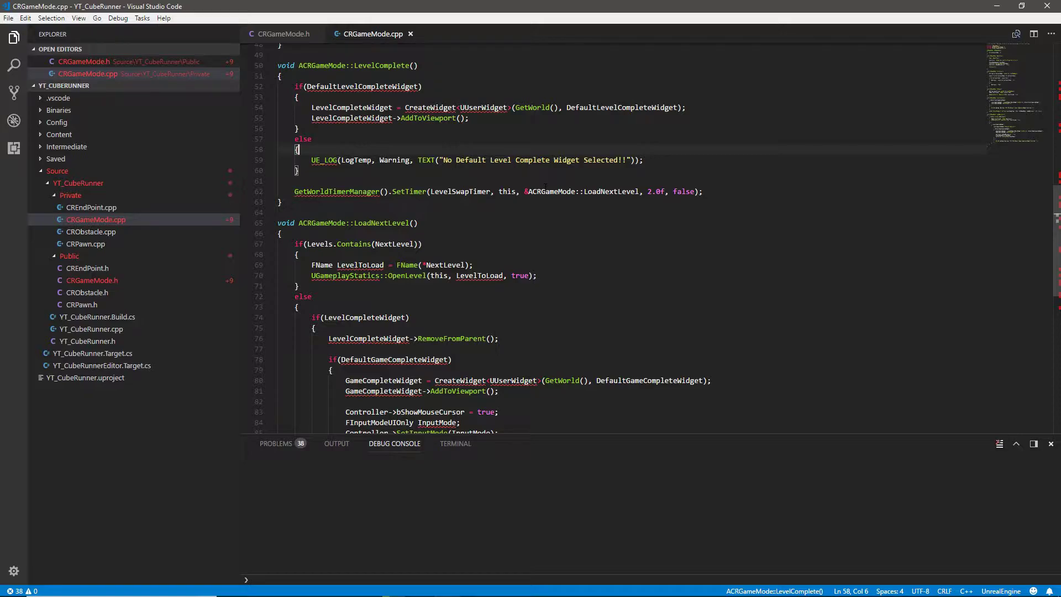
scroll("down", 3)
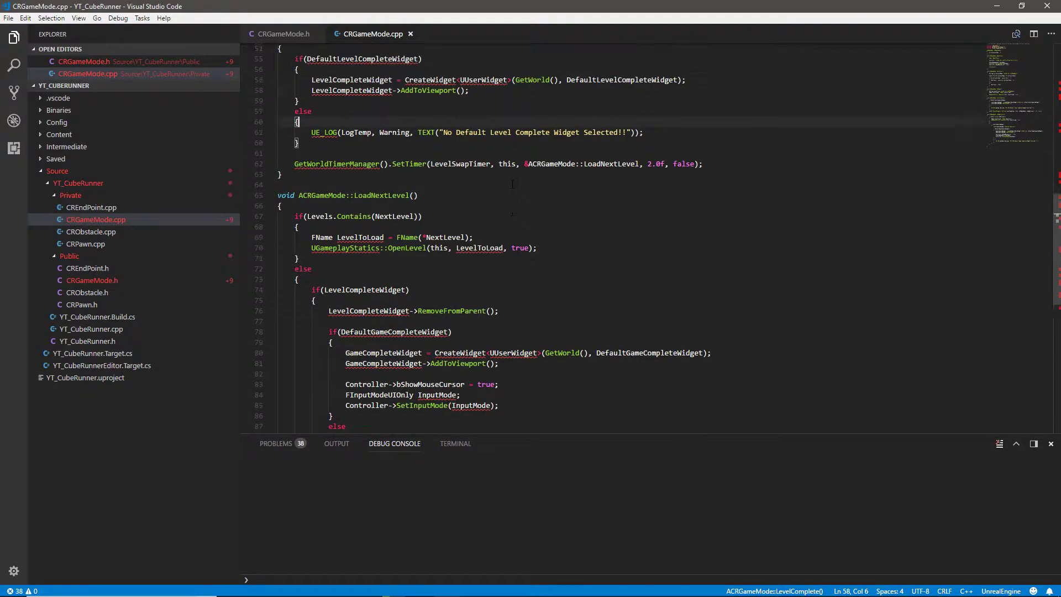
scroll("down", 3)
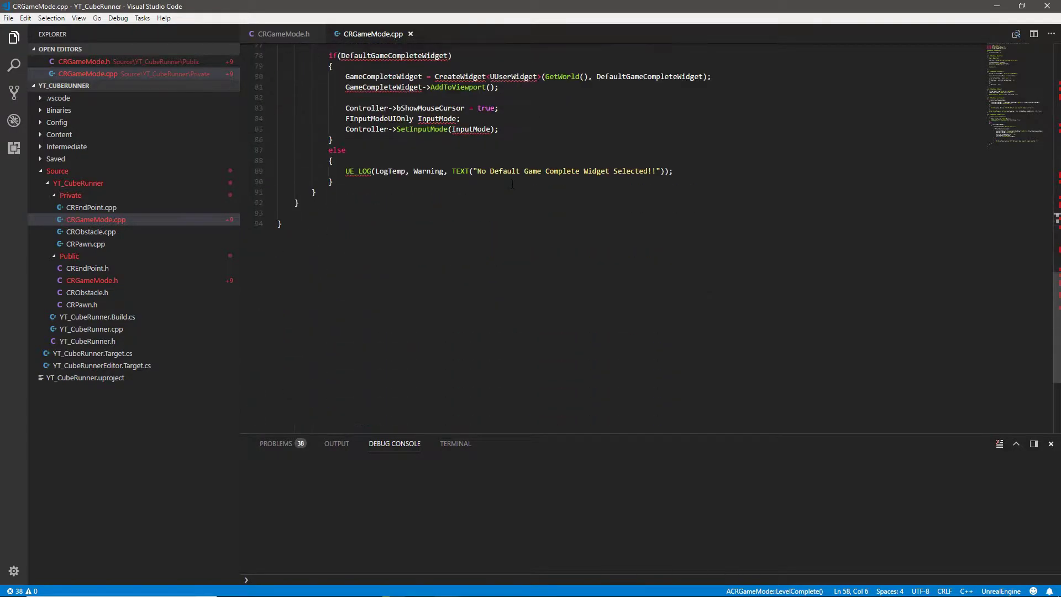
scroll("up", 3)
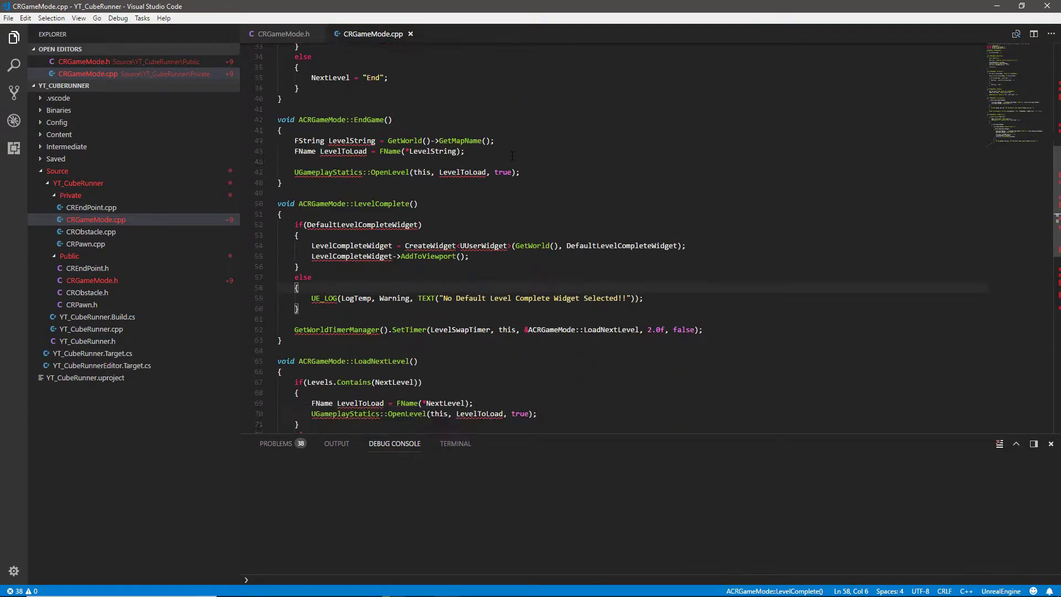
scroll("up", 3)
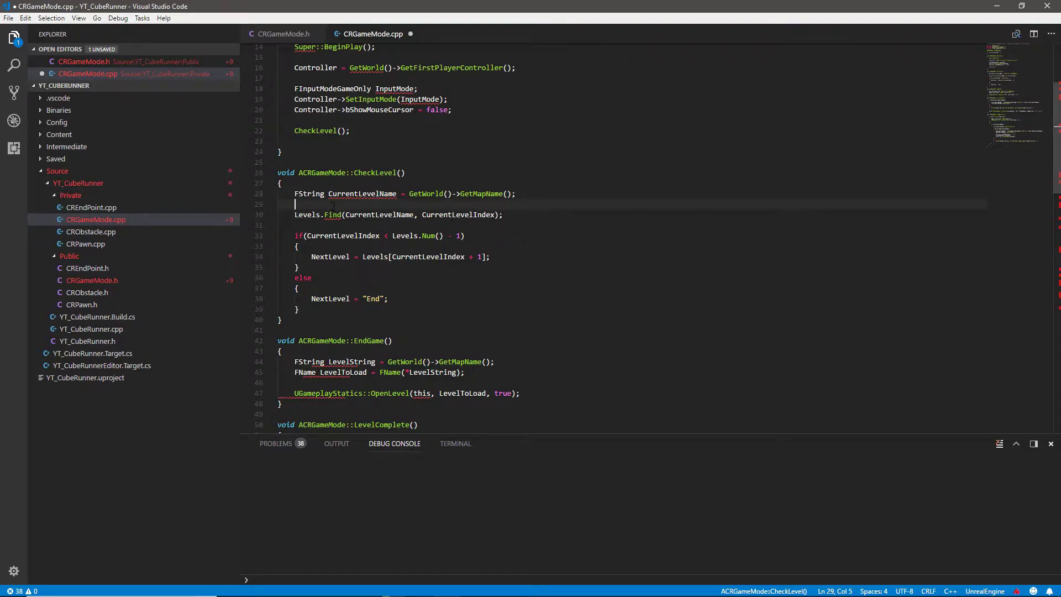
Step: Begin an AddOnScreenDebugMessage call in CheckLevel with key 1, 15.0f duration and yellow
key("Enter")
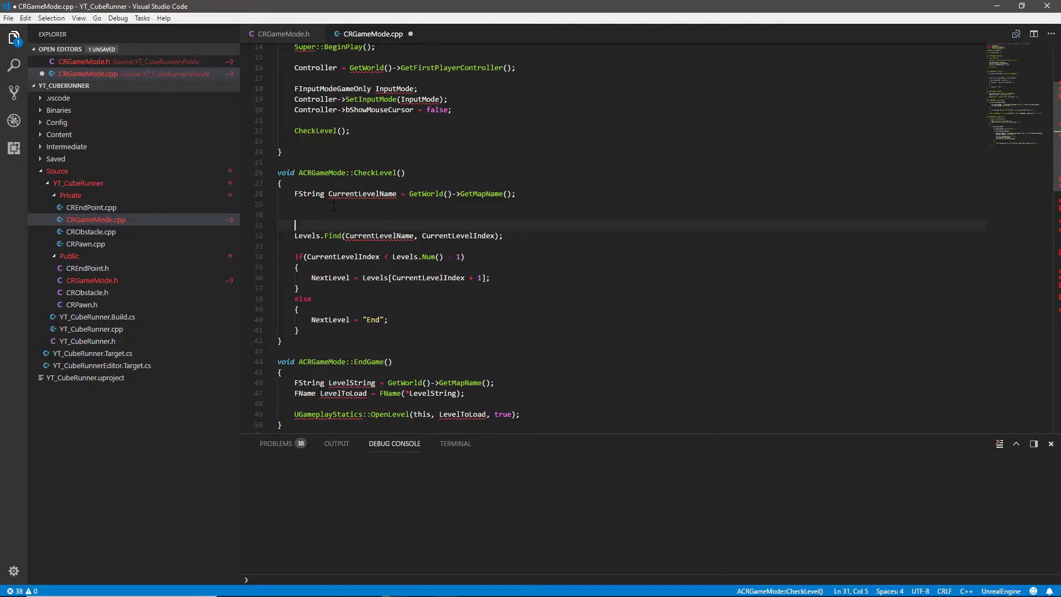
type("creenDebugMessage(")
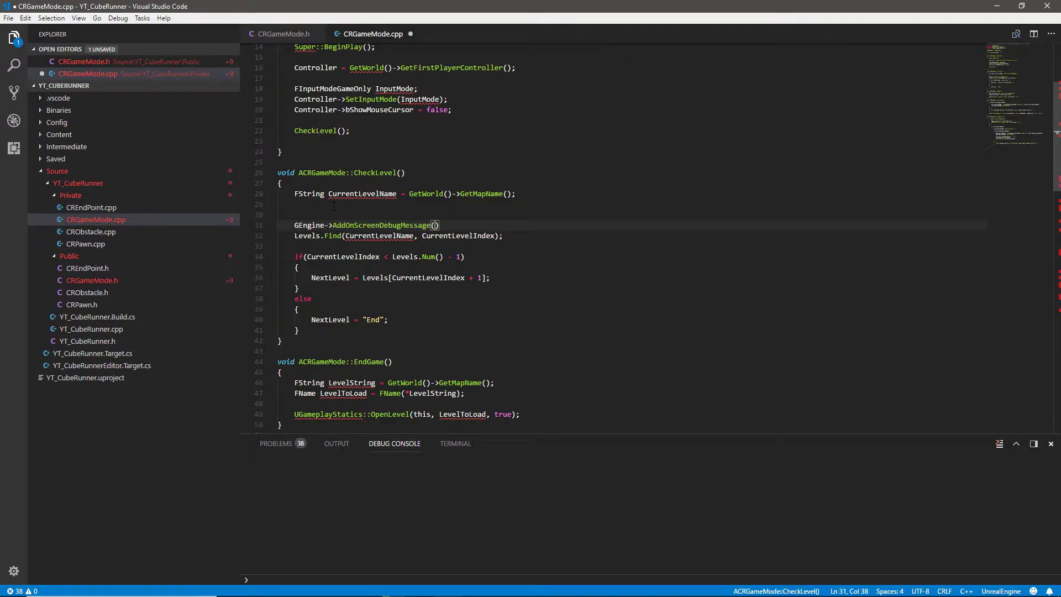
type("1,")
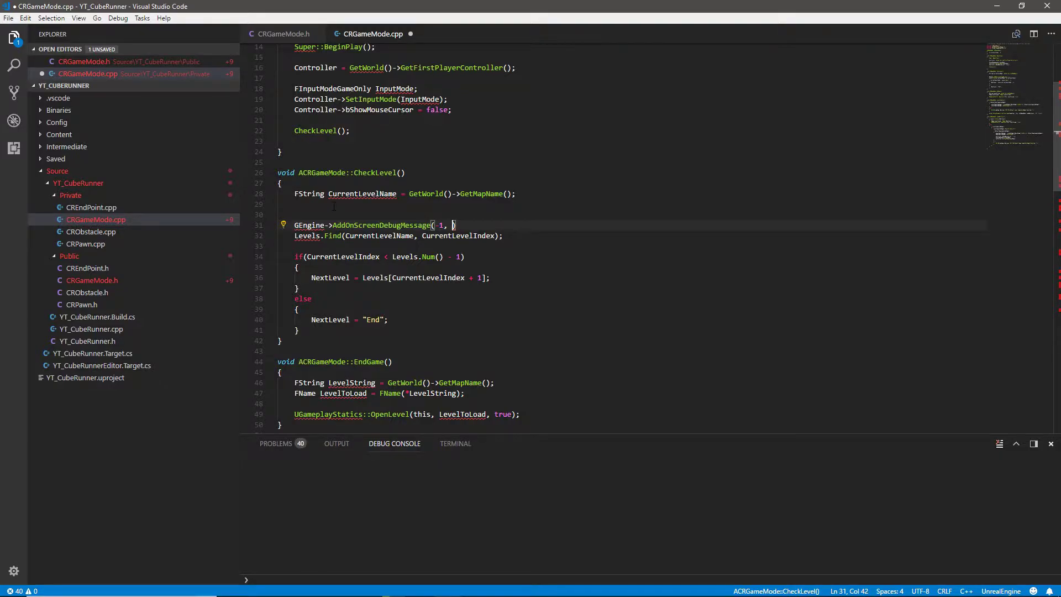
type("15.0f")
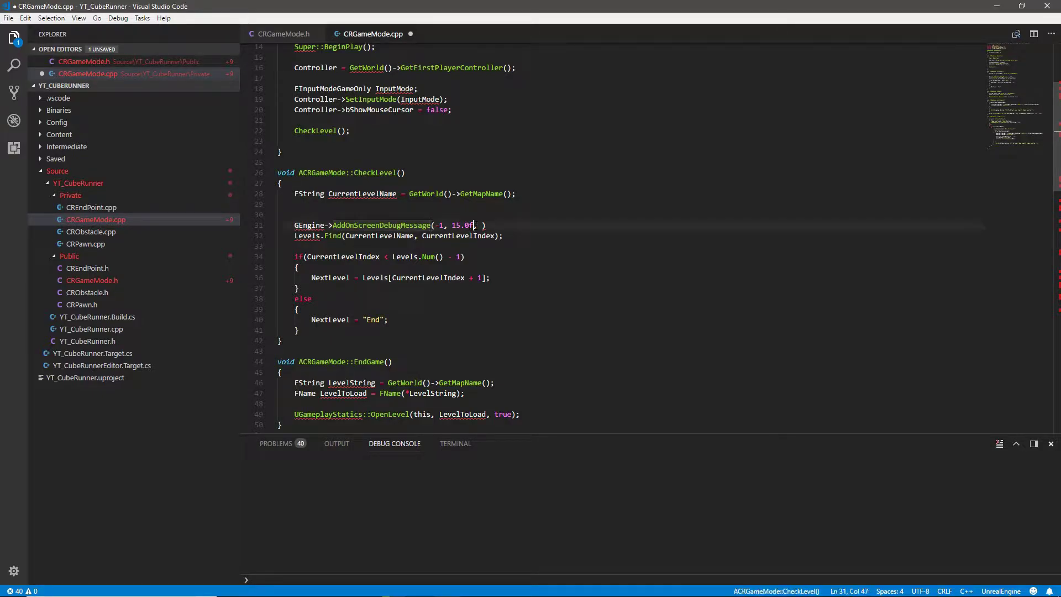
type(",")
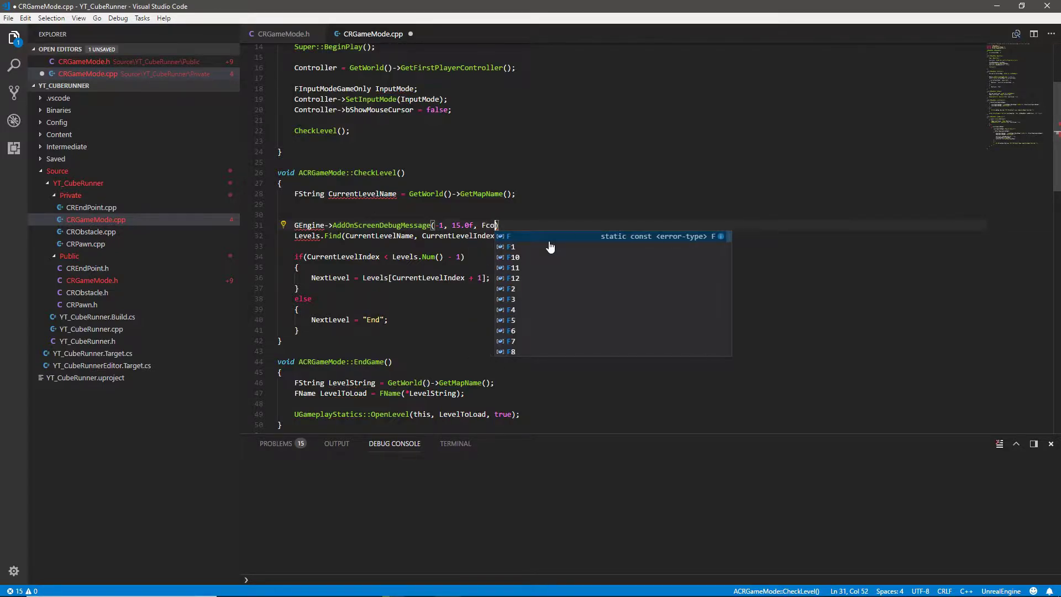
type("lor::Yellow, TEXT(\"")
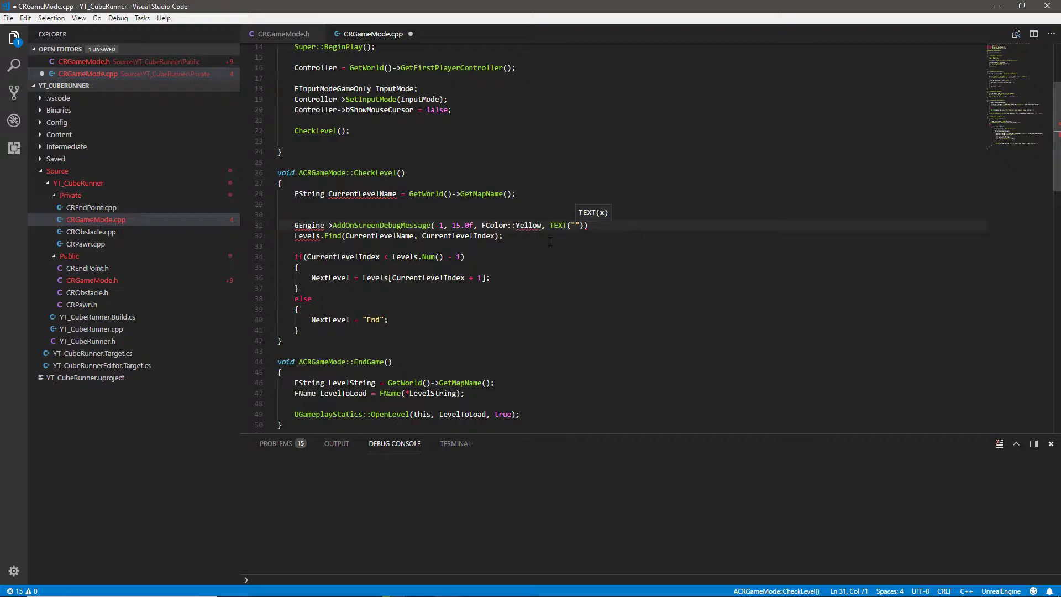
Step: Set the message text to "Index Before Find: " + FString::FromInt(CurrentLevelIndex)
left_click(573, 225)
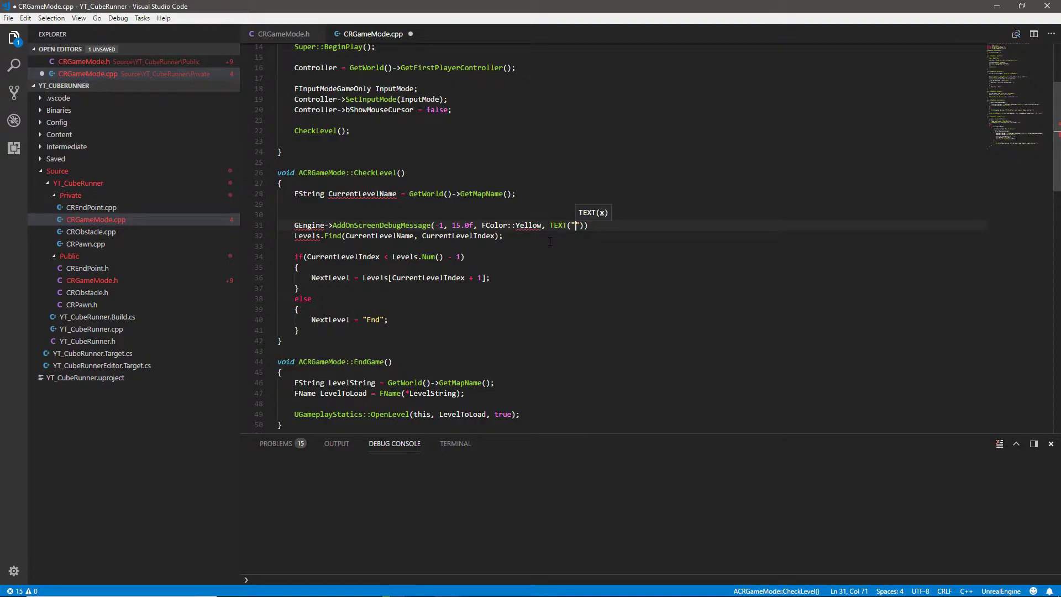
type("Index Before Find:")
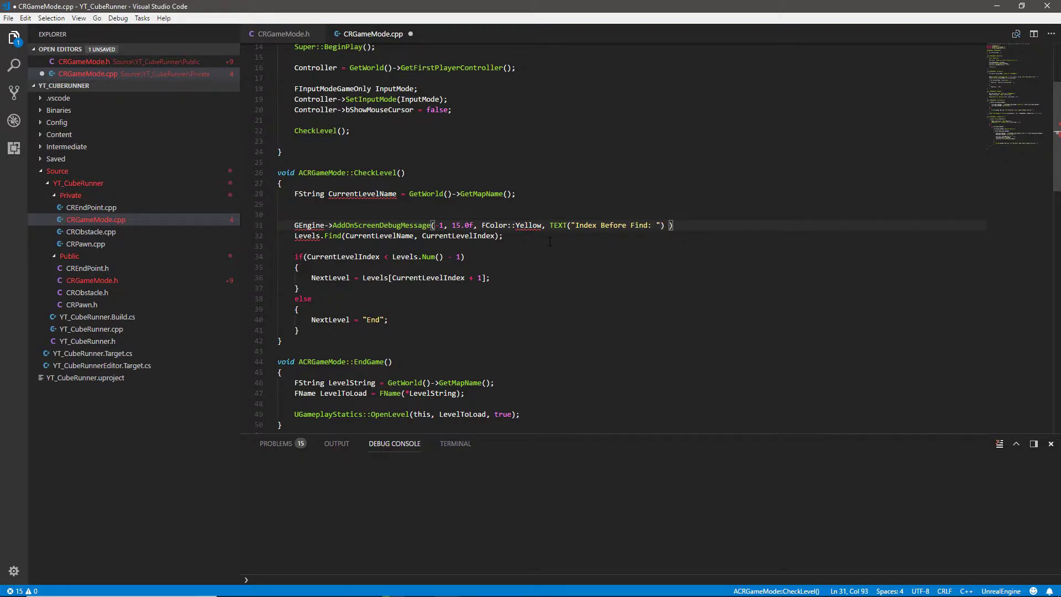
type("+ F")
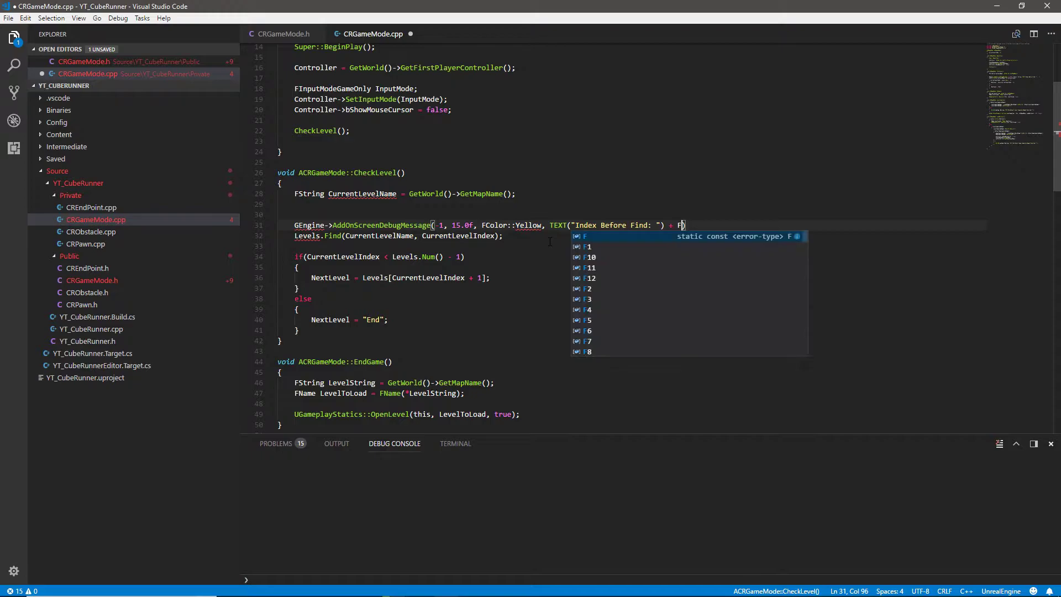
type("String::")
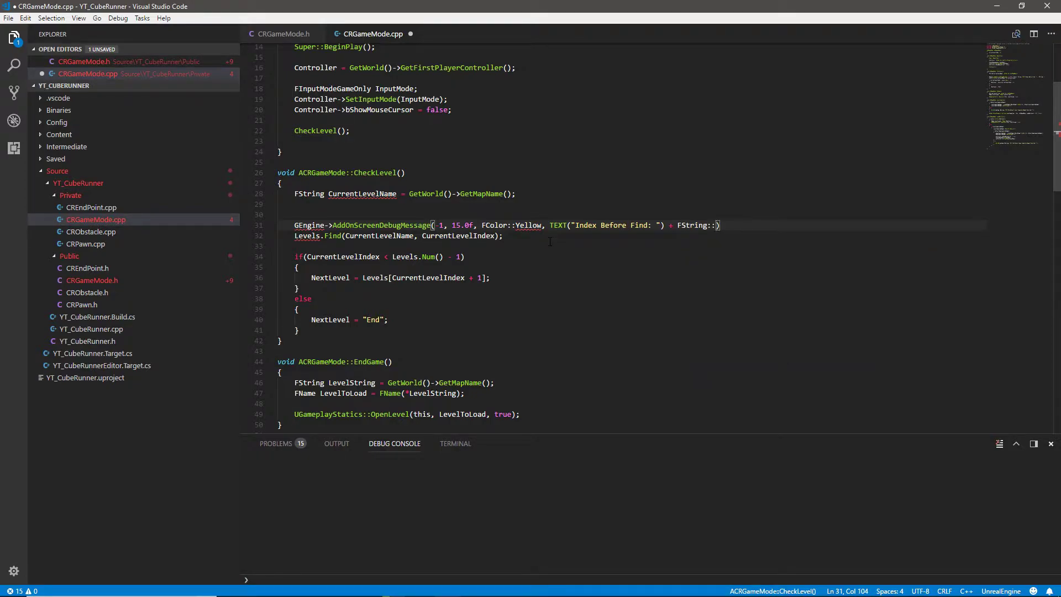
type("FromInt(Cyr")
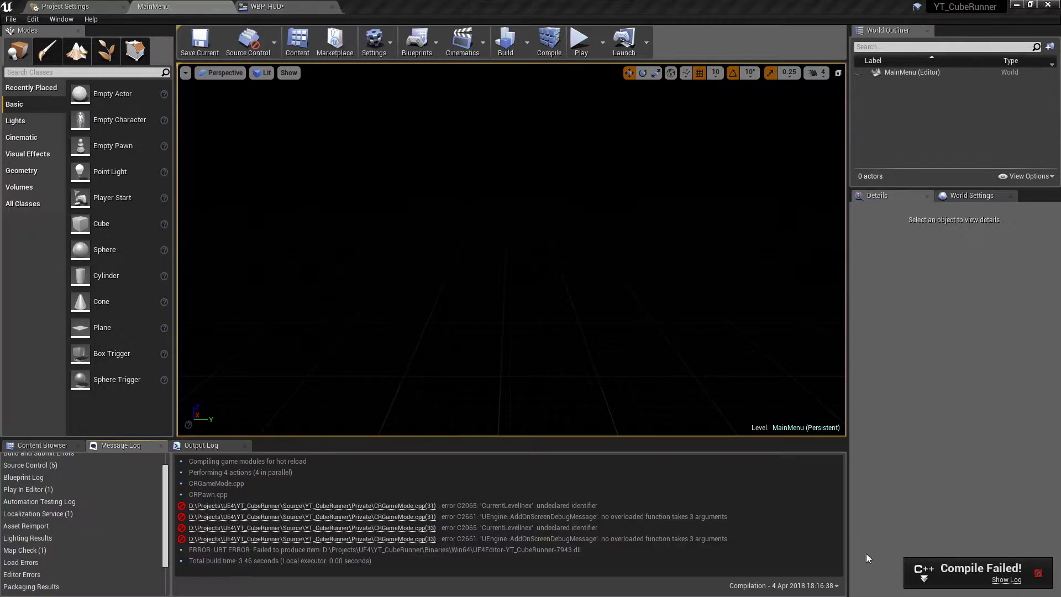
mouse_move(458, 512)
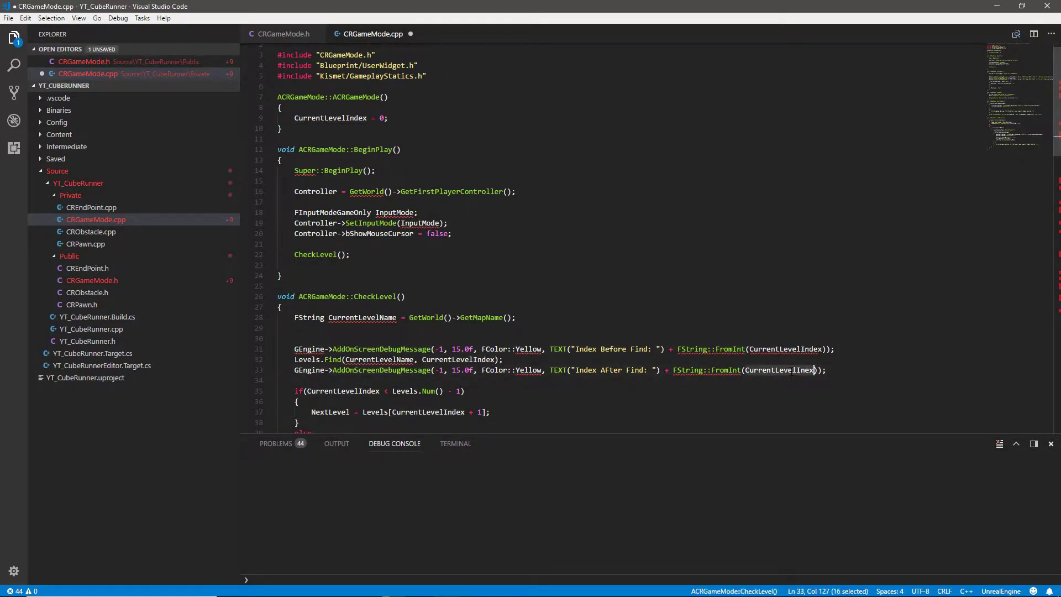
Step: Back in Unreal, recompile the game code after correcting the CurrentLevelIndex typo
left_click(548, 41)
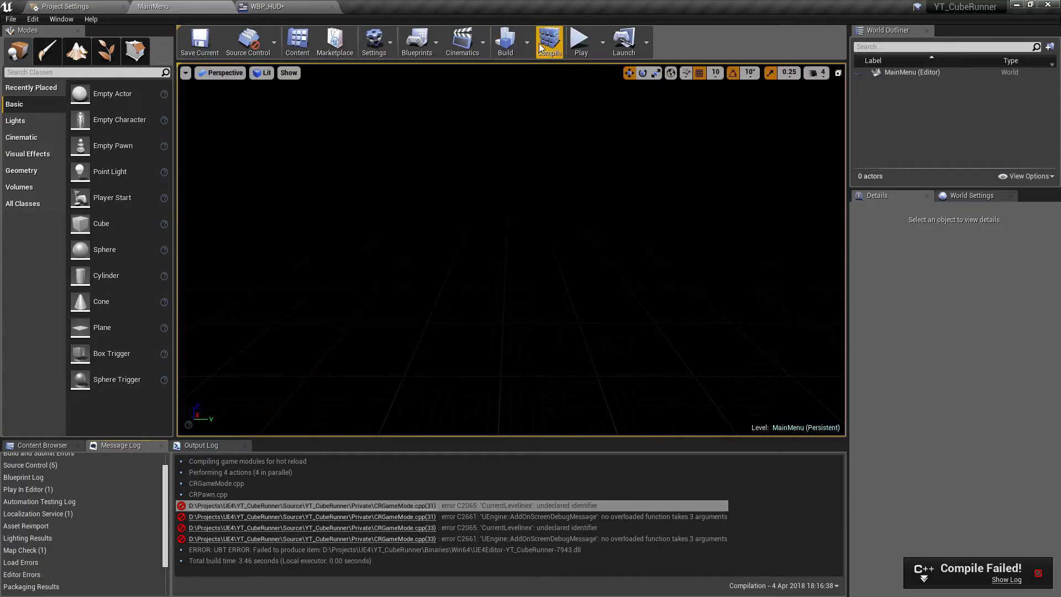
left_click(549, 41)
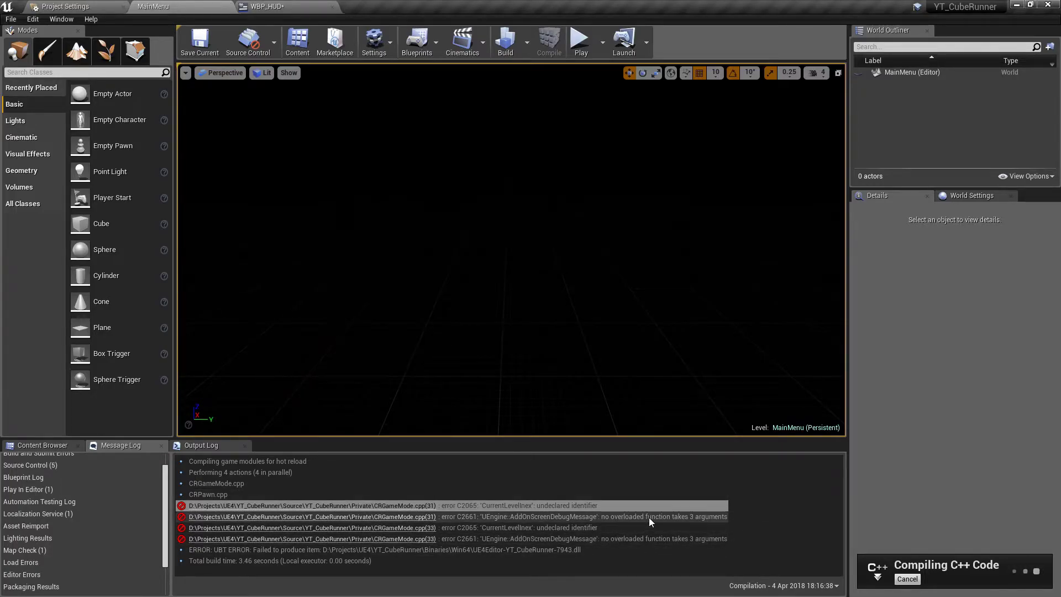
Step: Test-play in the viewport, reading "Index Before Find: 0" and "Index AFter Find: -1", then stop
left_click(579, 42)
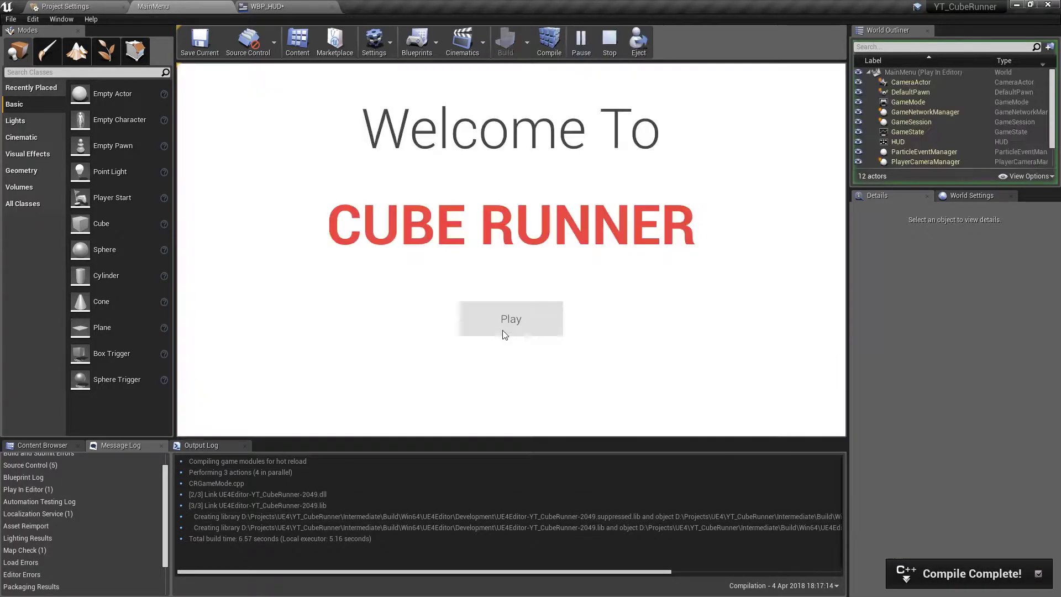
left_click(511, 319)
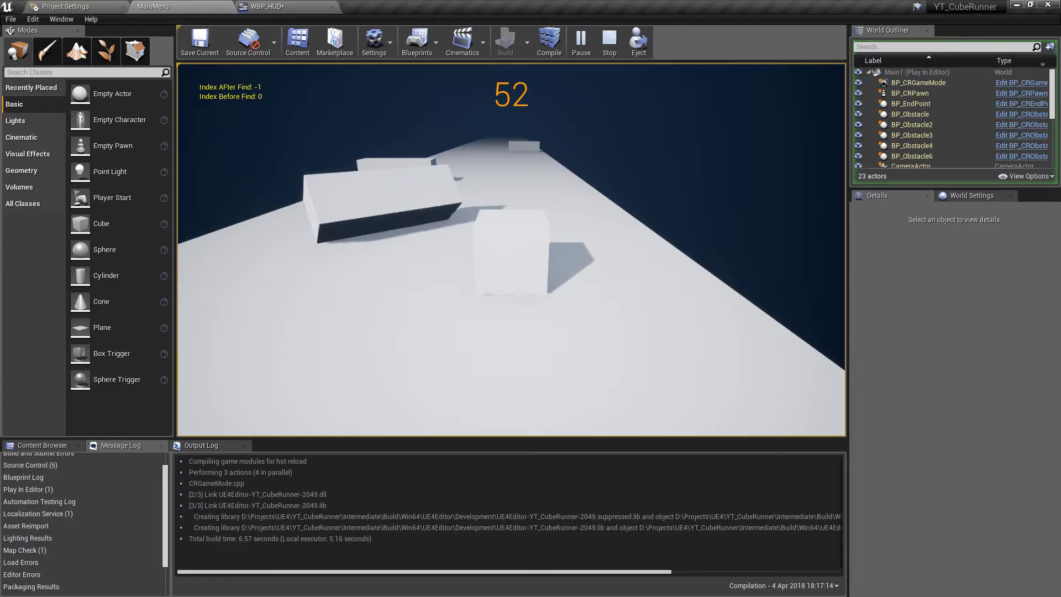
left_click(608, 42)
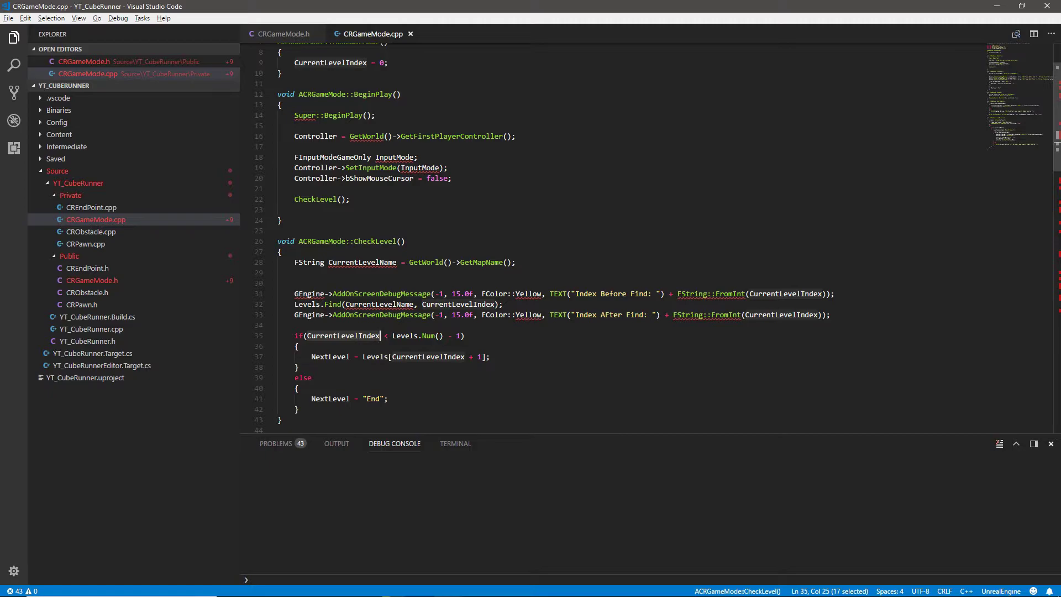
Step: Scroll down through CheckLevel's branch that sets NextLevel from Levels or "End"
scroll("down", 3)
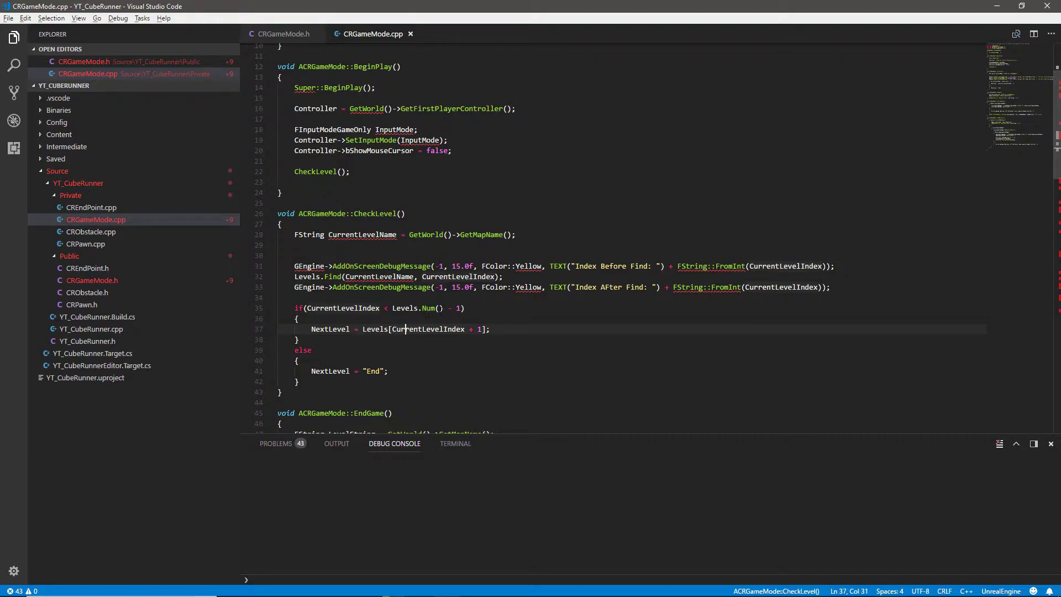
mouse_move(431, 318)
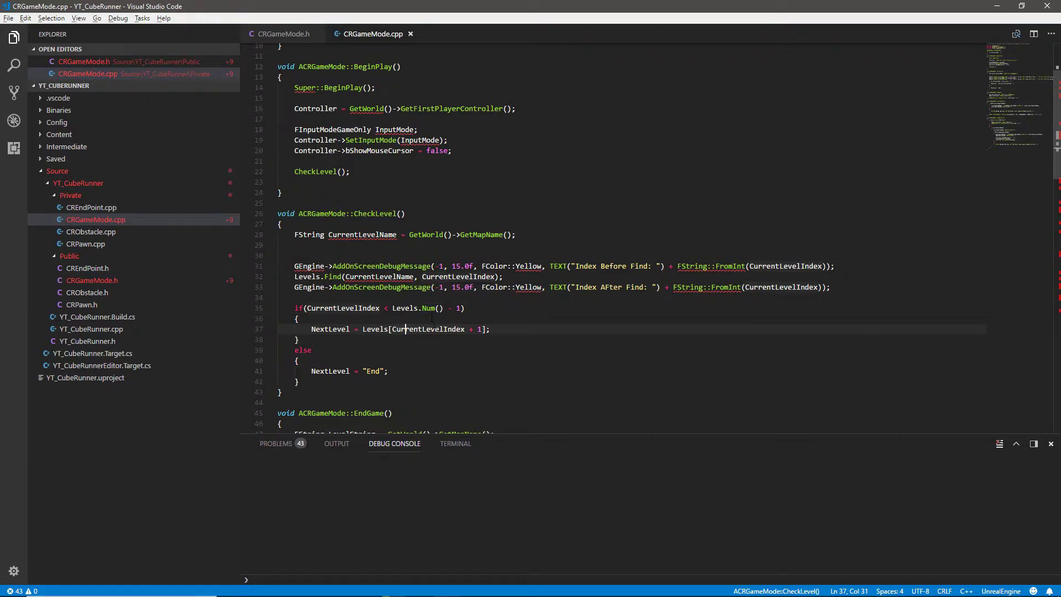
mouse_move(423, 329)
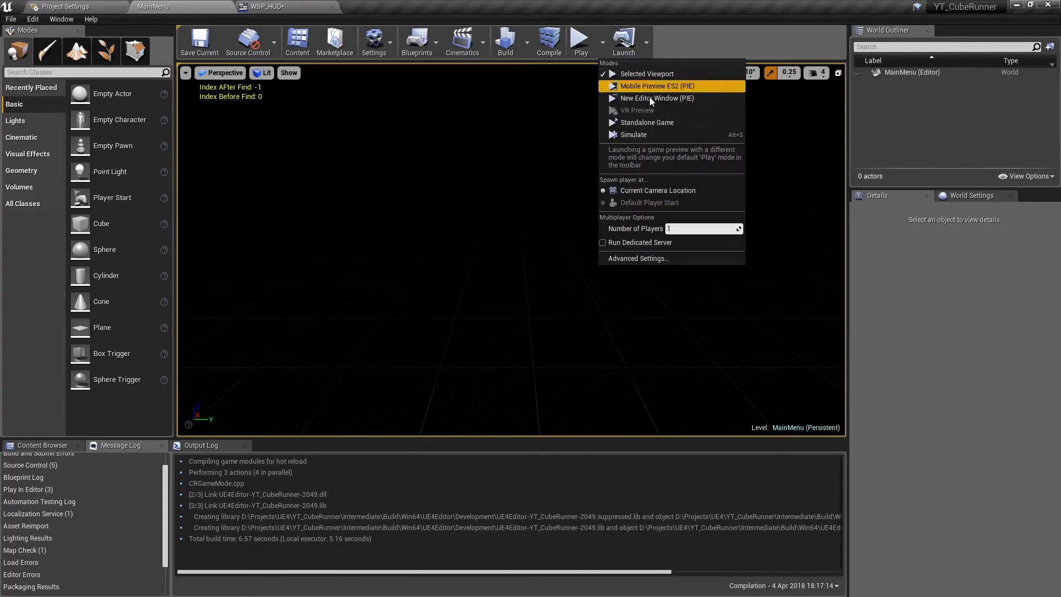
Step: Launch the game as a Standalone Game, saving the WBP_HUD blueprint when prompted
left_click(657, 86)
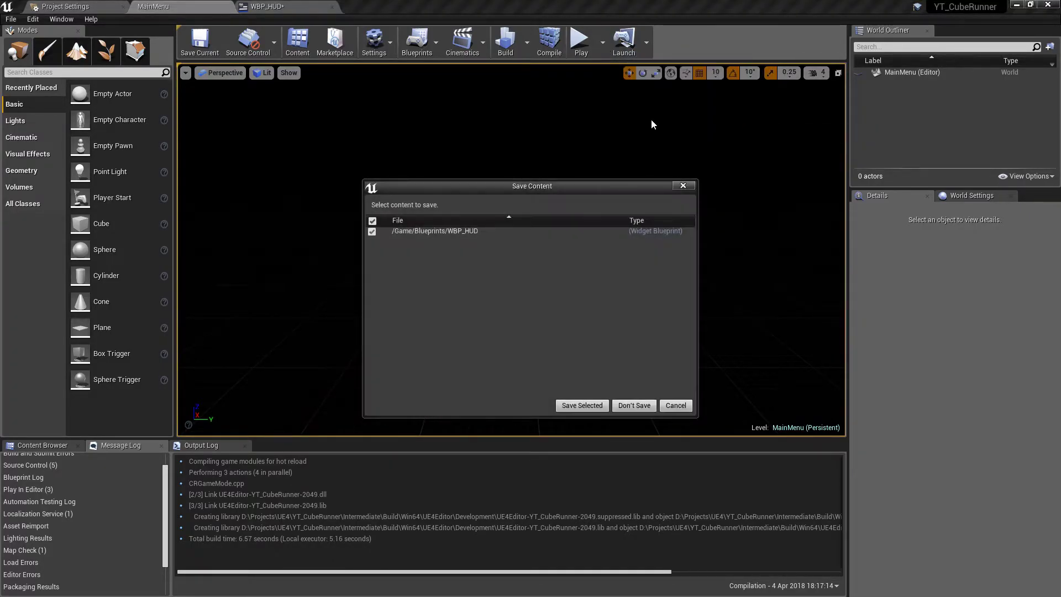
left_click(581, 405)
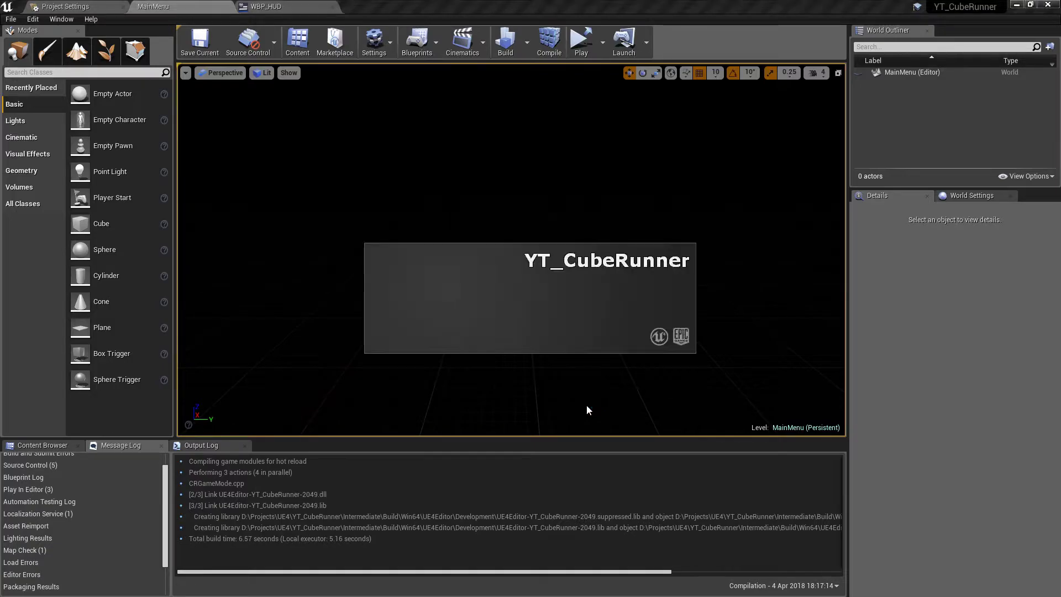
left_click(580, 42)
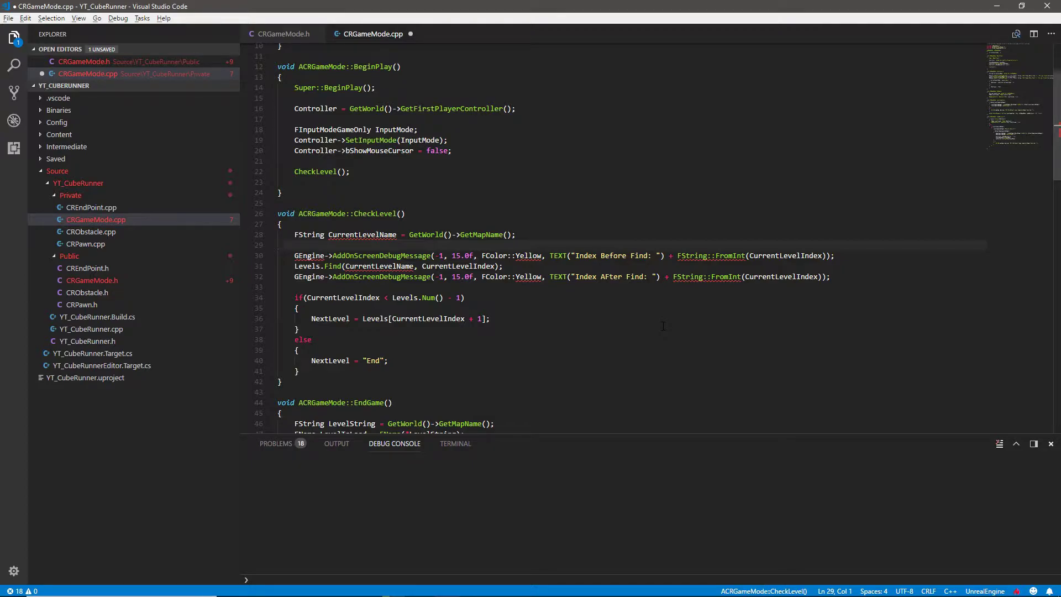
Step: Select CurrentLevelIndex in the Levels.Find call and place the caret before the first debug message
left_click(278, 245)
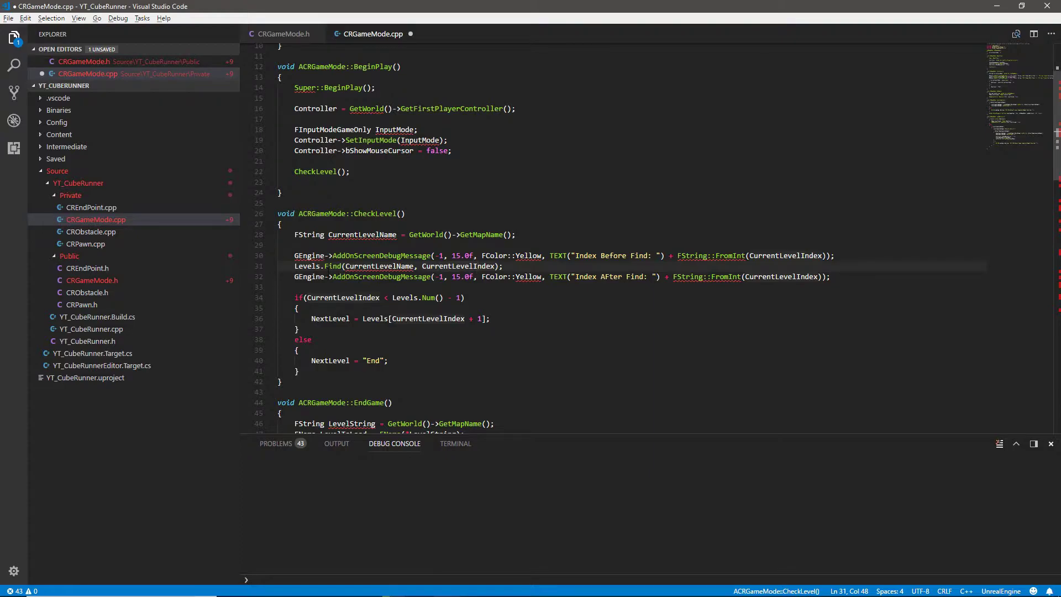
double_click(379, 265)
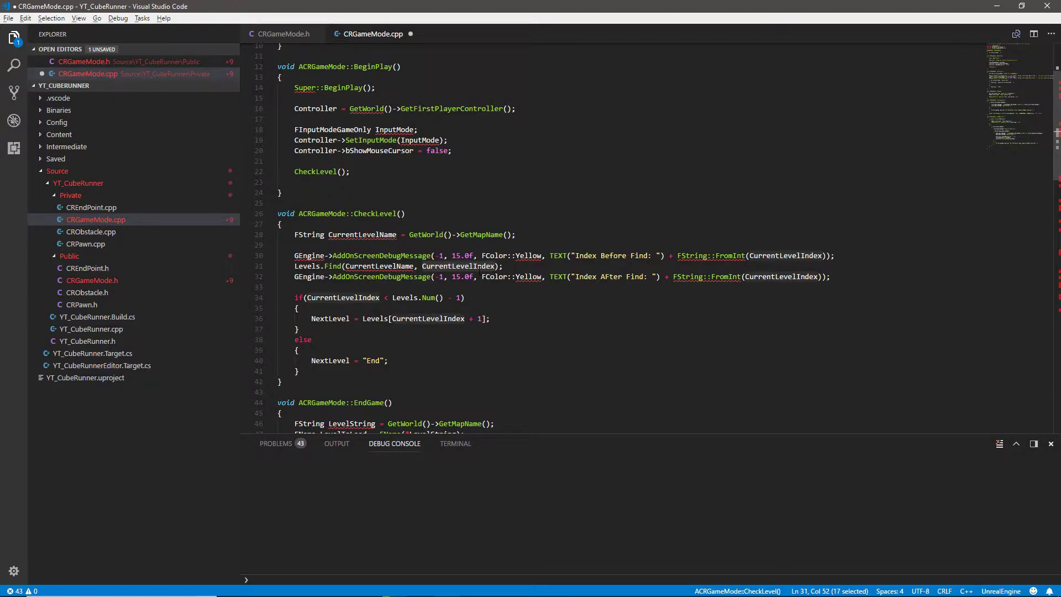
left_click(302, 234)
type("//")
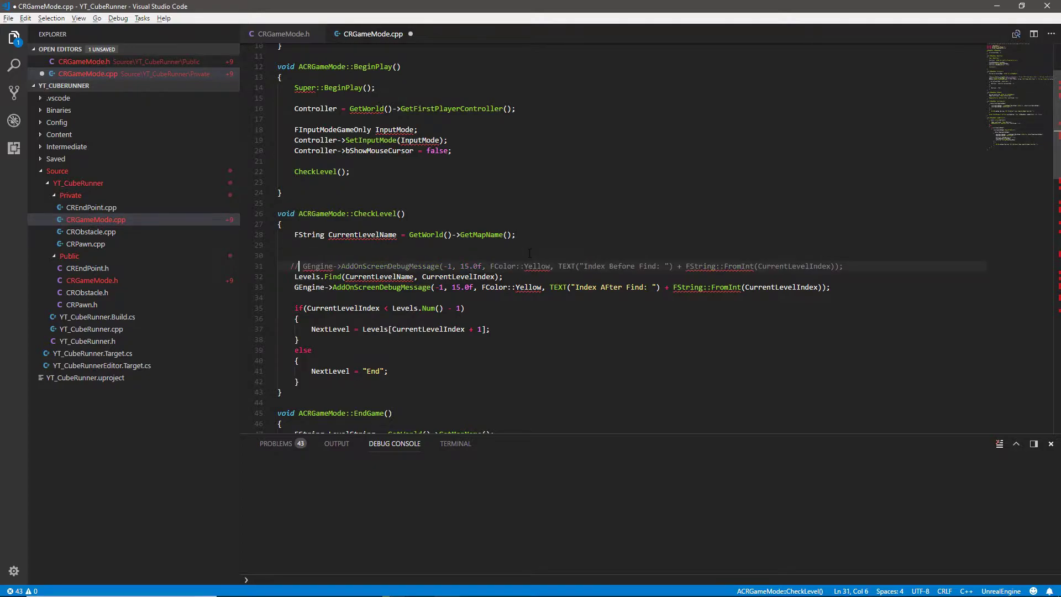
Step: Comment out both Index debug messages and add a yellow 'Level Name: ' debug message above them
key("ctrl+/")
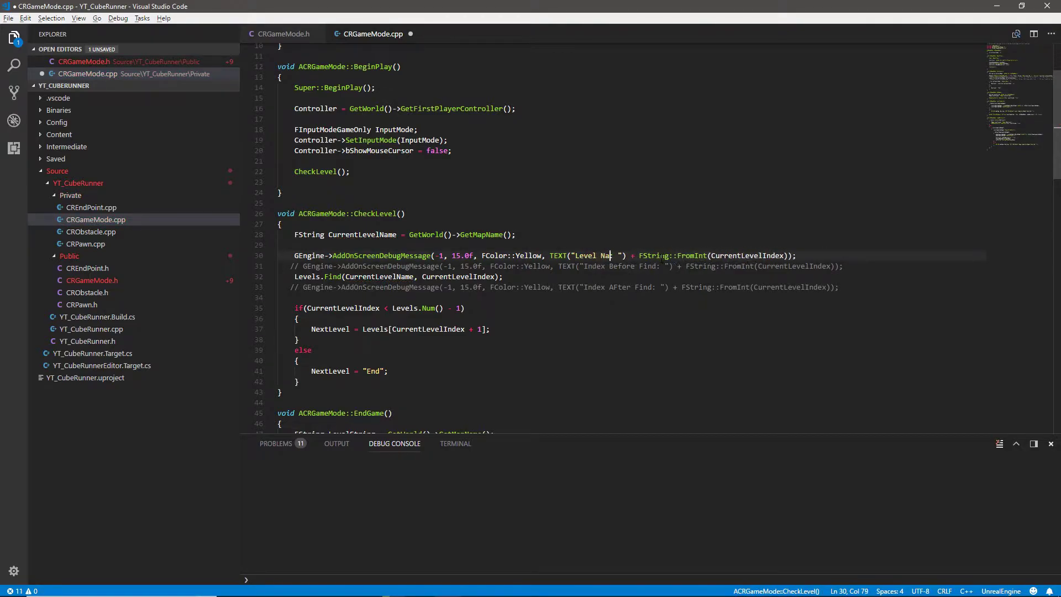
type("me")
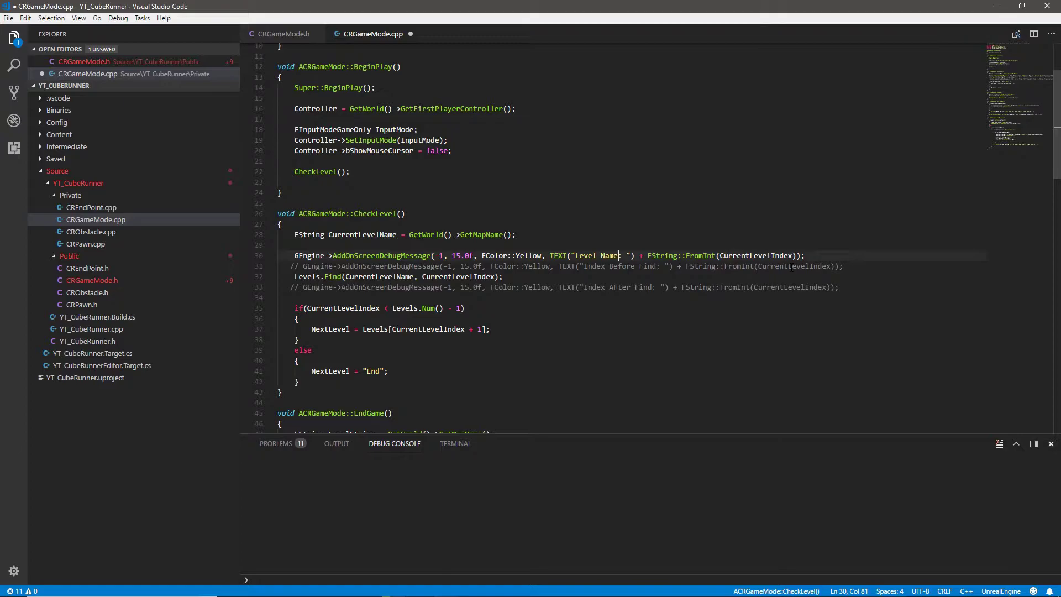
double_click(664, 255)
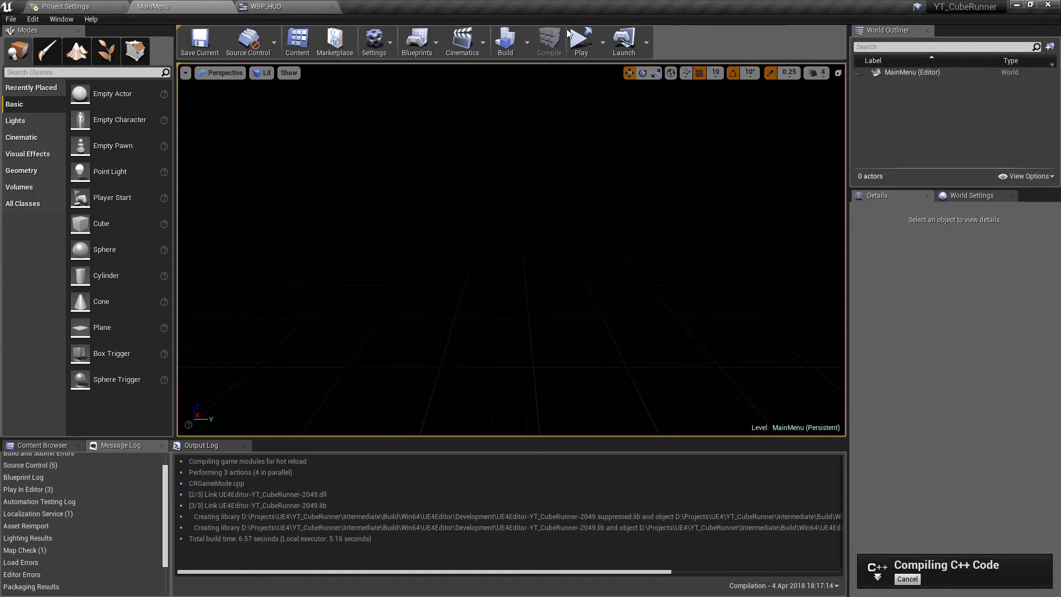
Step: Play in the viewport from the welcome menu, see 'Level Name: UEDPIE_0_Main1', then stop the session
left_click(581, 42)
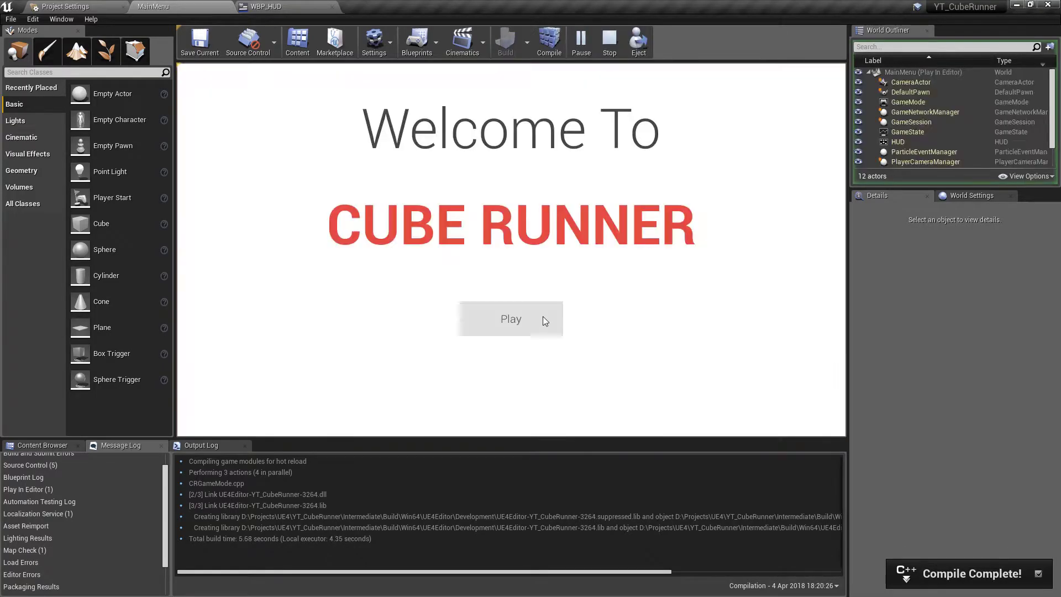
left_click(510, 319)
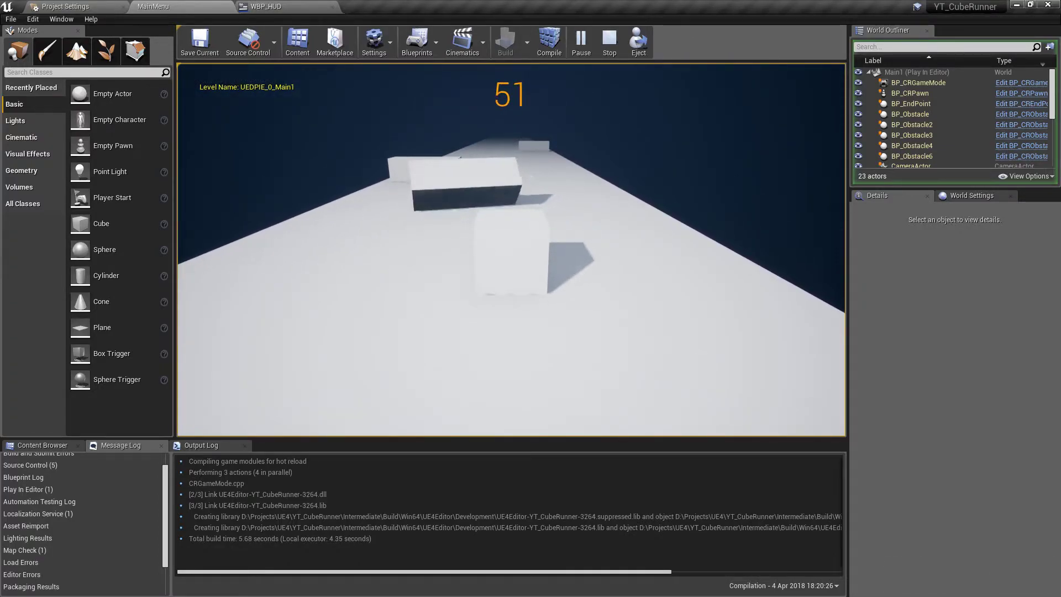
left_click(609, 42)
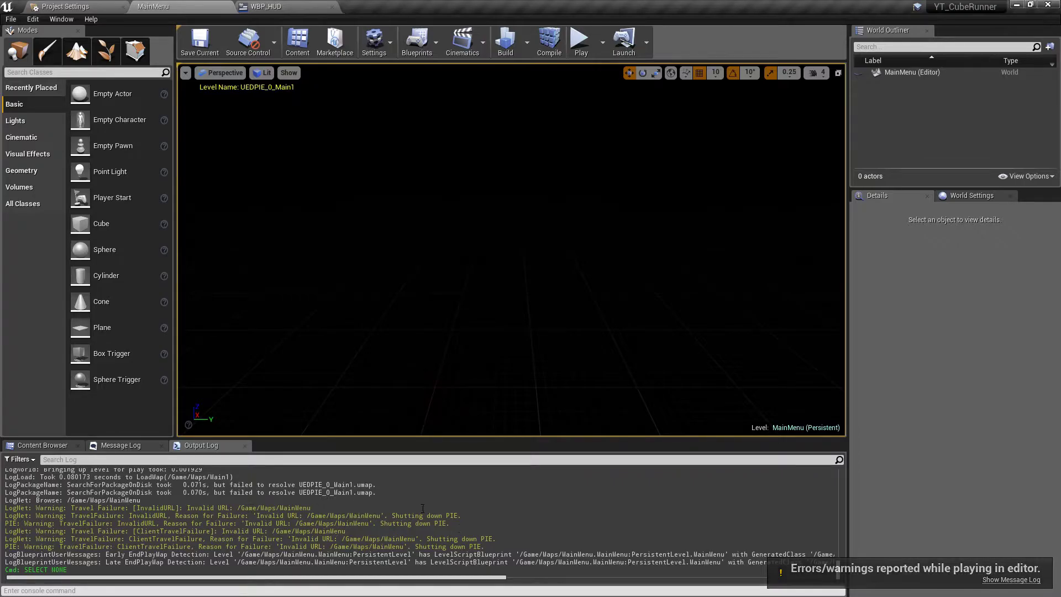
Step: Launch a Standalone Game, start from the welcome screen, confirm 'Level Name: Main1', then close it
left_click(595, 52)
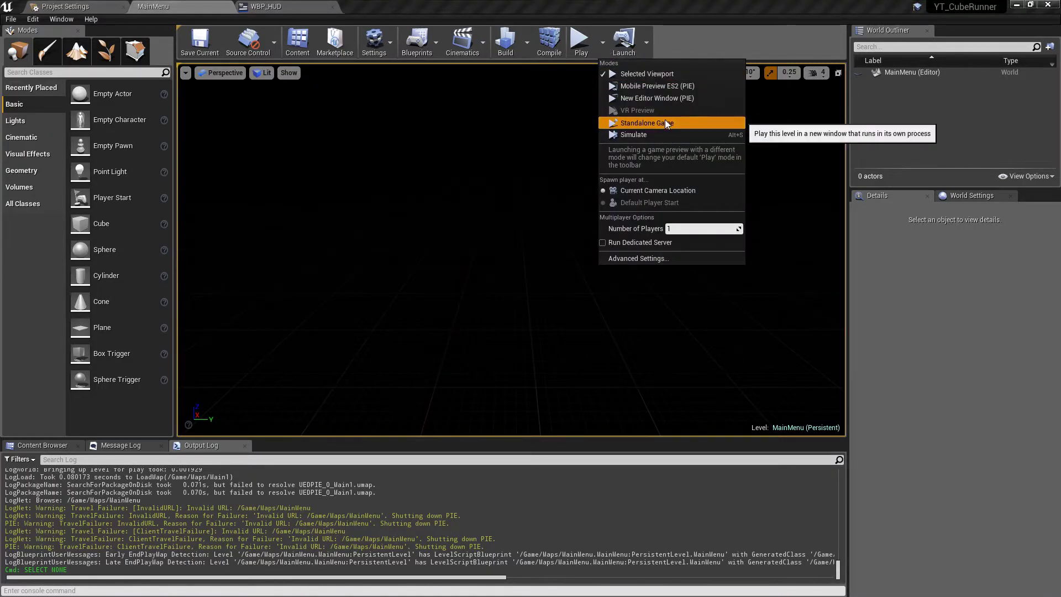
left_click(645, 123)
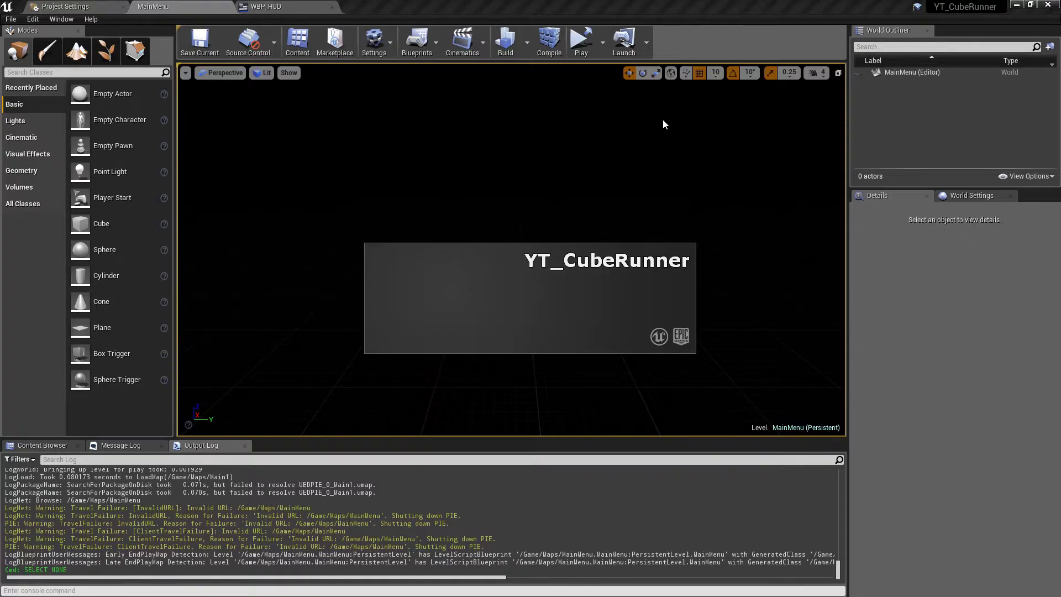
left_click(580, 40)
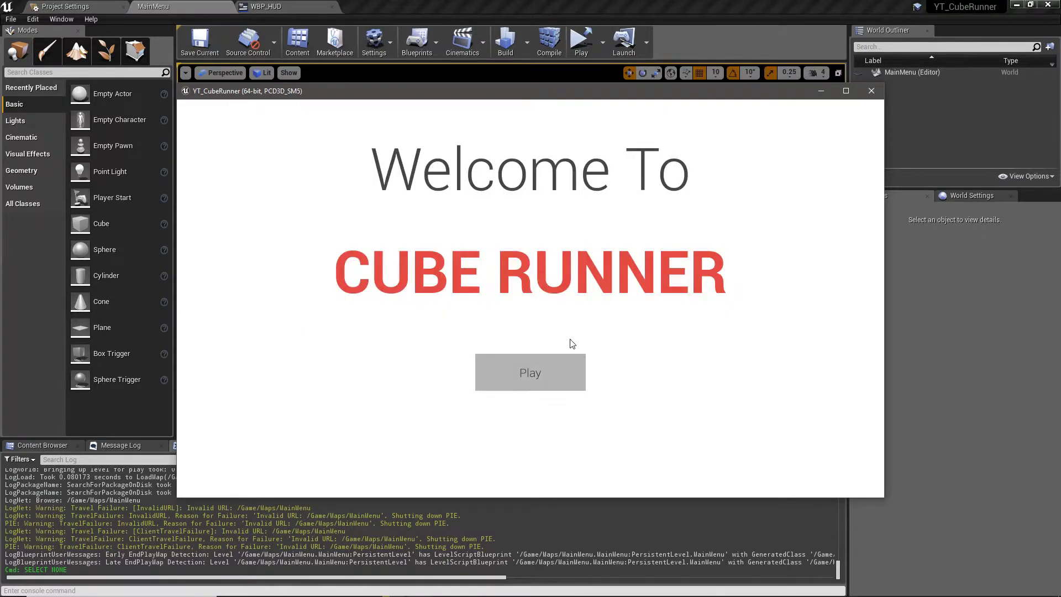
left_click(529, 372)
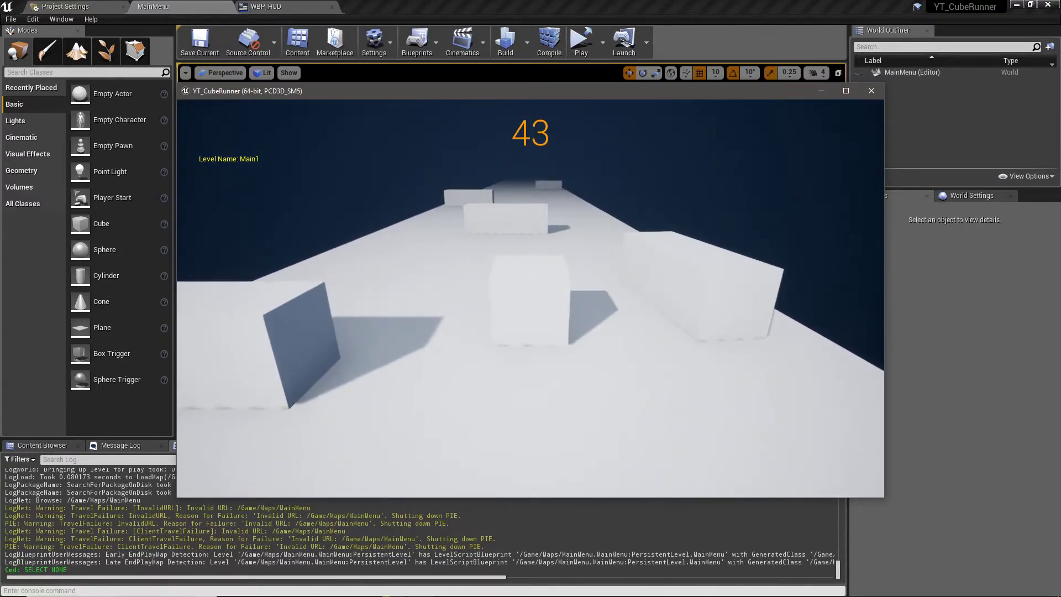
left_click(872, 90)
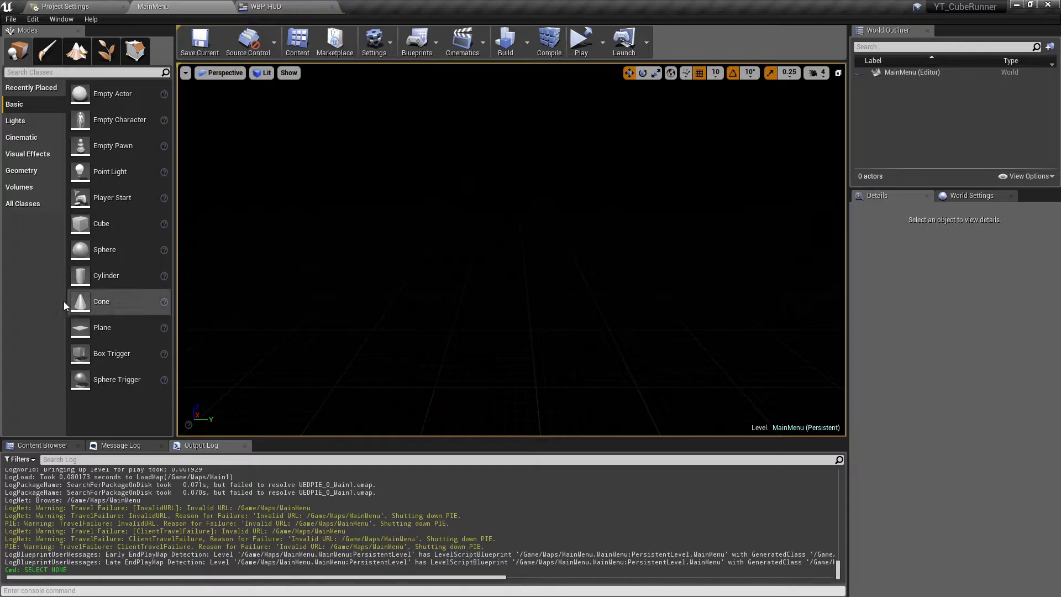
Step: Open BP_GameMode from Blueprints and inspect the Get Current Level Name node's Remove Prefix String option
left_click(41, 444)
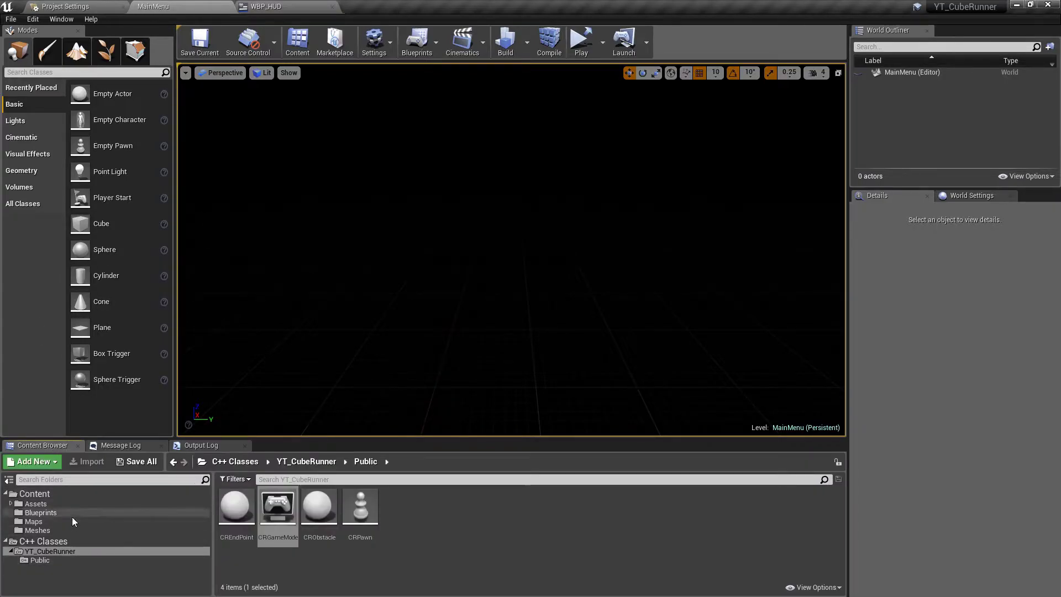
double_click(277, 506)
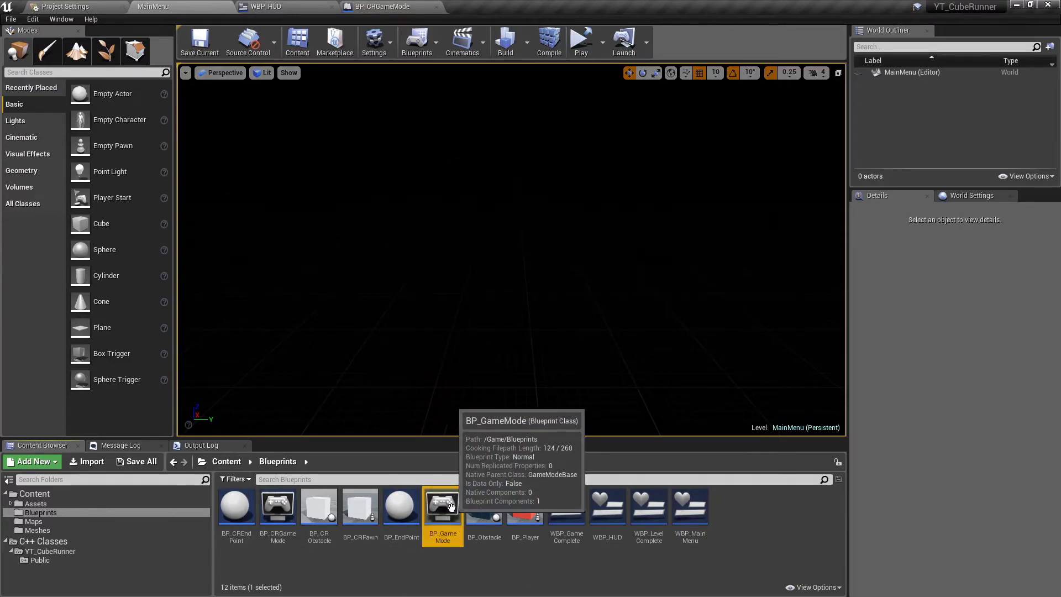
double_click(443, 506)
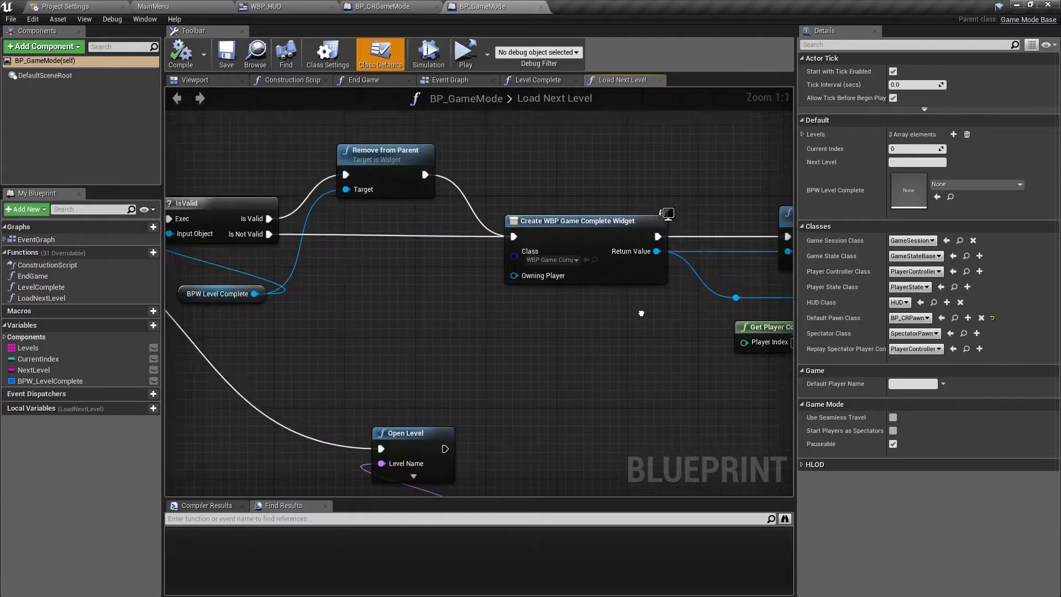
left_click(449, 80)
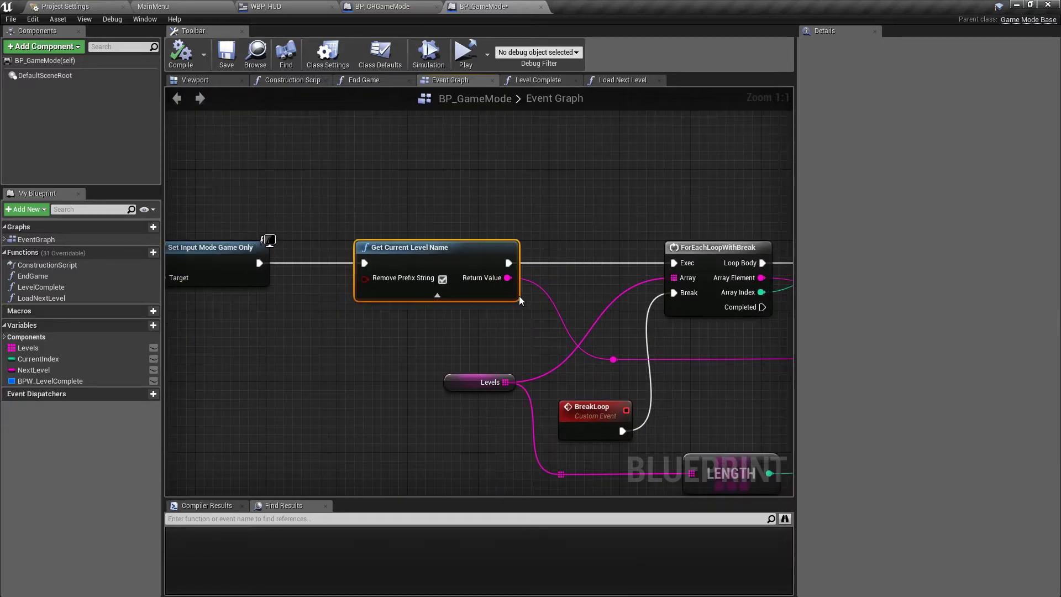
mouse_move(375, 278)
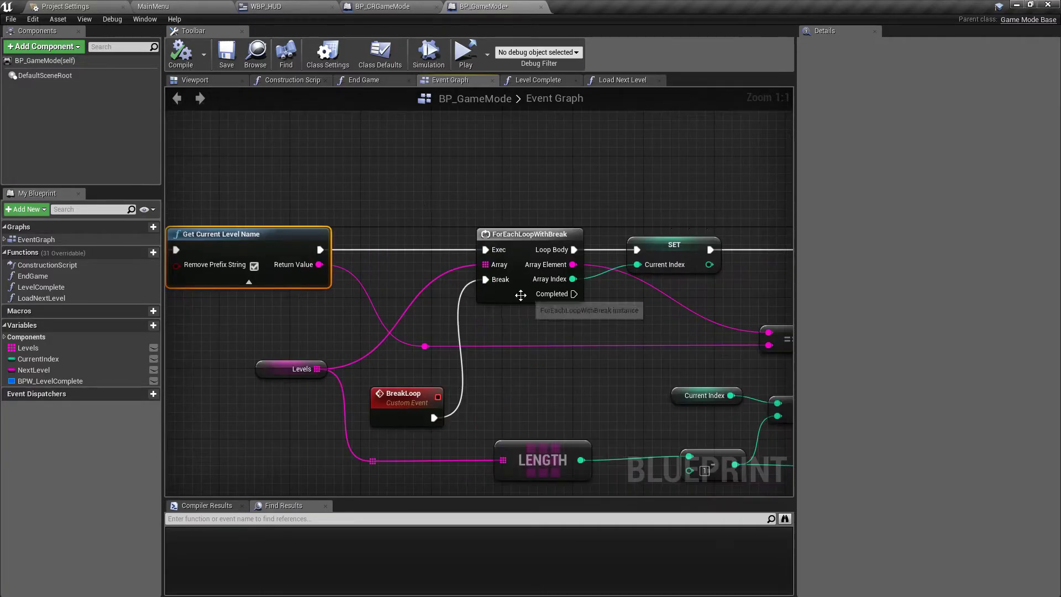
mouse_move(519, 293)
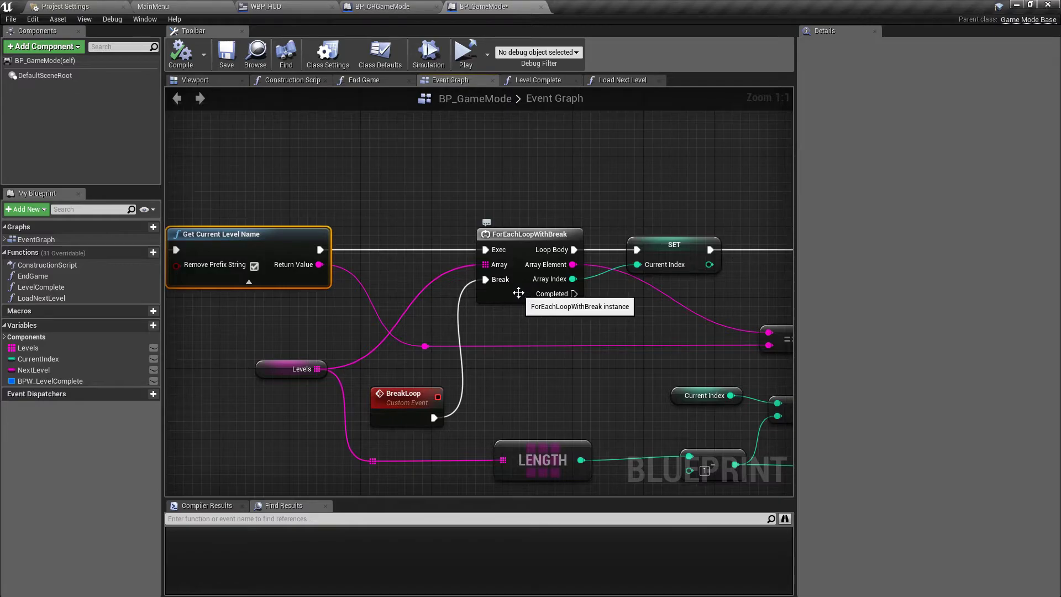
mouse_move(242, 277)
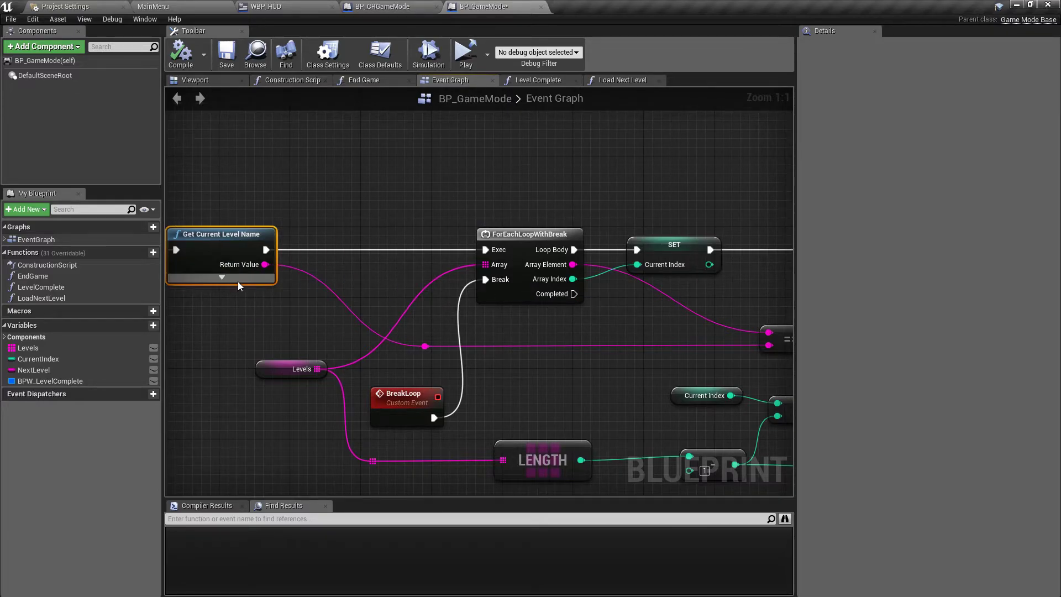
left_click(220, 277)
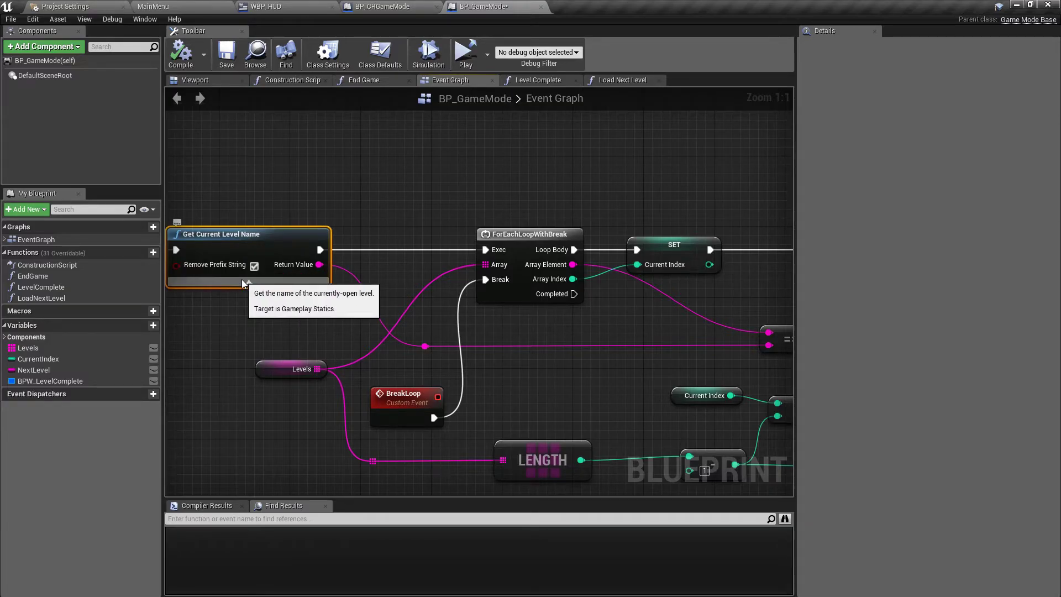
scroll("down", 3)
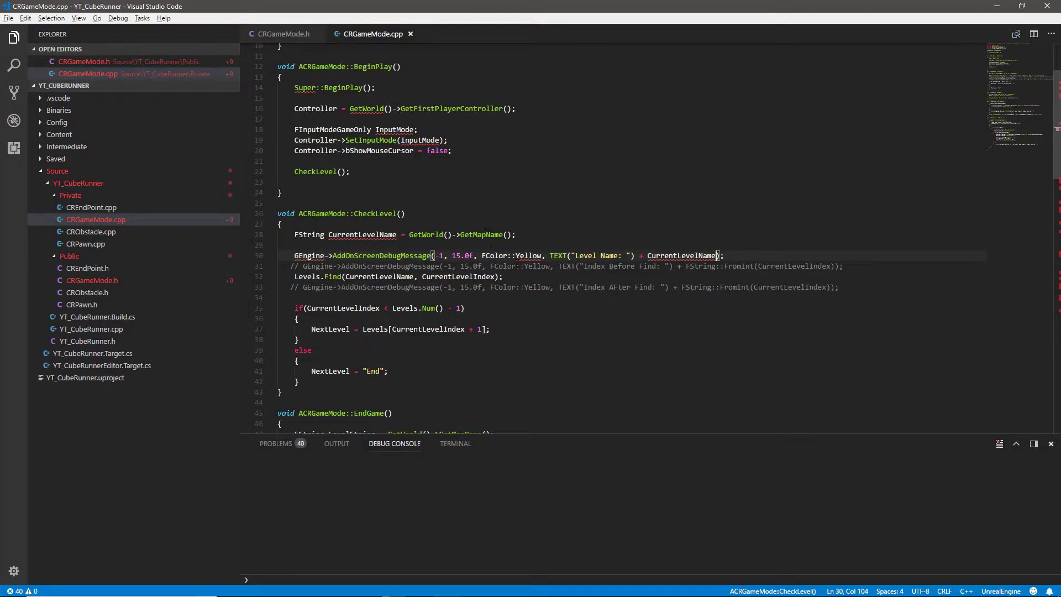
Step: Inspect the level-name debug line and the GetMapName call in CheckLevel
left_click(506, 235)
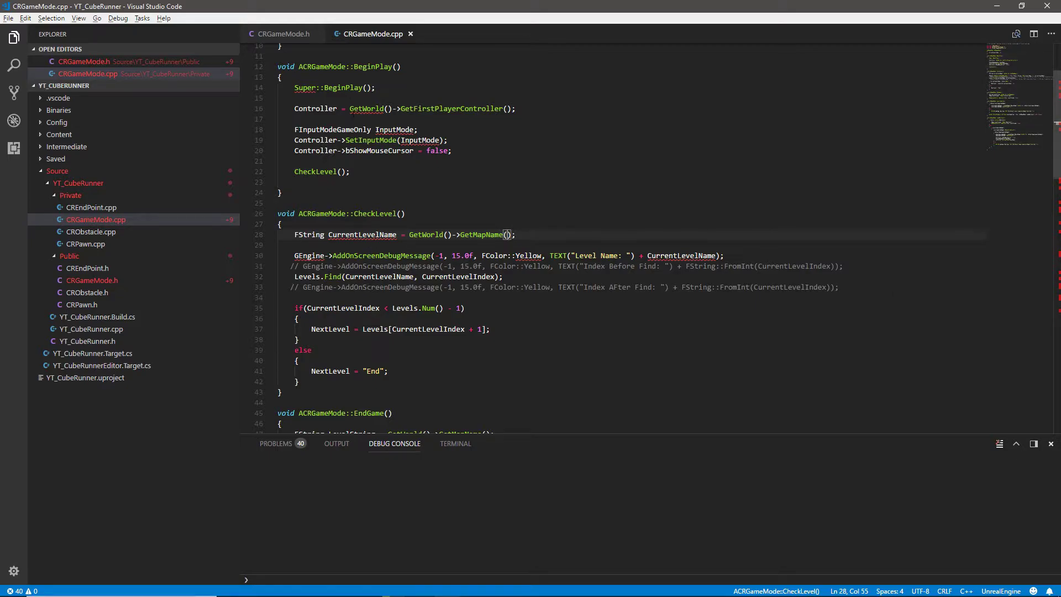
left_click(283, 34)
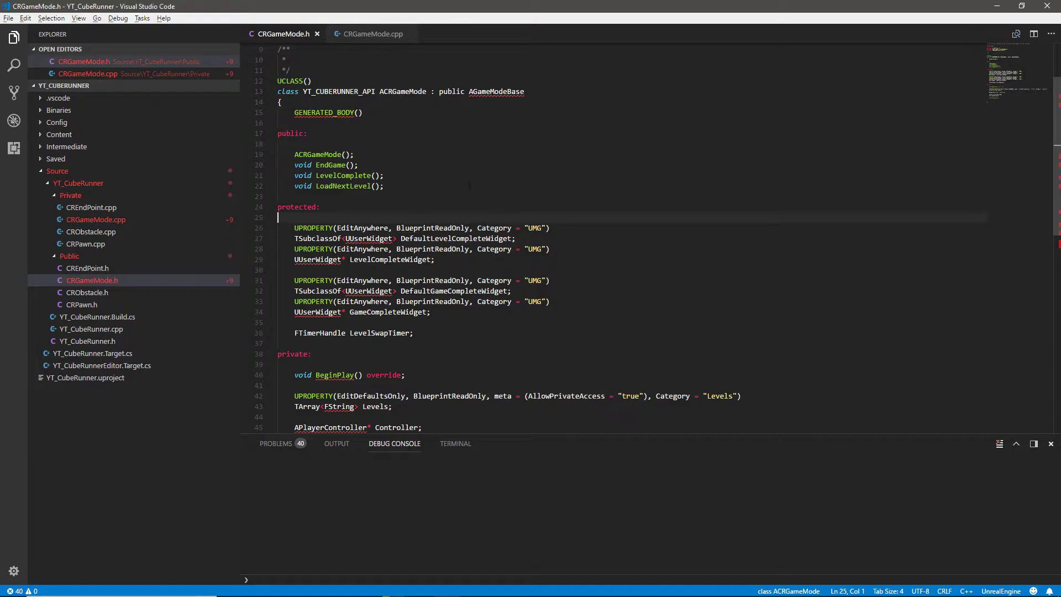
Step: Declare public FString CleanLevelString(UObject* WorldContextObject) below LoadNextLevel in CRGameMode.h
left_click(384, 187)
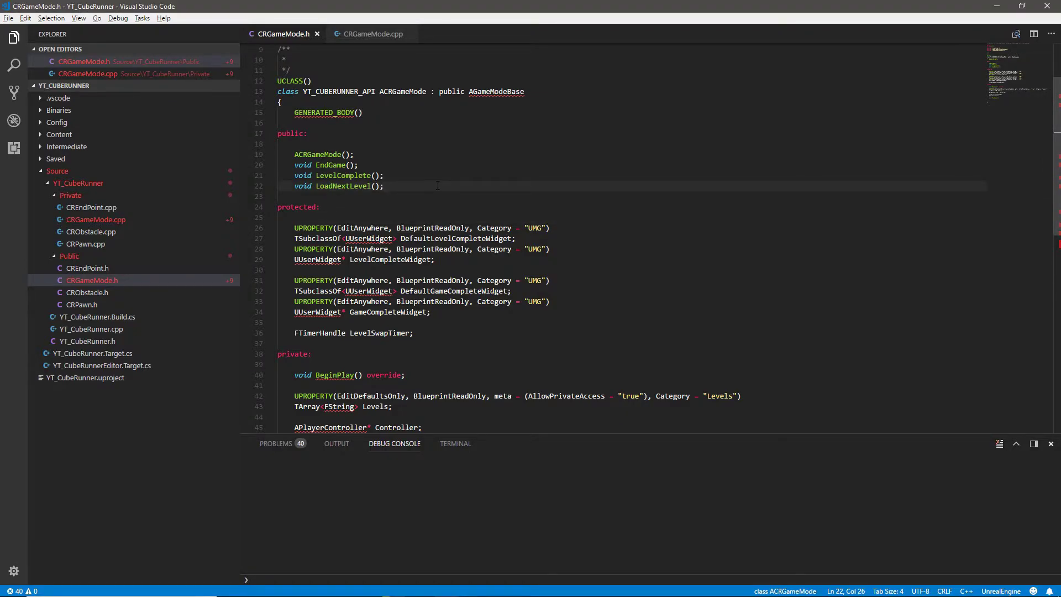
key("Enter")
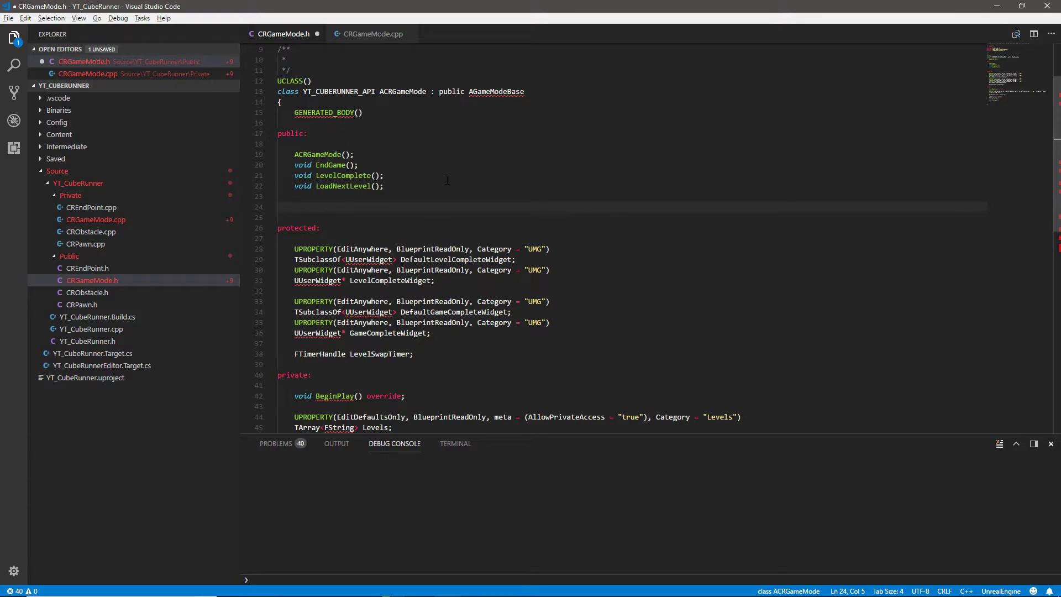
left_click(295, 206)
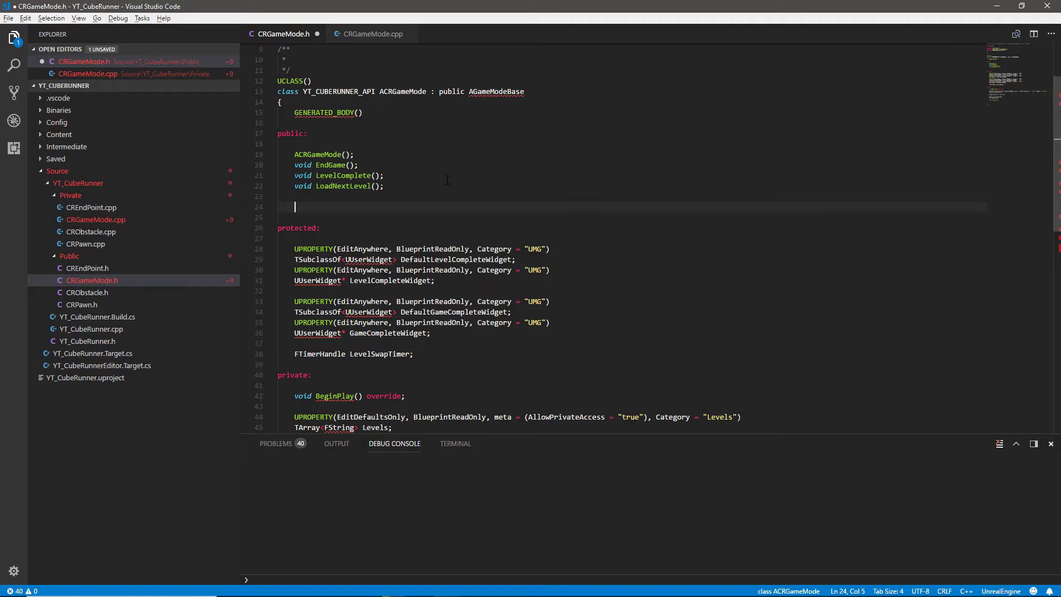
type("FString")
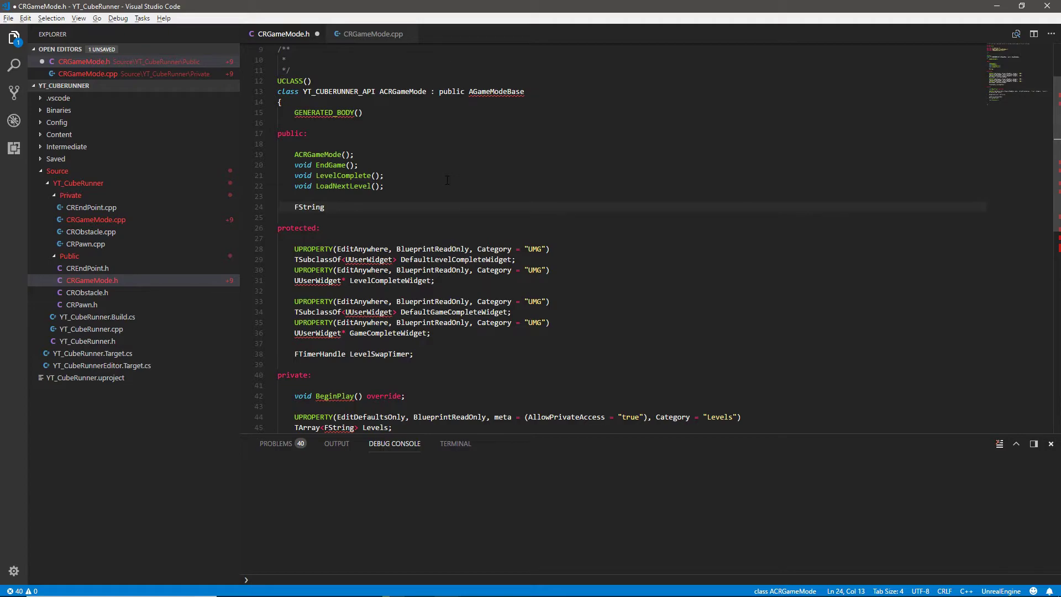
type("CleanLevelString()")
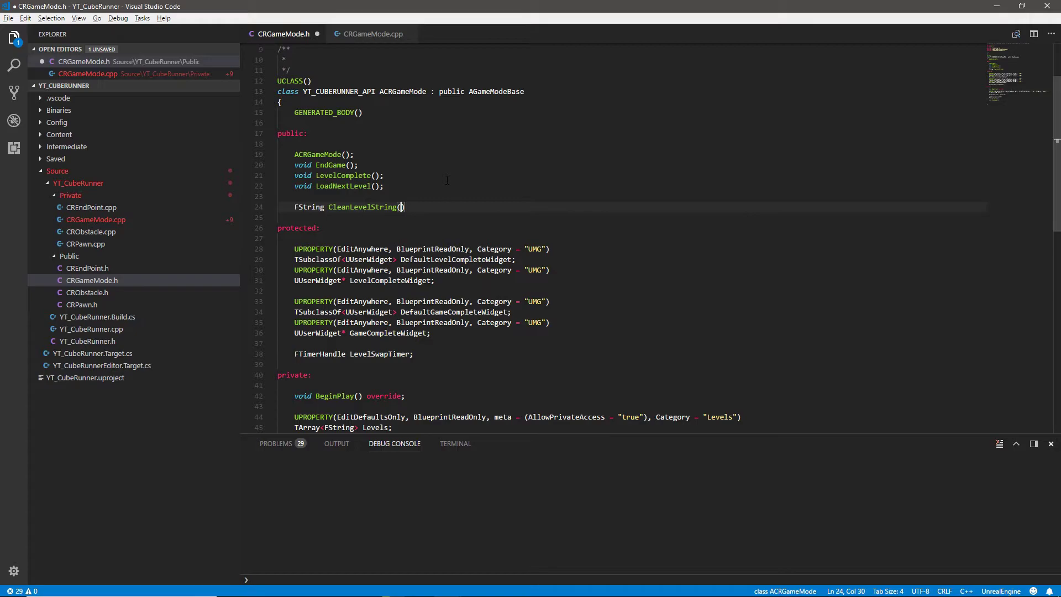
type("UO")
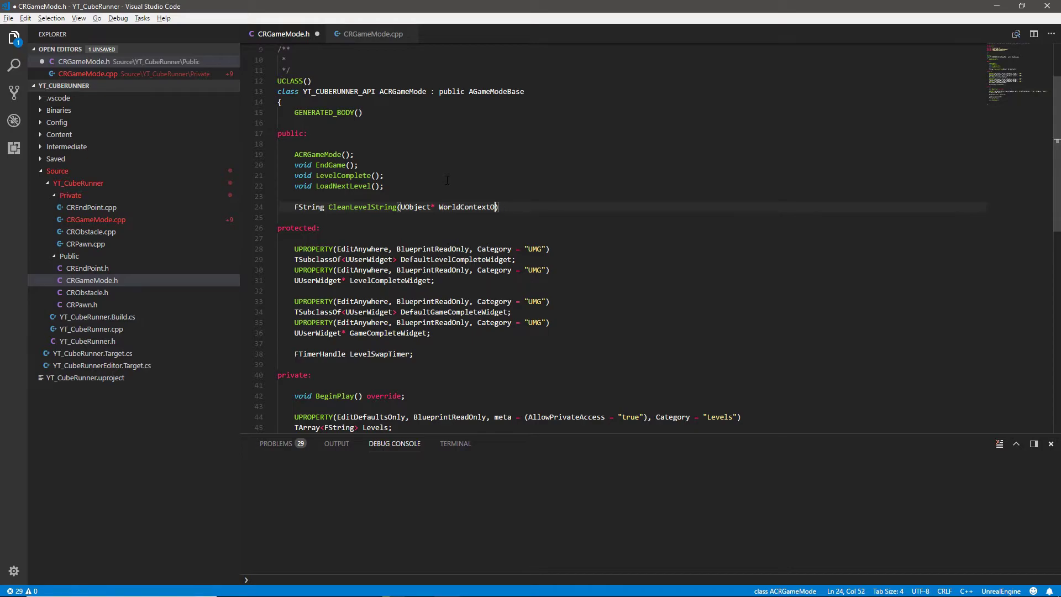
type("bject")
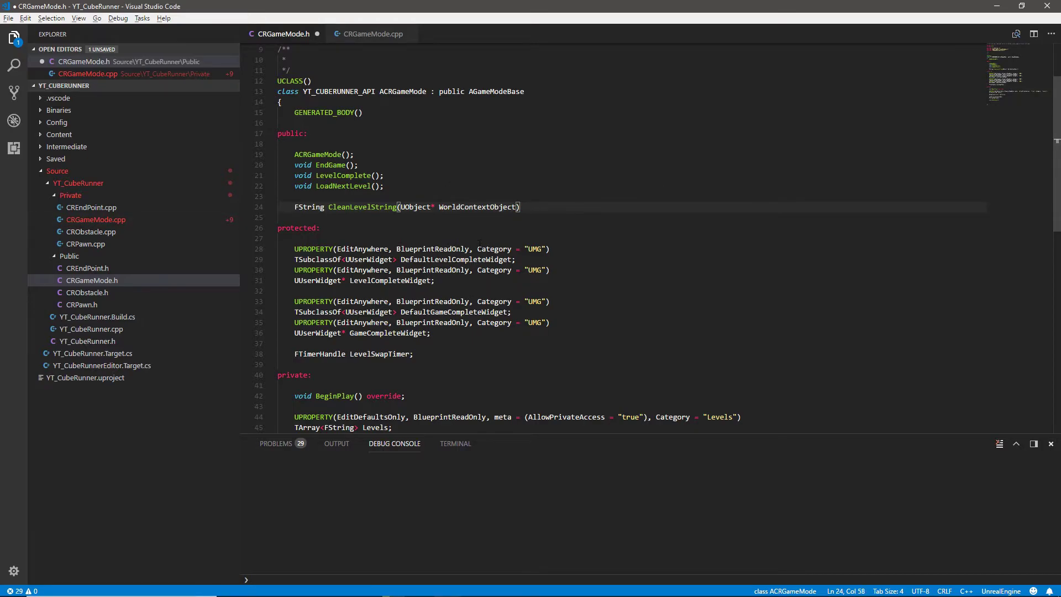
double_click(477, 206)
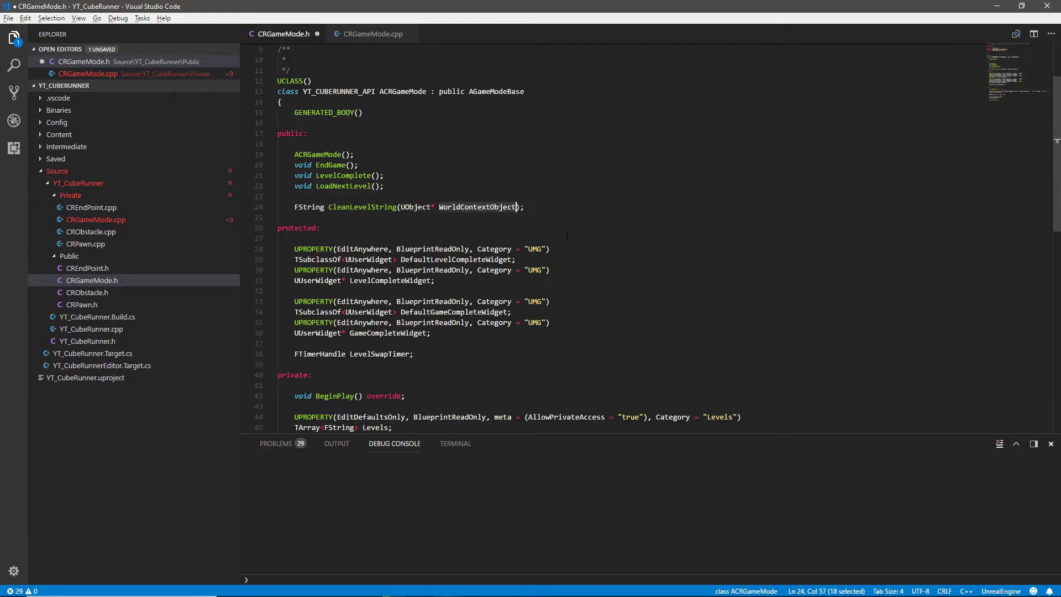
left_click(371, 34)
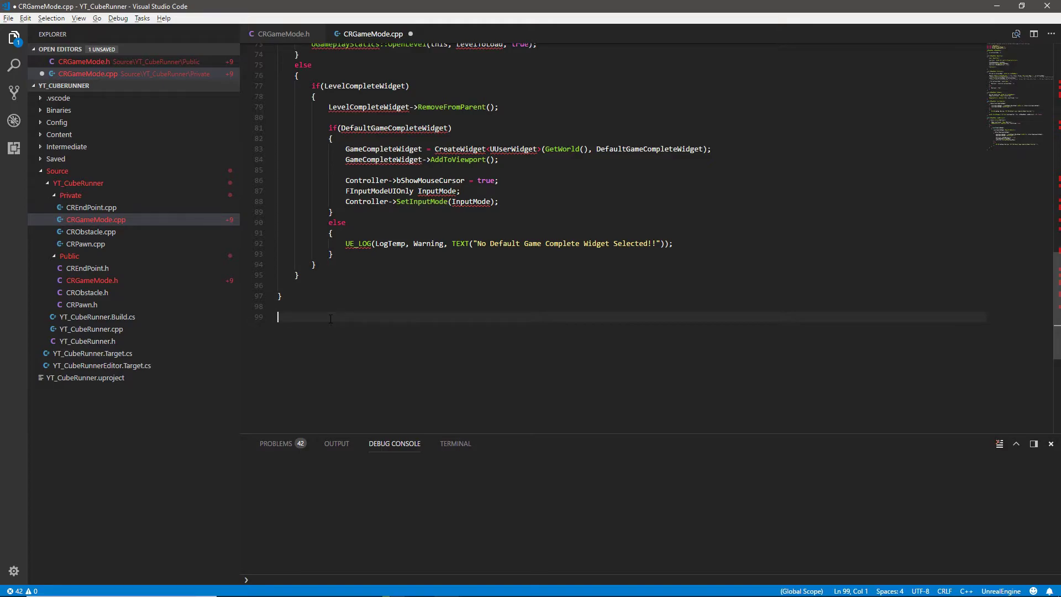
Step: Write the function signature FString ACRGameMode::ACRGameMode(UObject* WorldContextObject) in CRGameMode.cpp
type("FStrin")
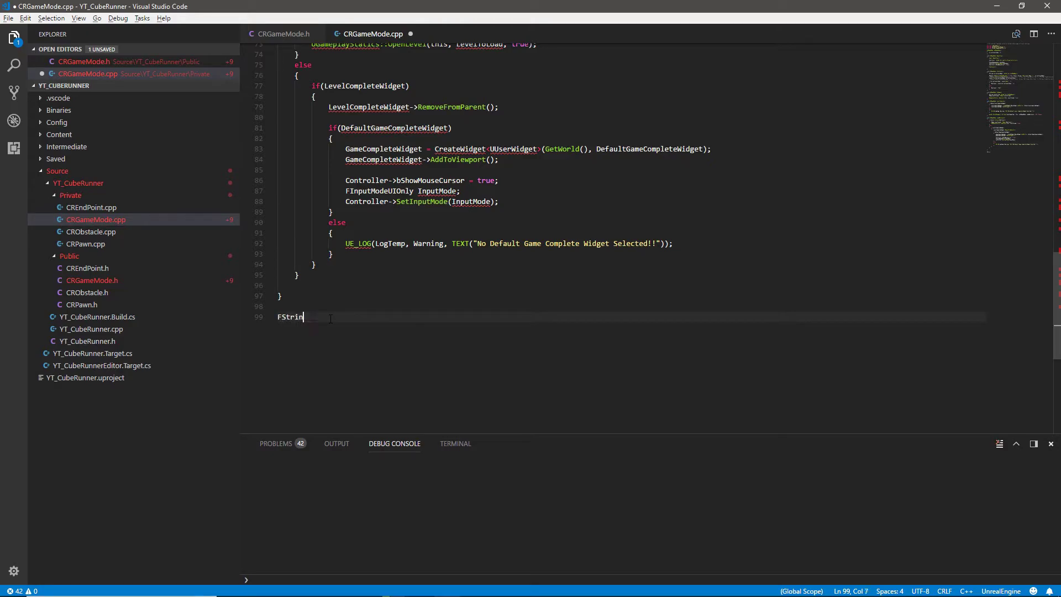
type("g")
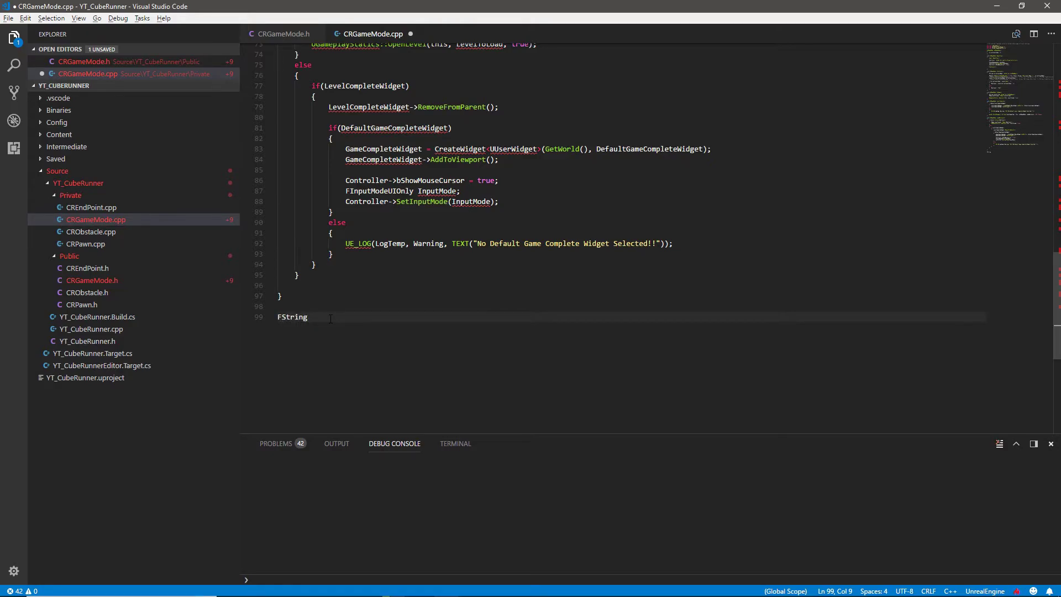
type("A")
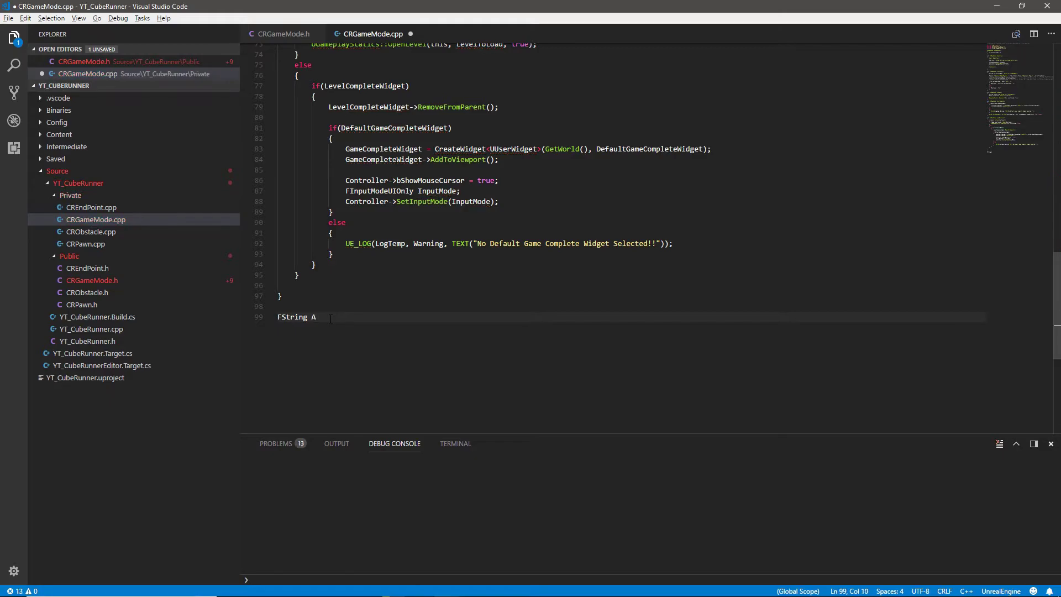
type("ACRGameMode::A")
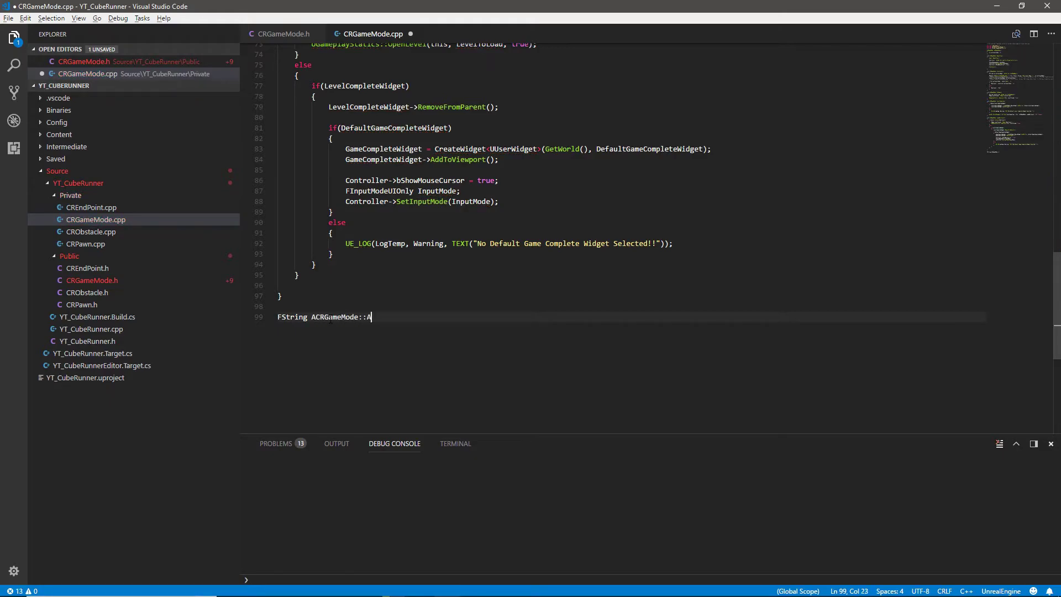
type("CRGameMode()")
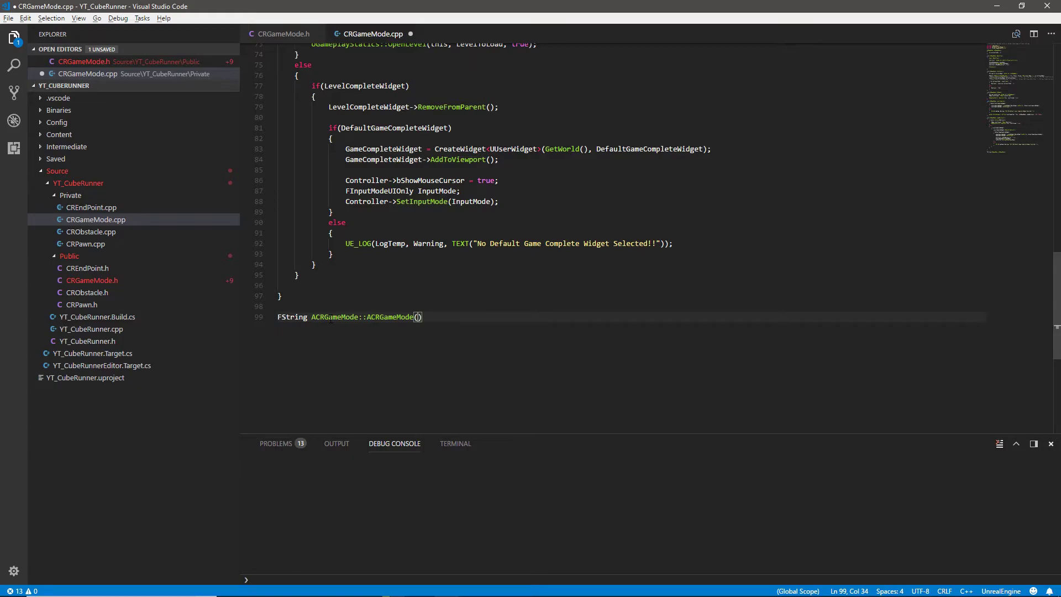
type("U")
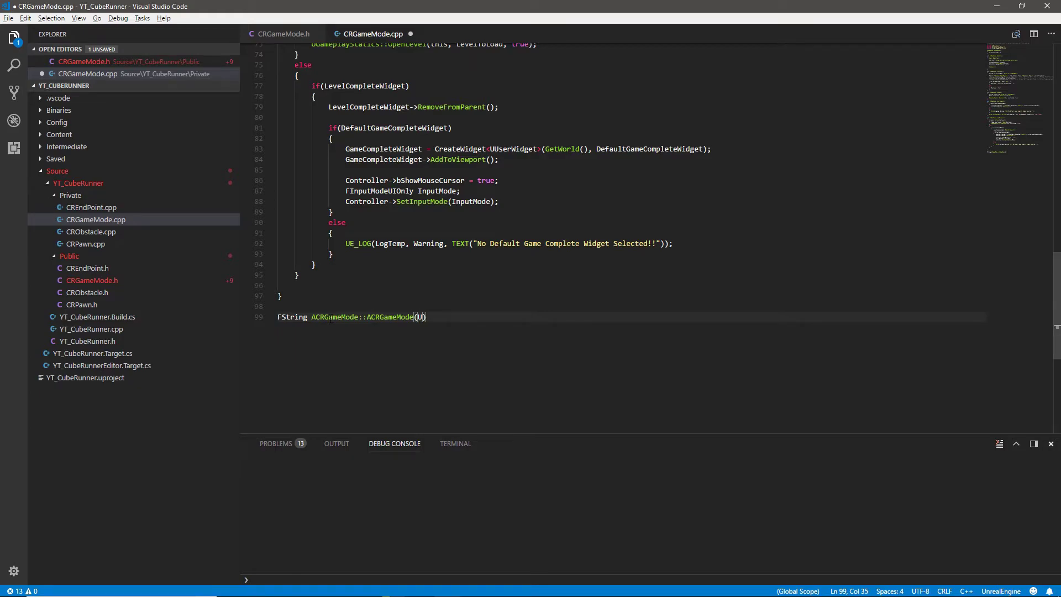
type("Object* WorldContextObject")
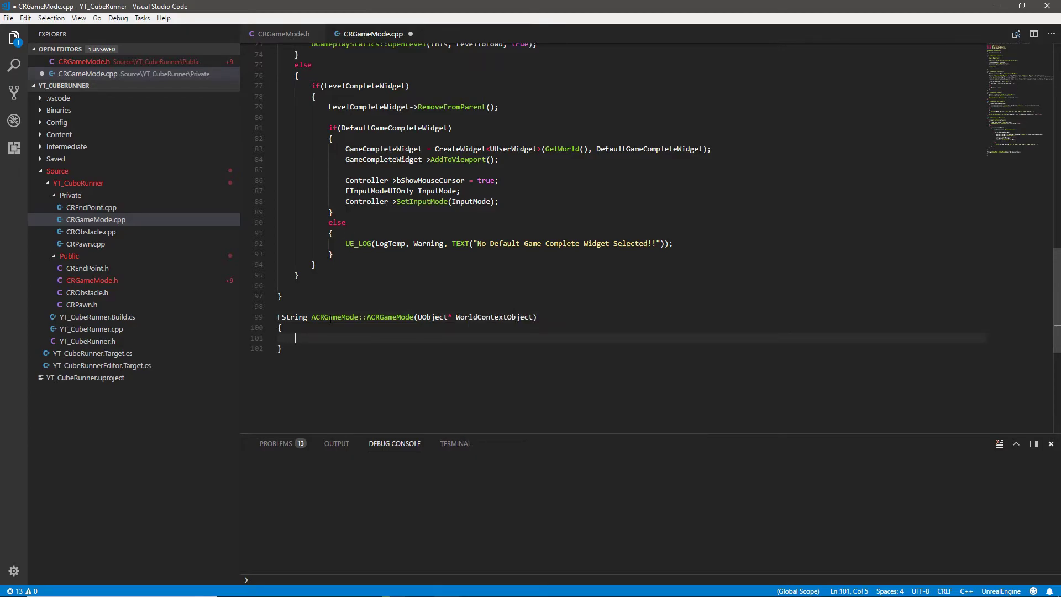
Step: Inside an if(GEngine) block, store the world's StreamingLevelsPrefix in FString Prefix
type("if(")
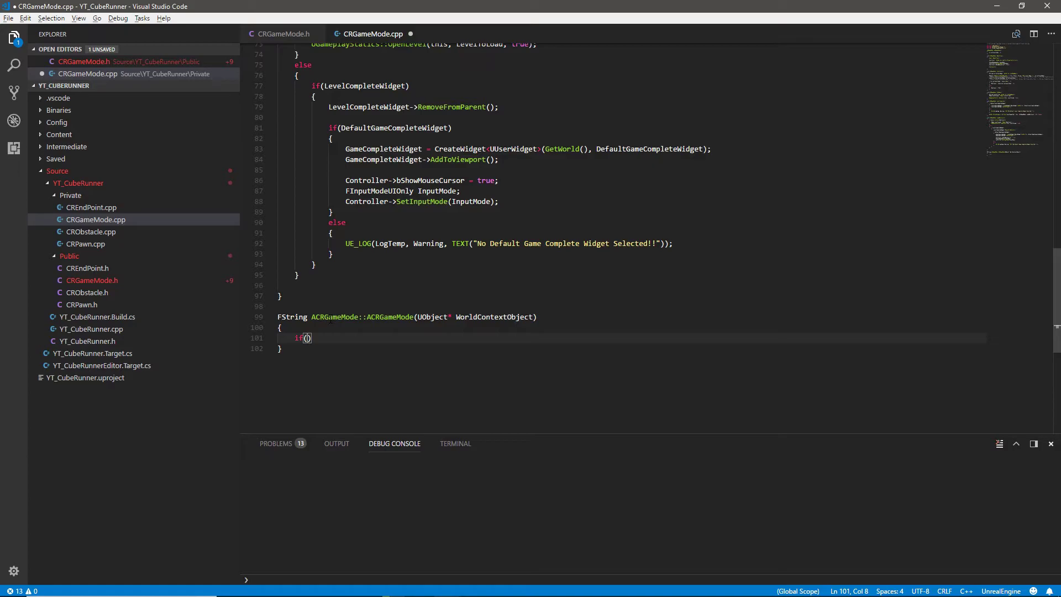
type("GEngine")
type("{")
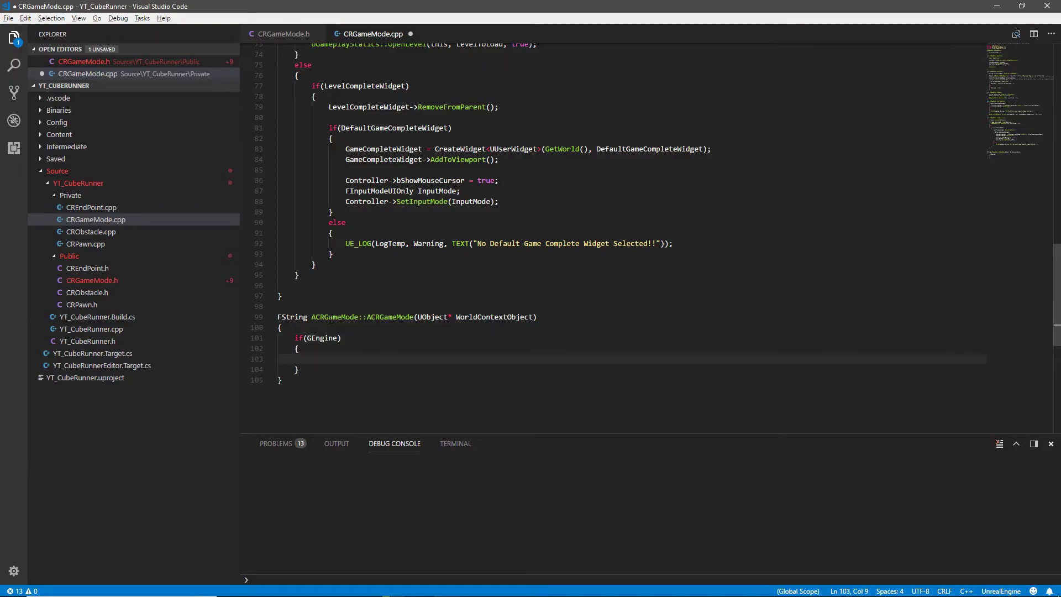
type("FString")
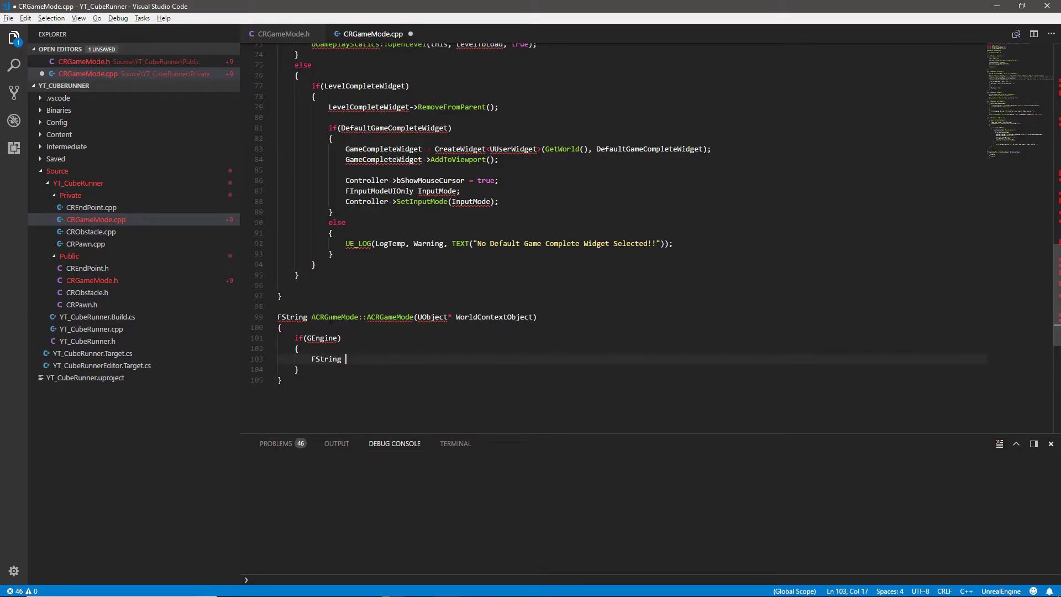
type("pr")
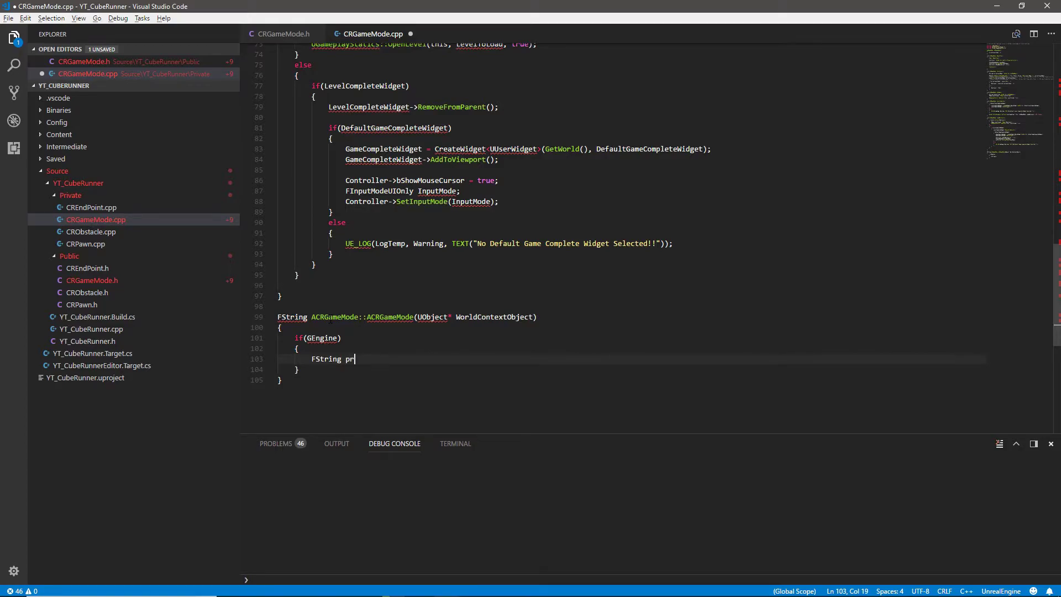
type("efix = GEngine->GetWorldFromContextObject(WorldContextObject")
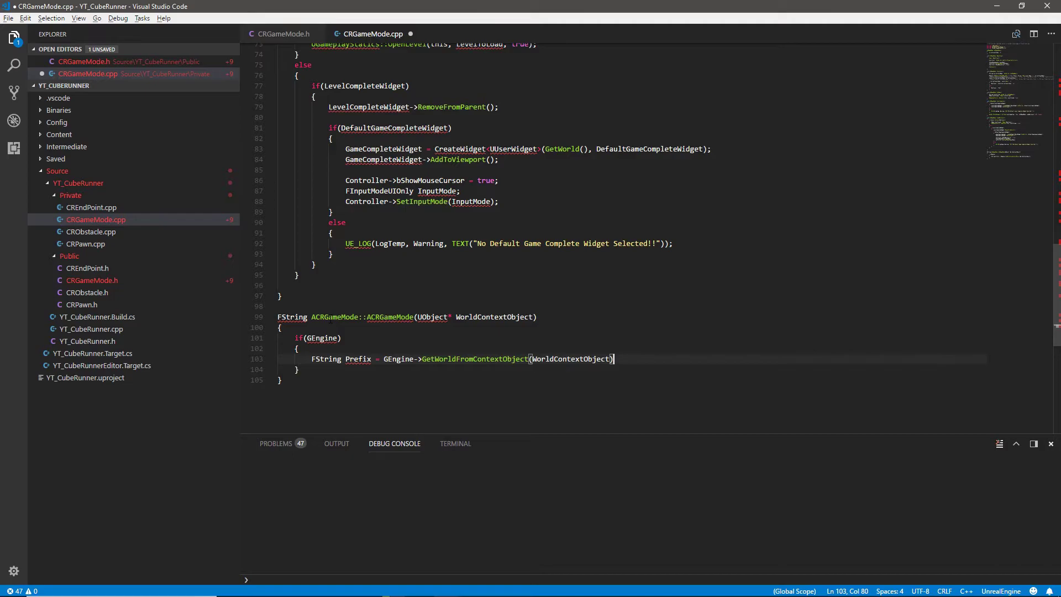
type("->StreamingLevelsPrefix;")
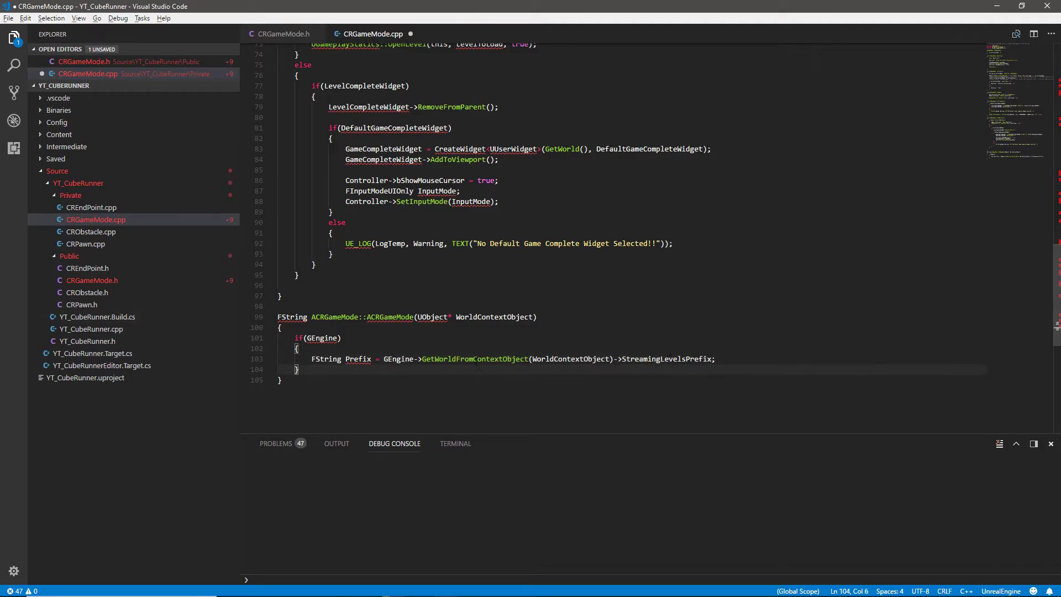
left_click(660, 359)
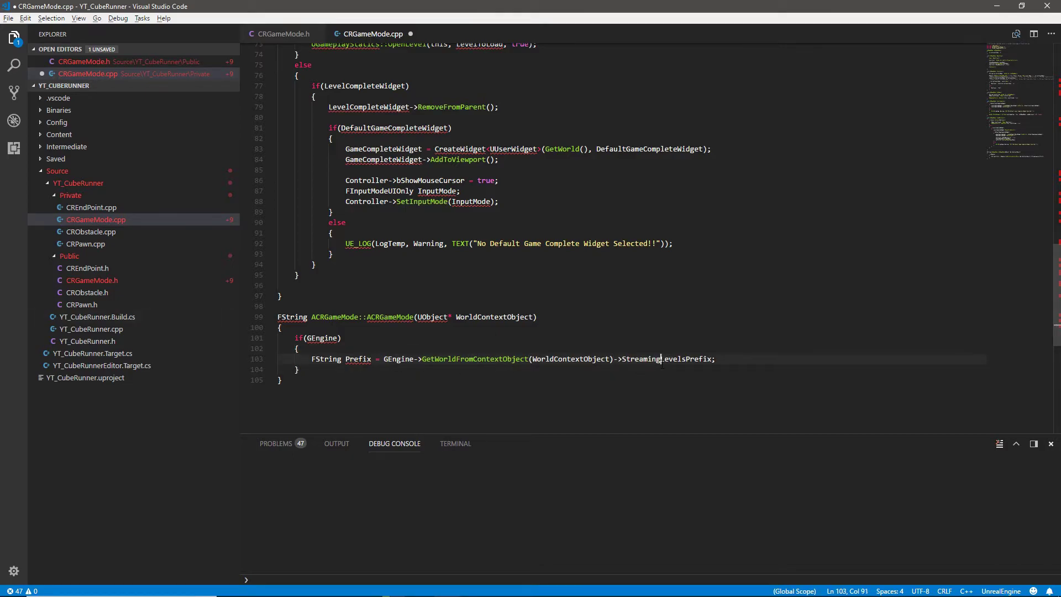
double_click(666, 359)
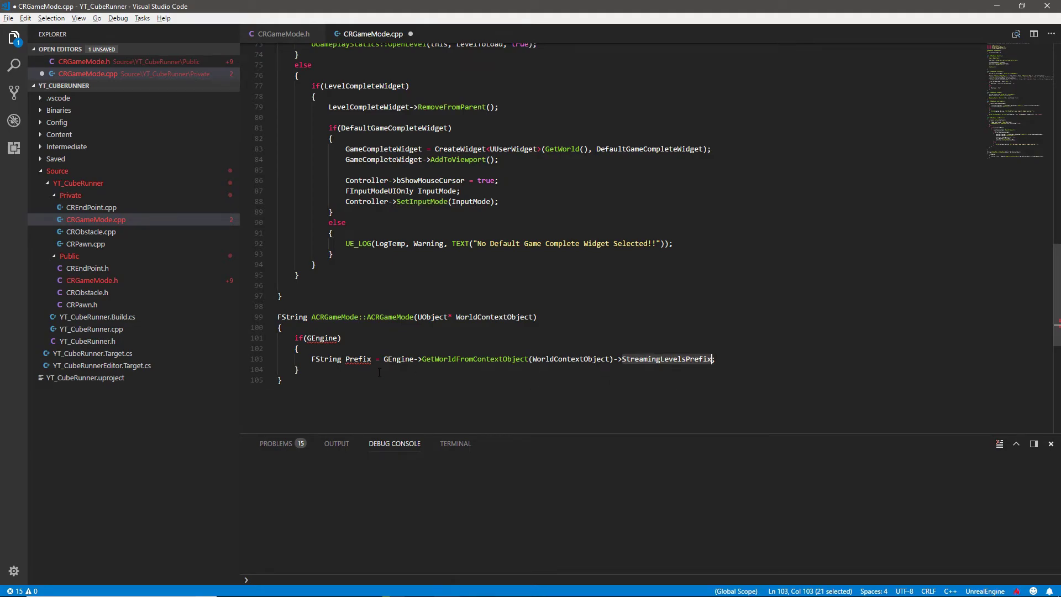
type(";")
key("Enter")
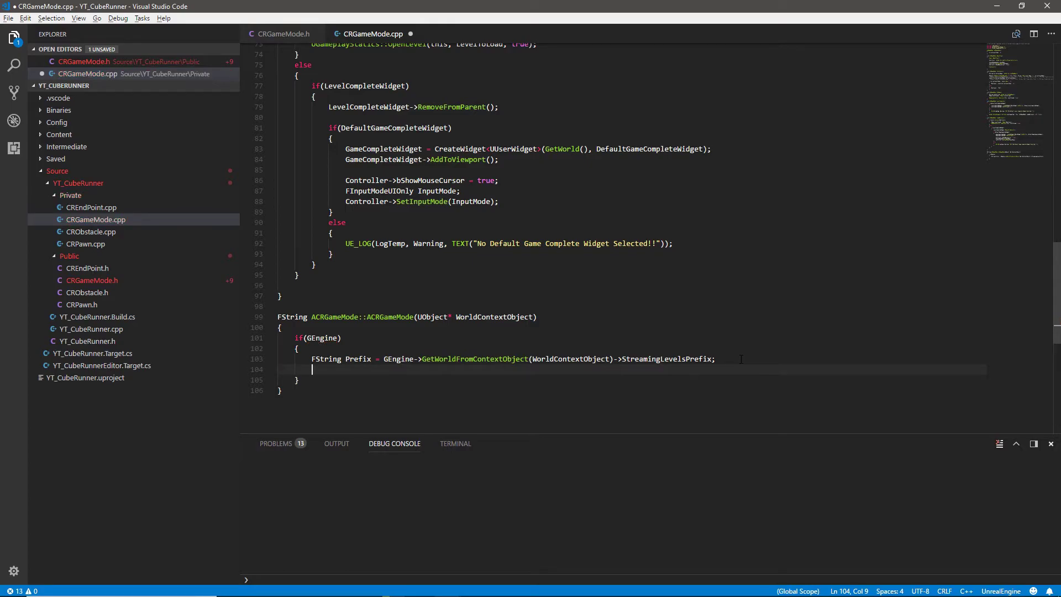
Step: Store GetWorld()->GetMapName() in a new FString LevelName
type("FString")
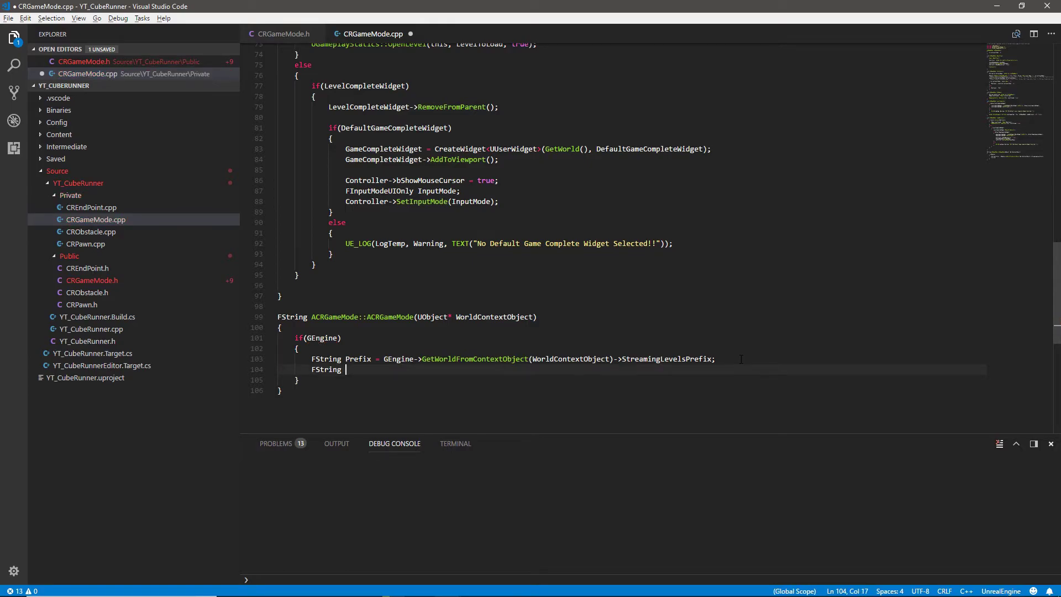
type("LevelName =")
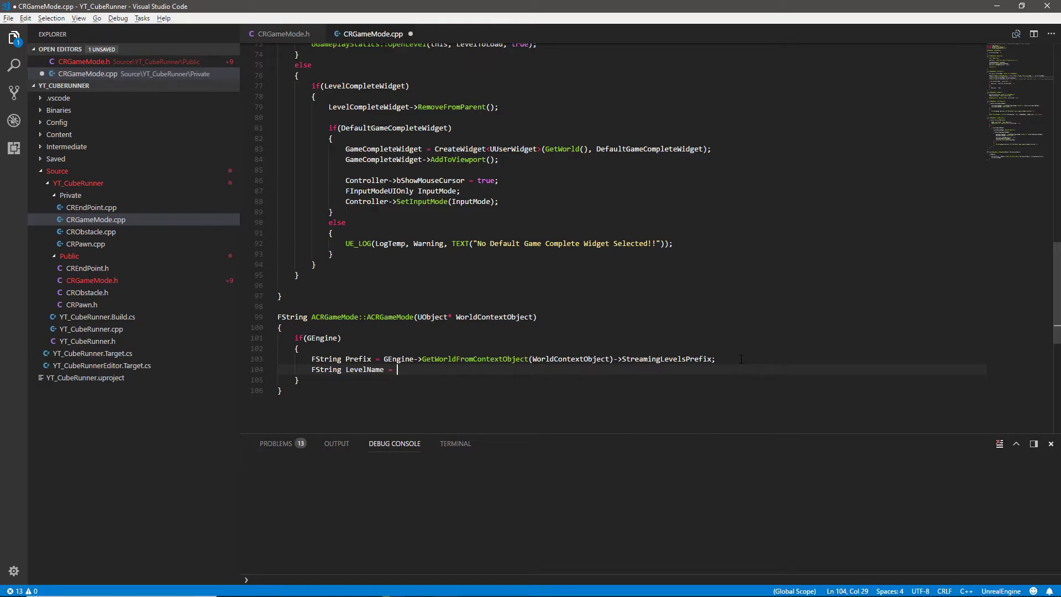
type("GetWorld()->GetMapName();")
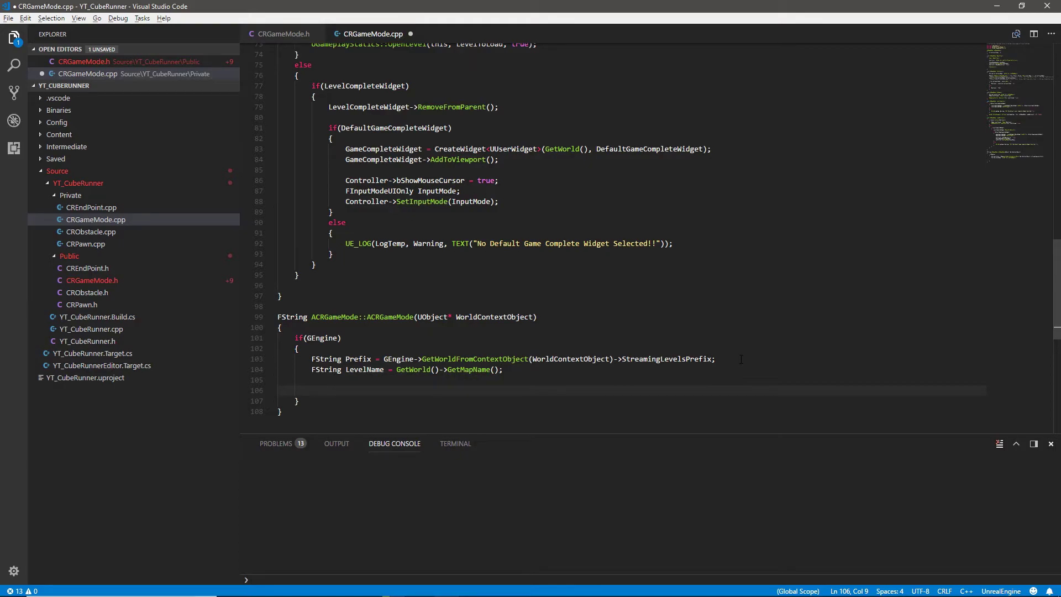
Step: Return LevelName.RightChop(Prefix.Len()) to strip the prefix from the level name
type("return")
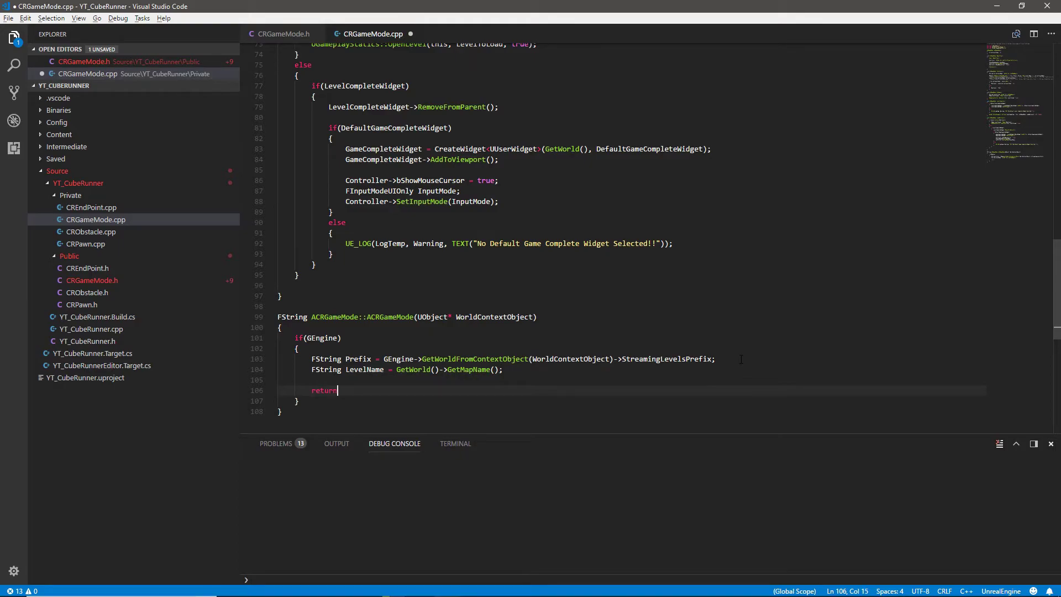
type("LevelName")
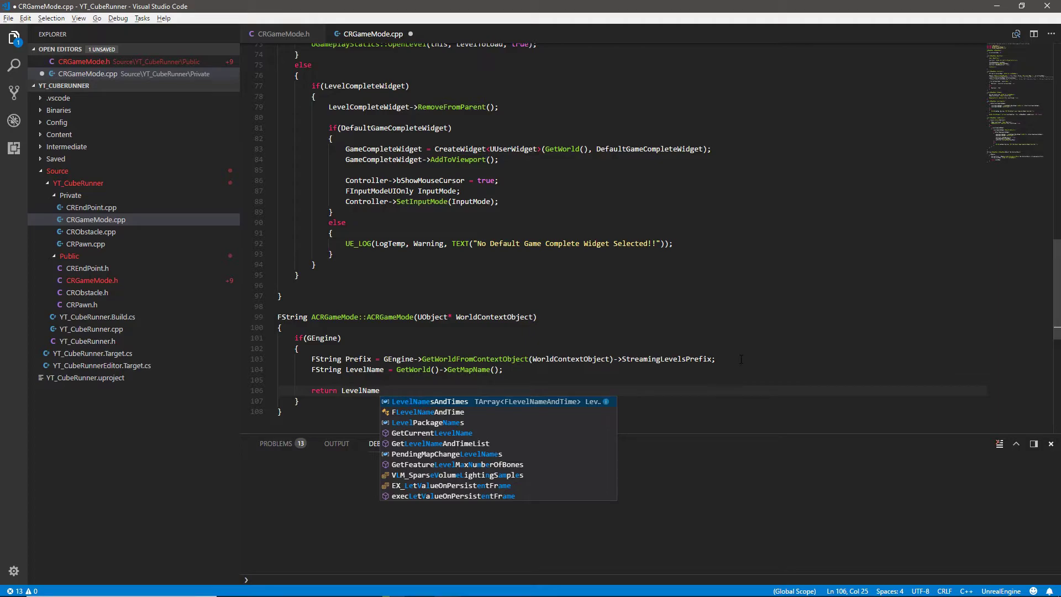
type(".Rig")
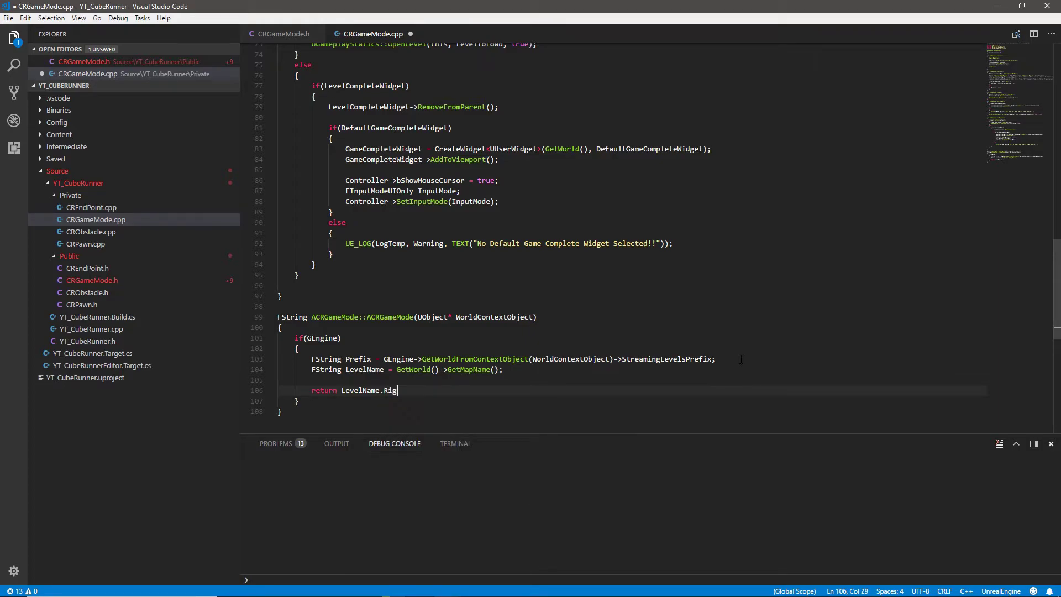
type("htChop")
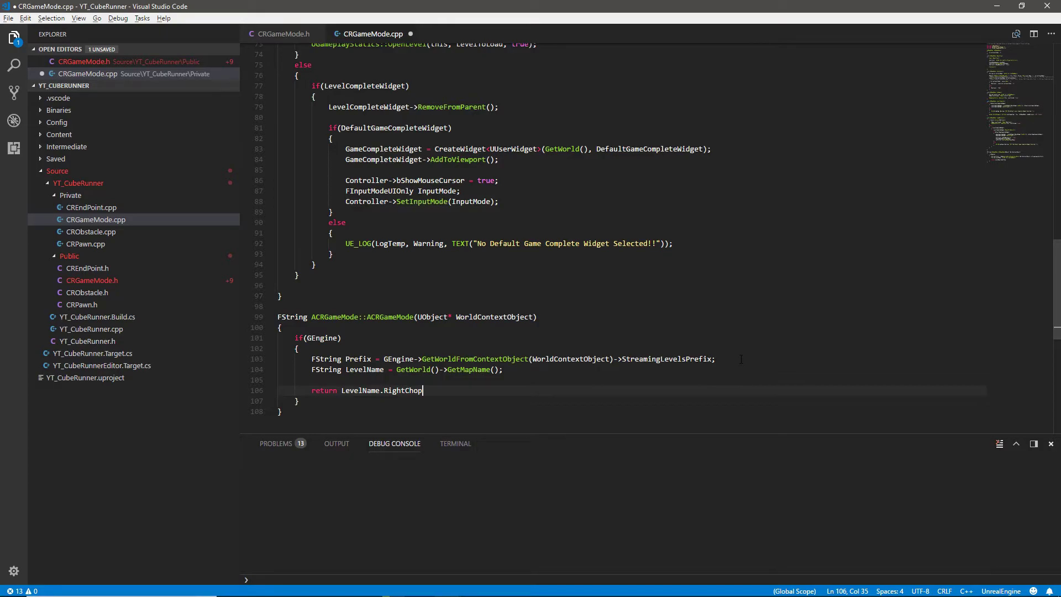
type("()")
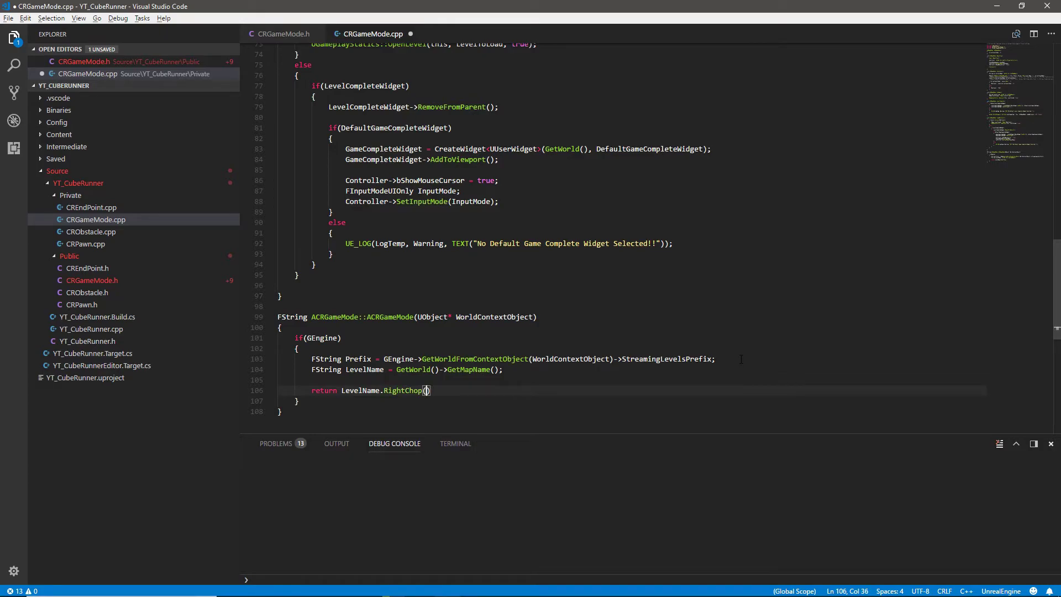
type("P")
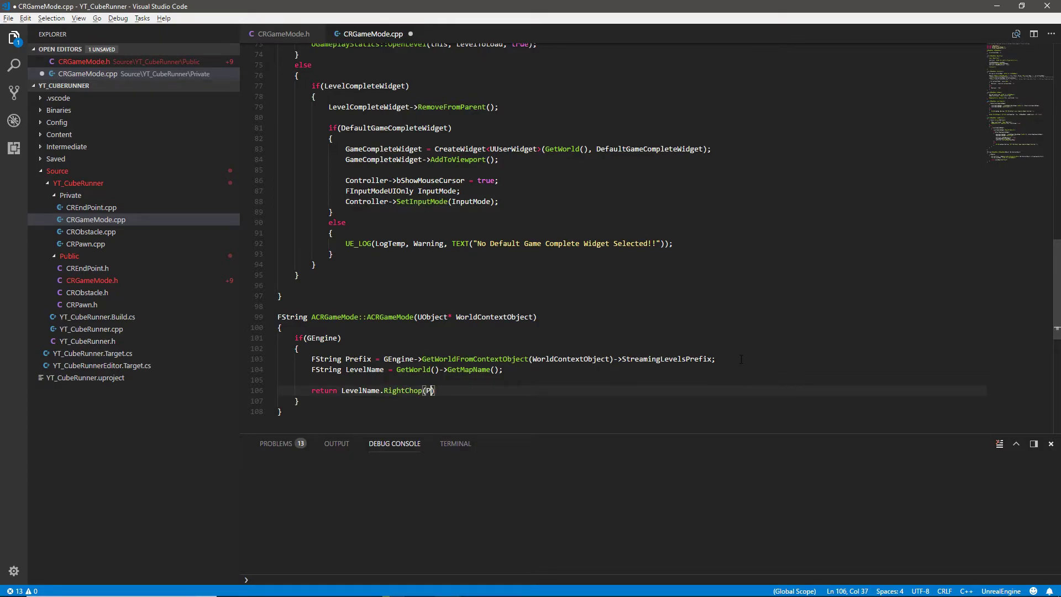
type("refix")
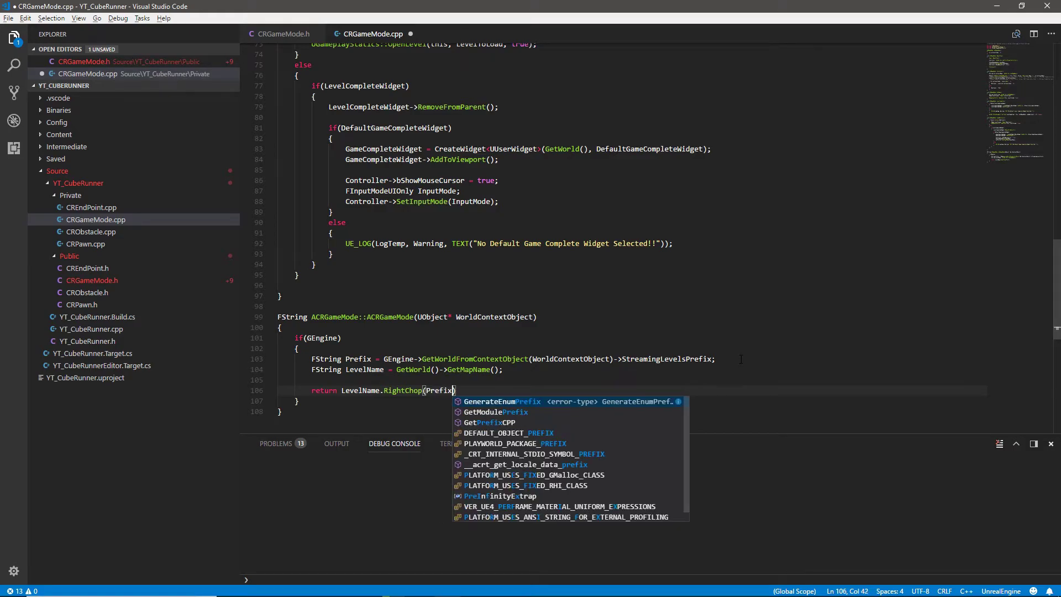
type(".Len()")
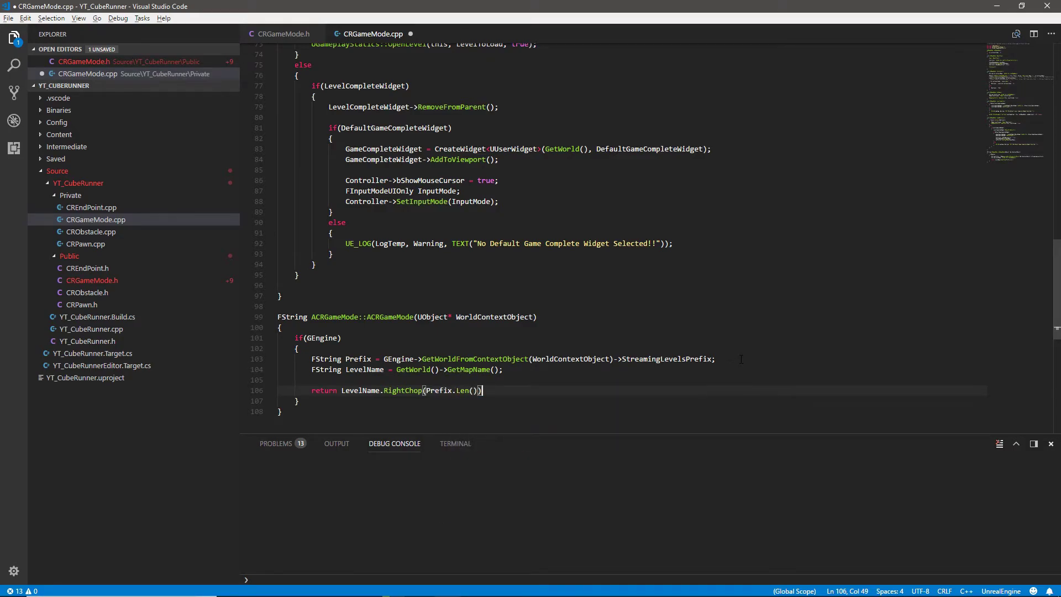
type(";")
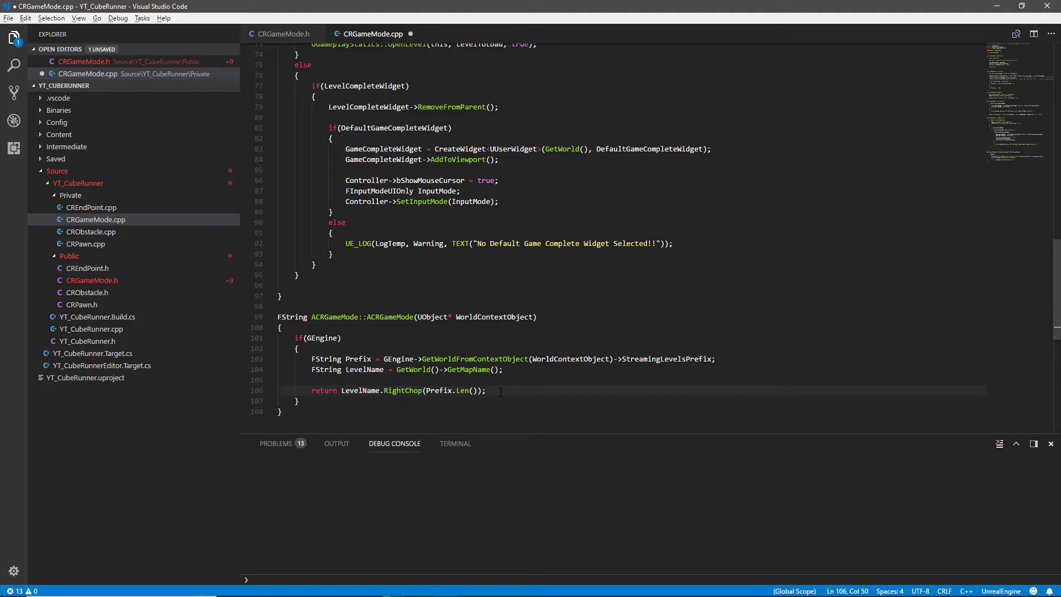
Step: Add a fallback return "No map Found"; after the if(GEngine) block
key("Enter")
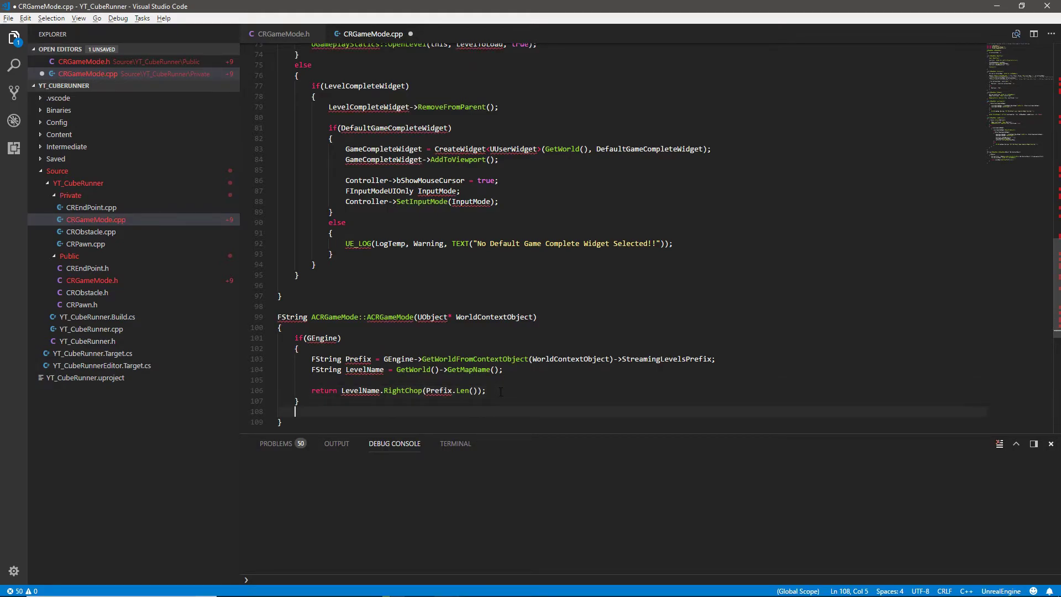
mouse_move(291, 317)
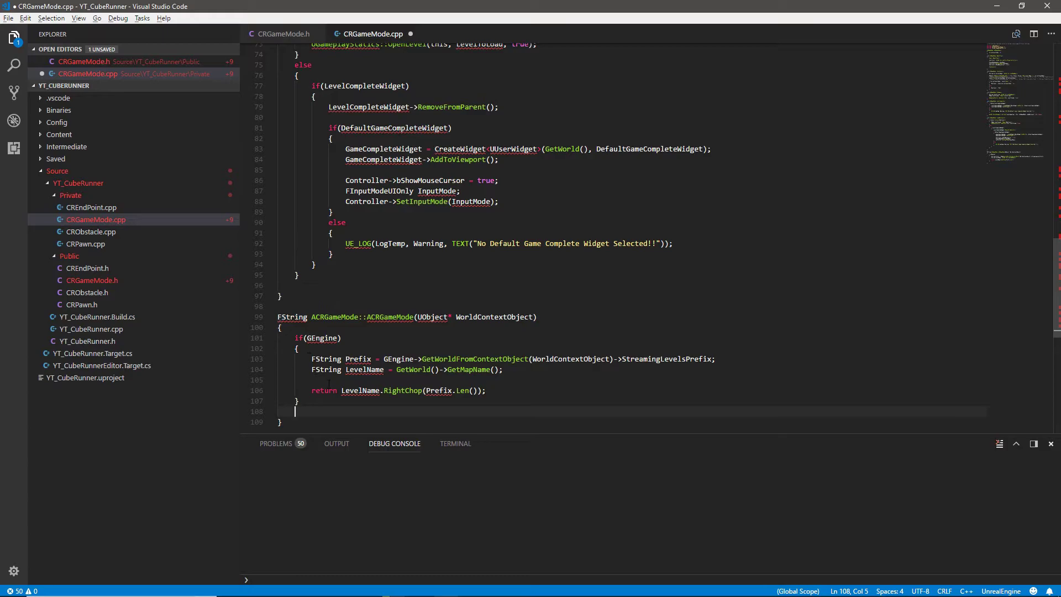
double_click(325, 390)
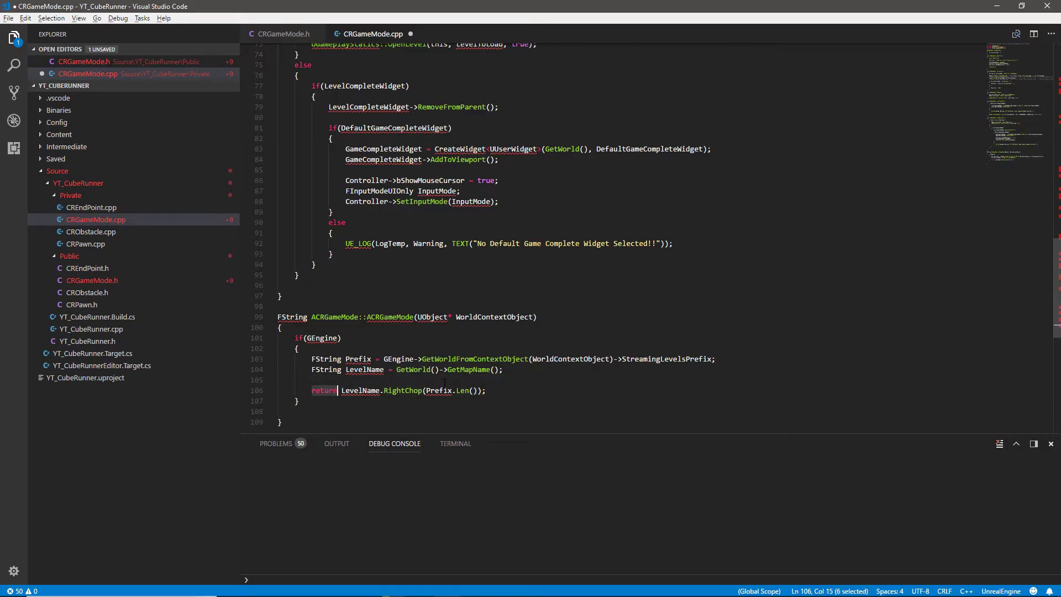
left_click(483, 390)
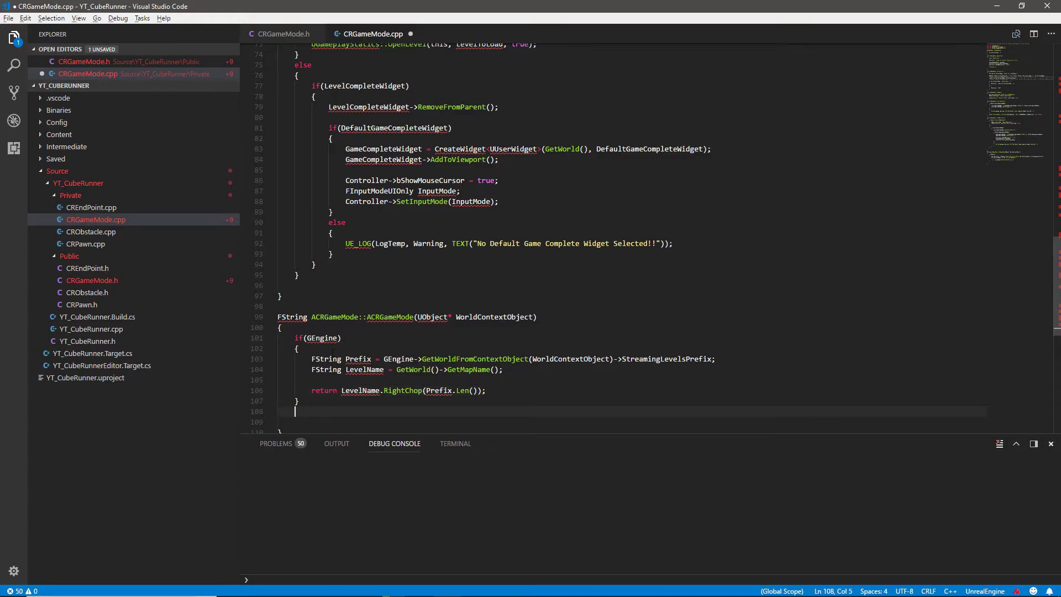
type("retu")
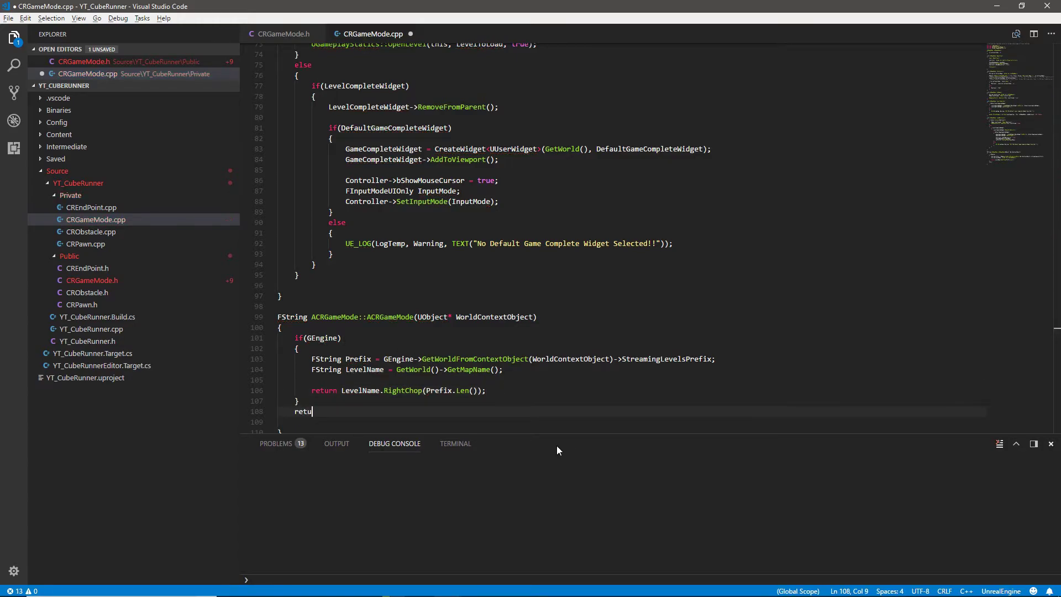
type("rn \"No map Found\";")
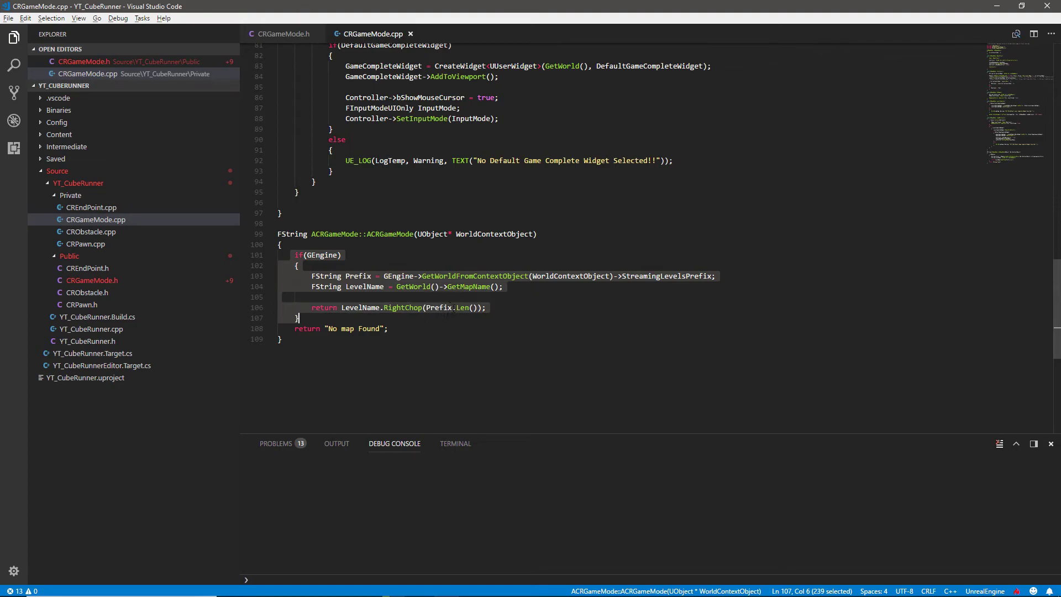
Step: Comment out the old GetMapName line and set FString CurrentLevelName from CleanLevelString(GetWorld())
scroll("up", 3)
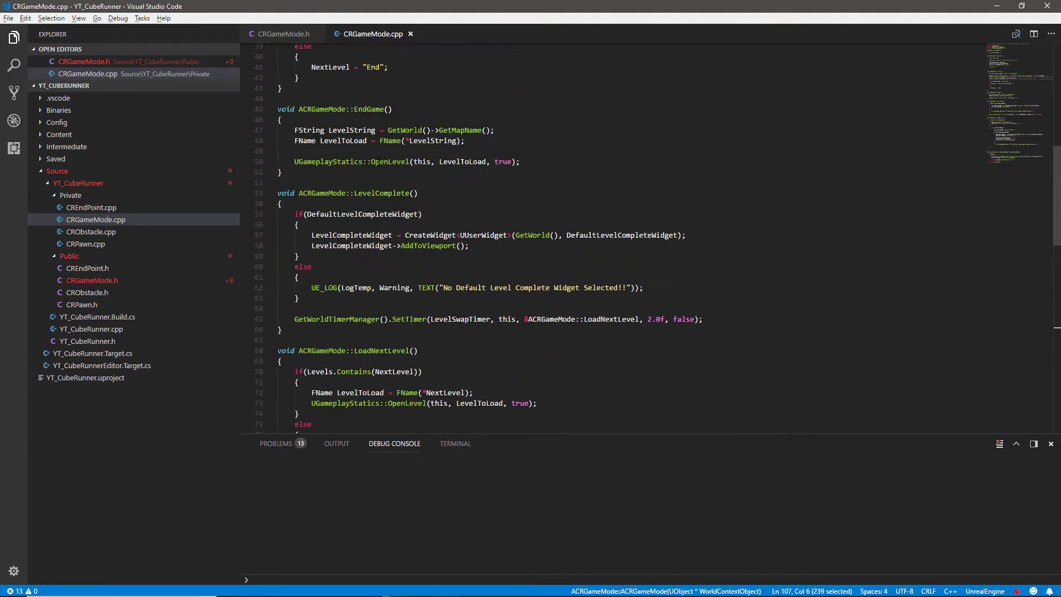
scroll("up", 3)
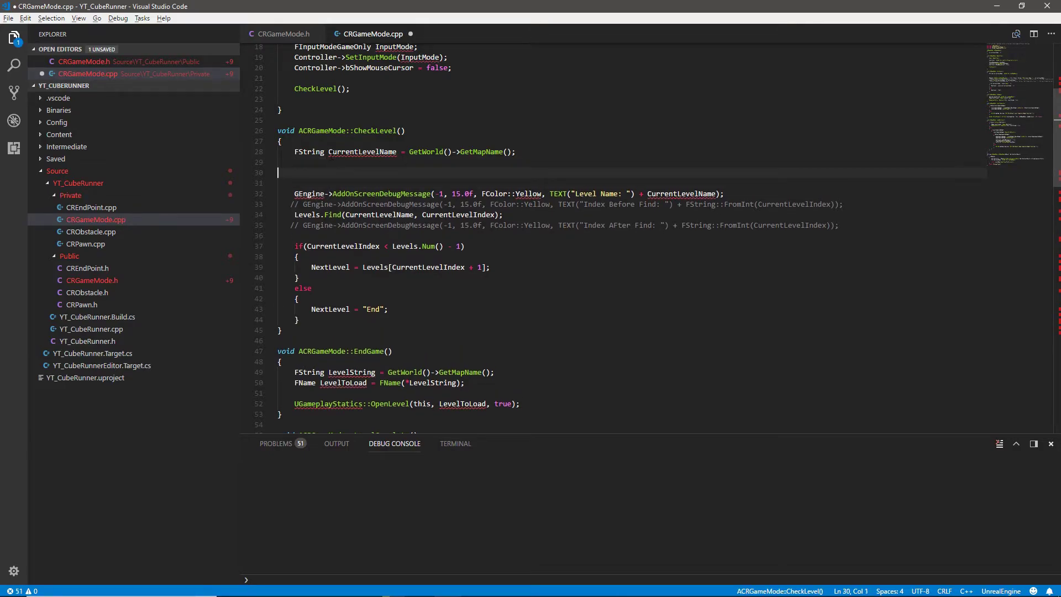
key("ctrl+/")
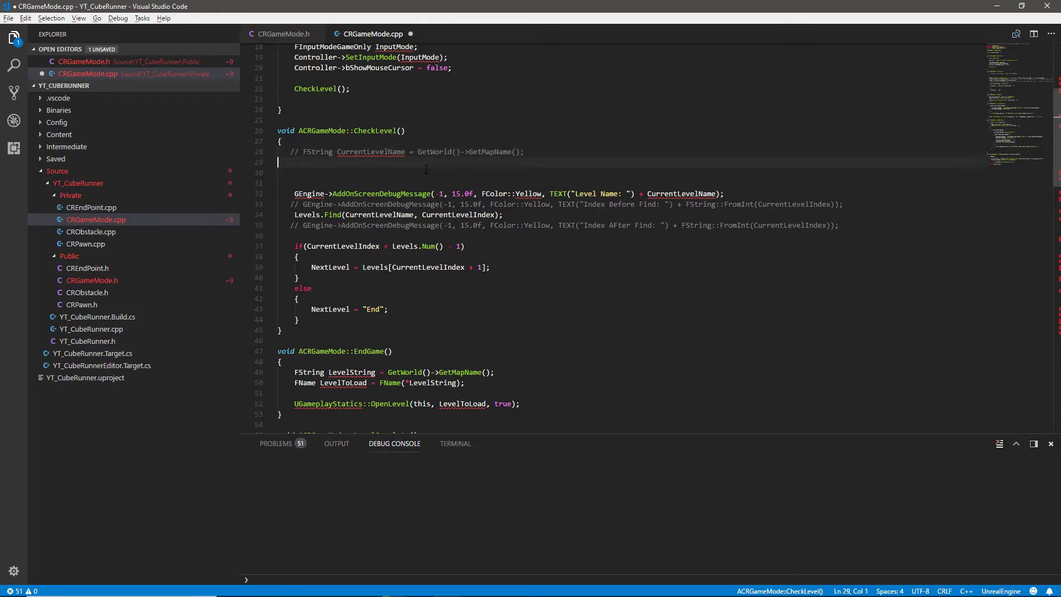
type("F")
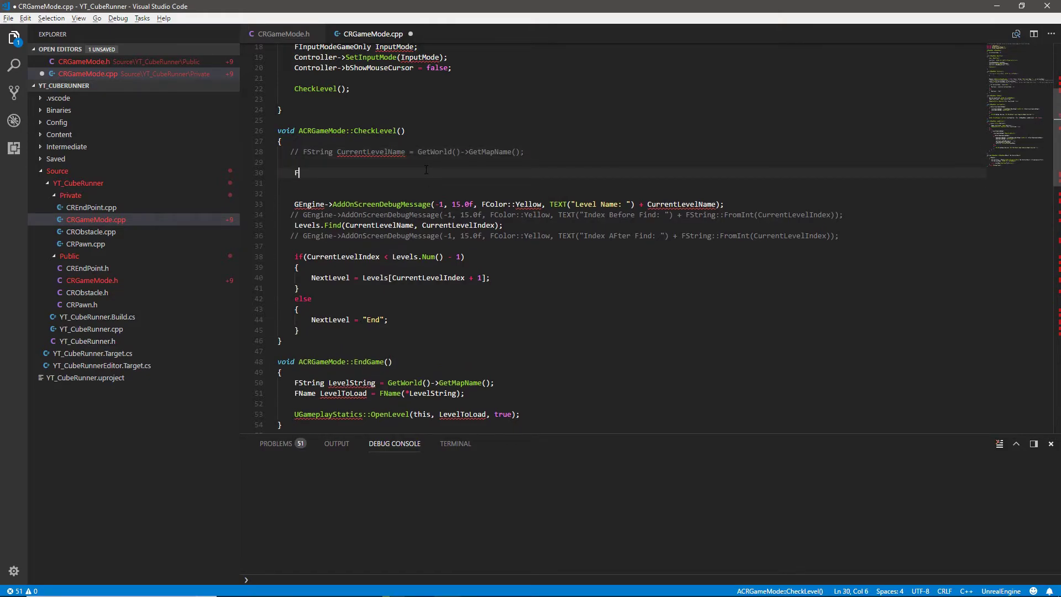
type("String")
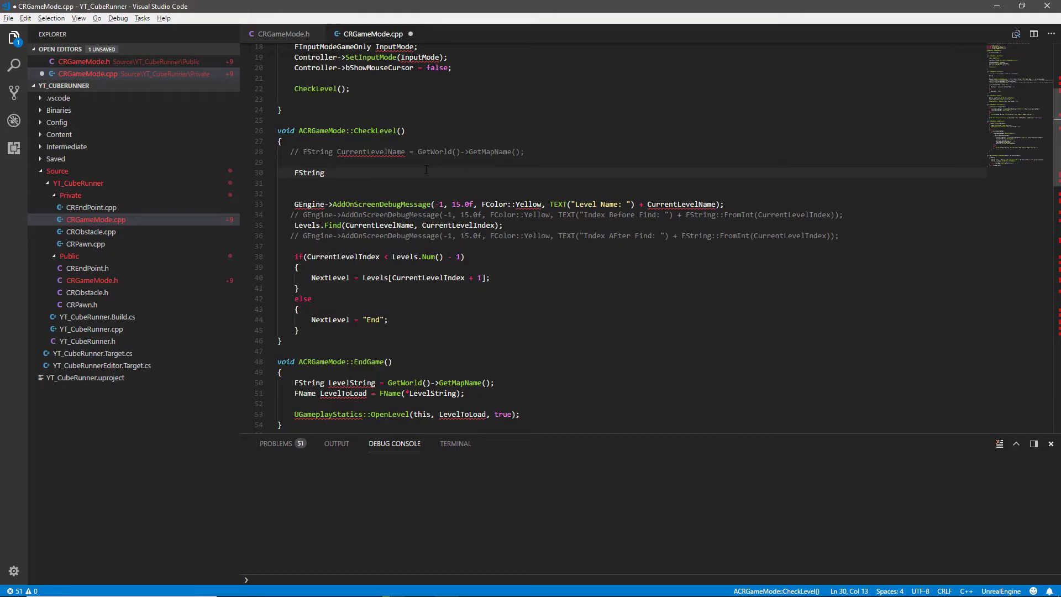
type("CurrentLevelName =")
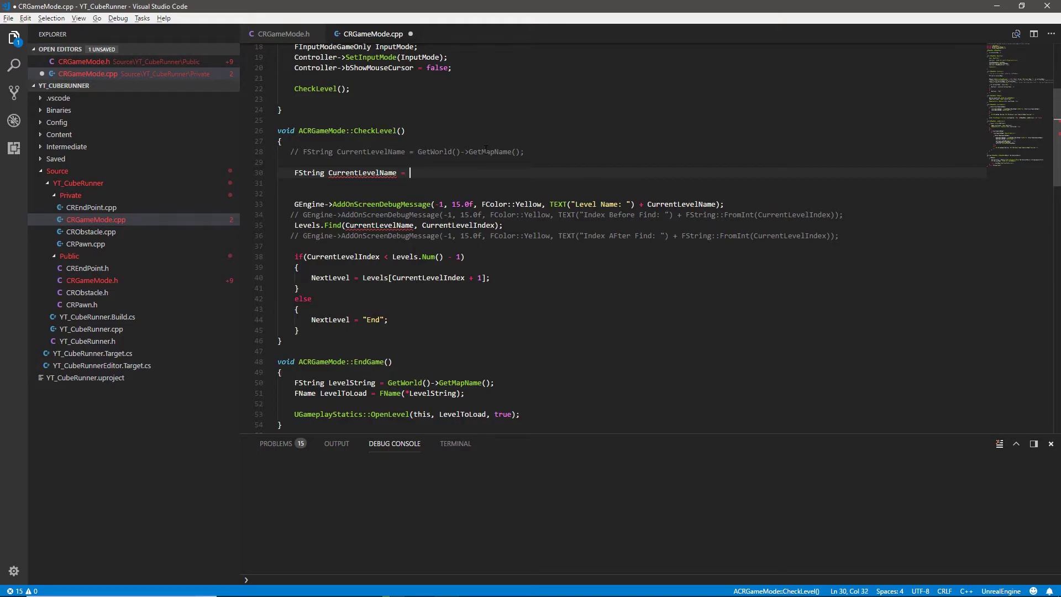
type("CleanLevelString()")
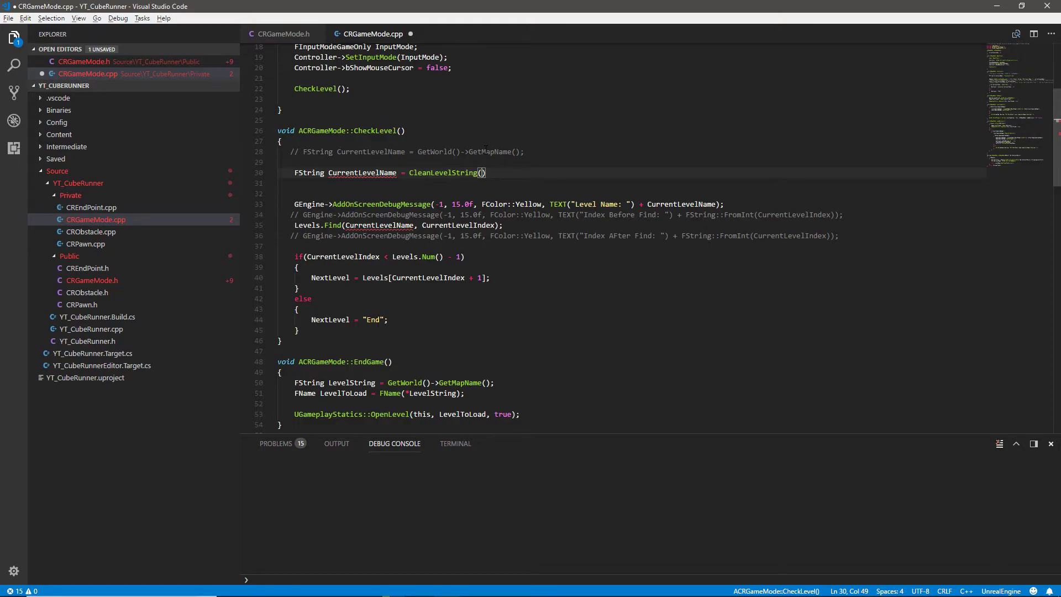
type("Get")
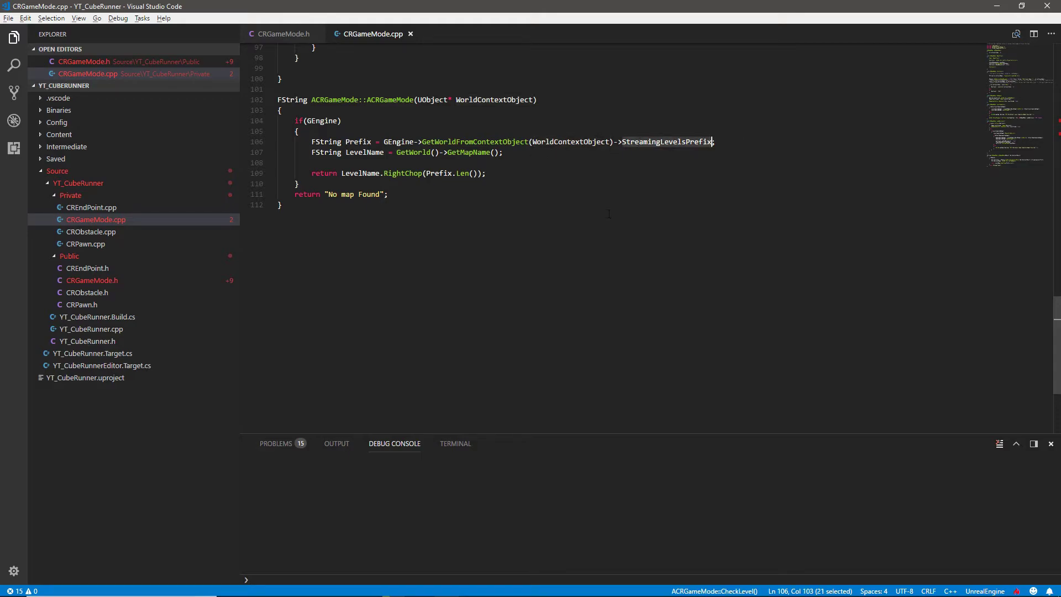
scroll("up", 3)
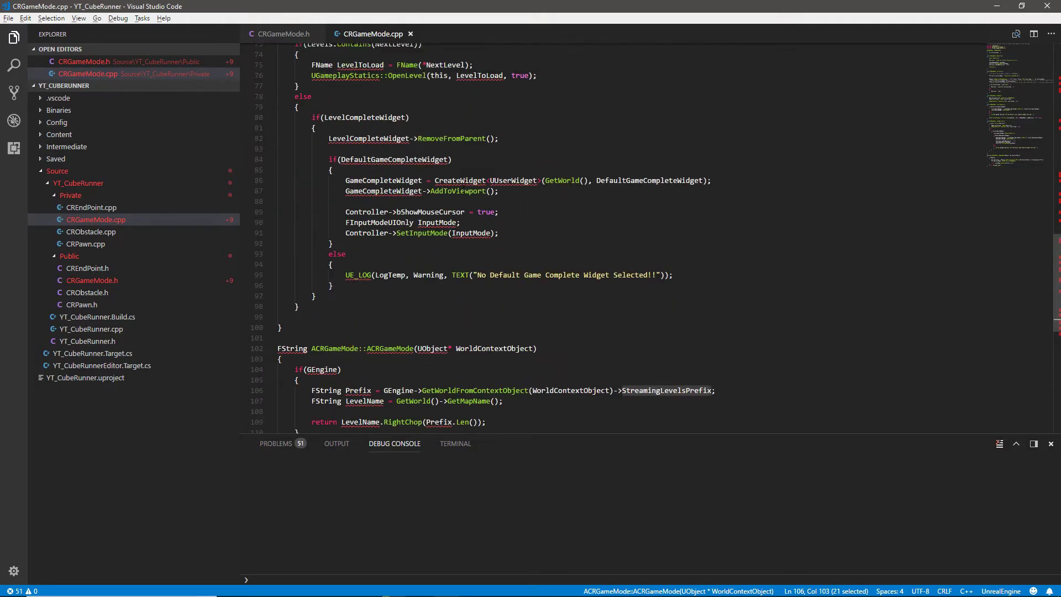
scroll("up", 3)
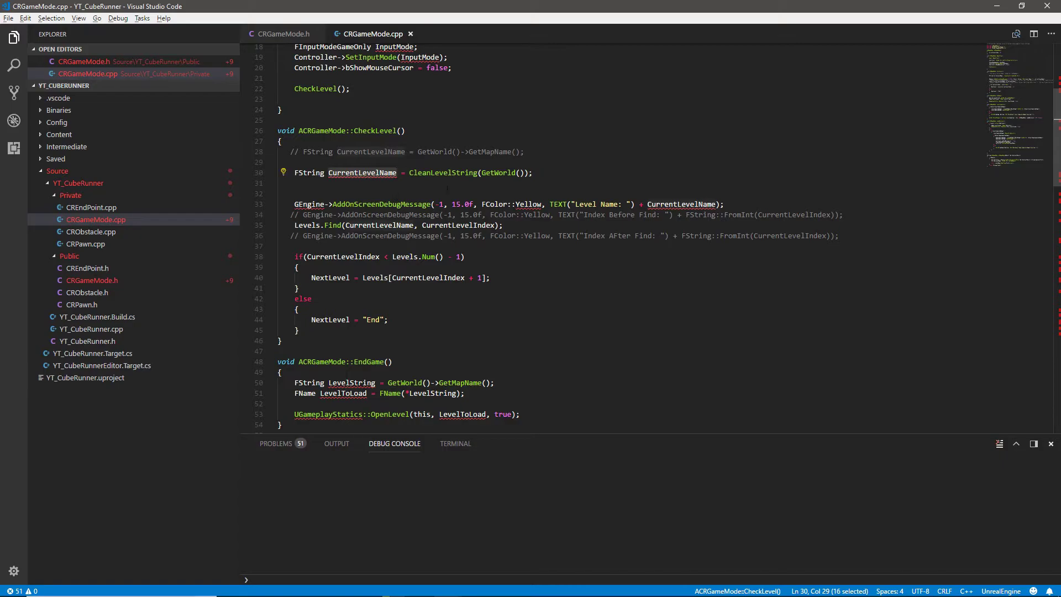
mouse_move(752, 139)
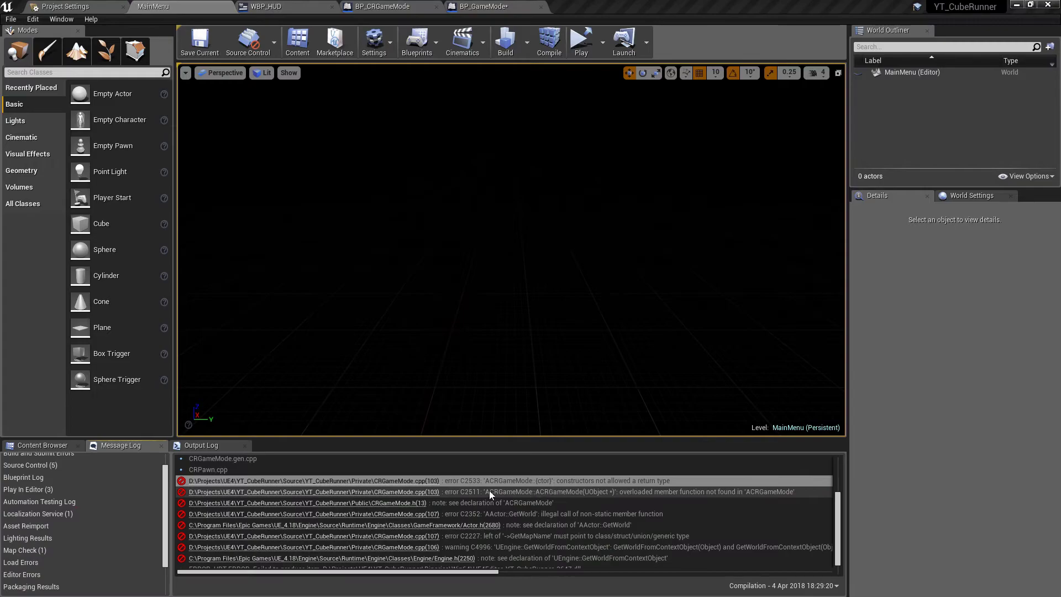
mouse_move(452, 480)
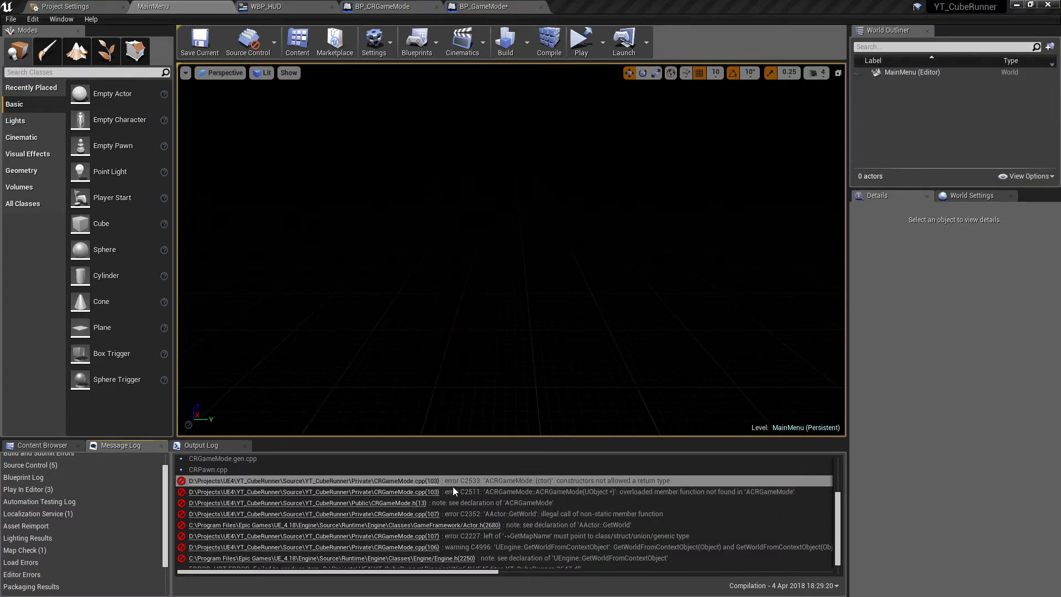
mouse_move(413, 482)
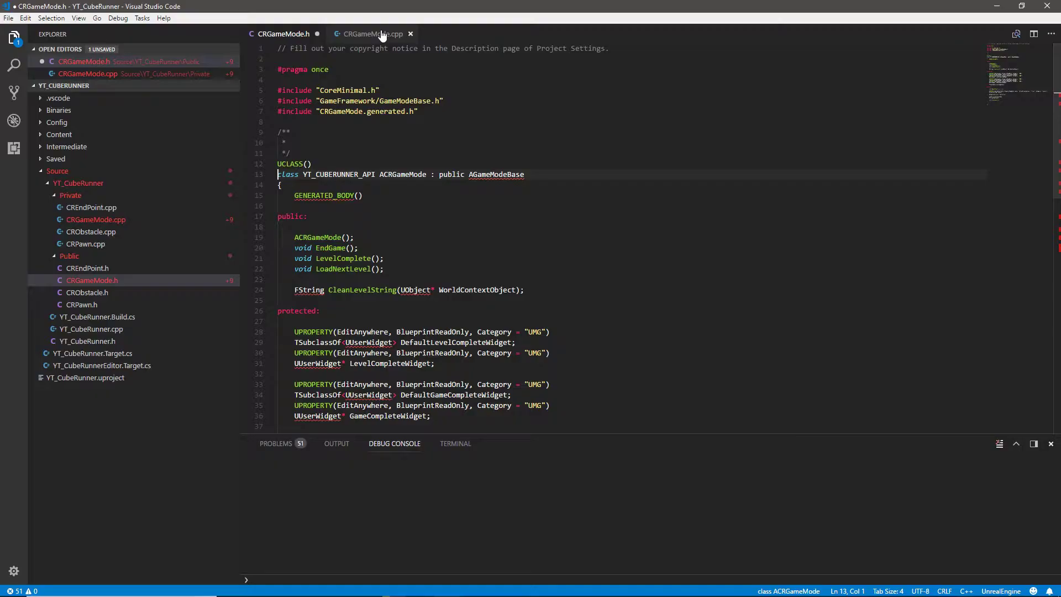
Step: Switch back from the CRGameMode.h header to the CRGameMode.cpp source file
left_click(372, 33)
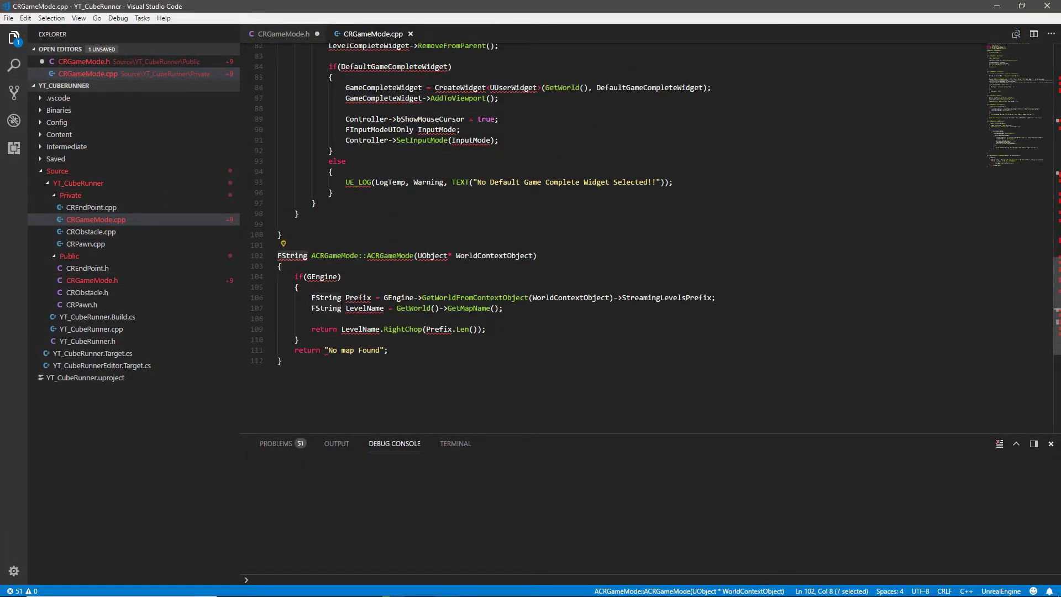
Step: Rename the definition to ACRGameMode::CleanLevelString, check it against the header, and save
scroll("up", 3)
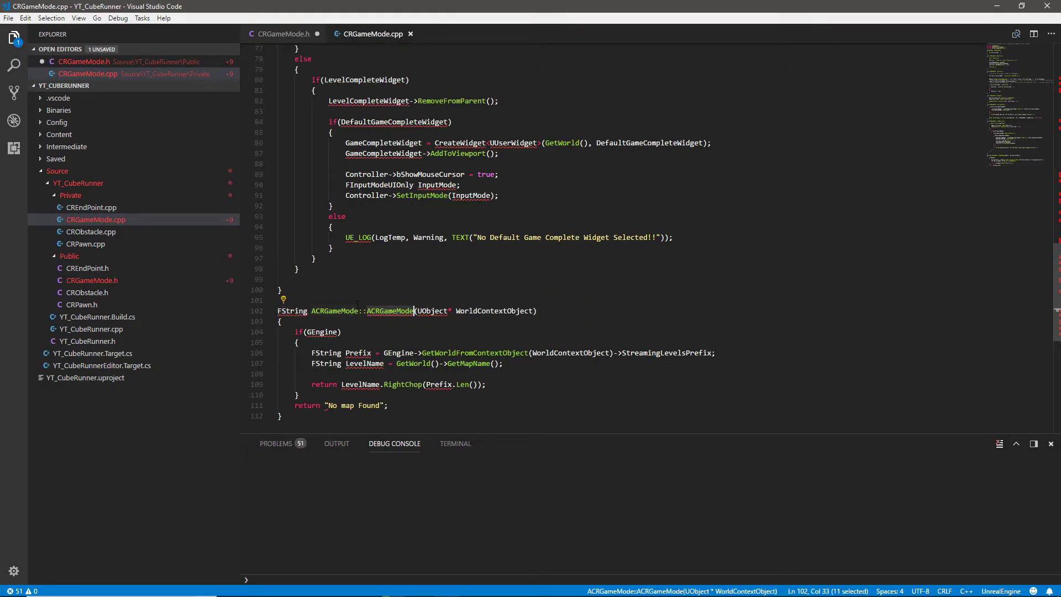
mouse_move(391, 310)
type("l")
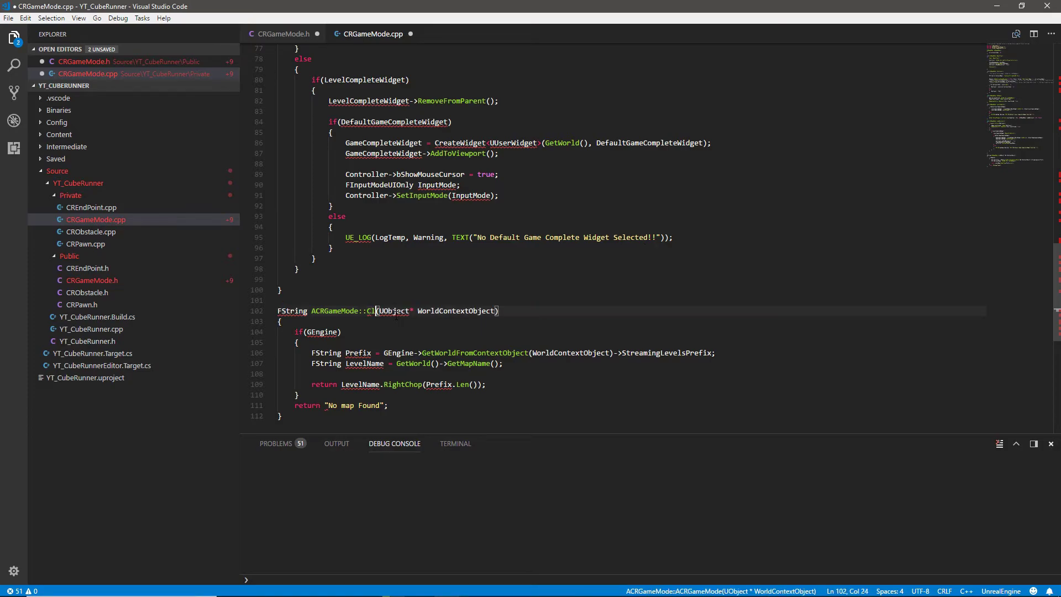
type("eanLevel")
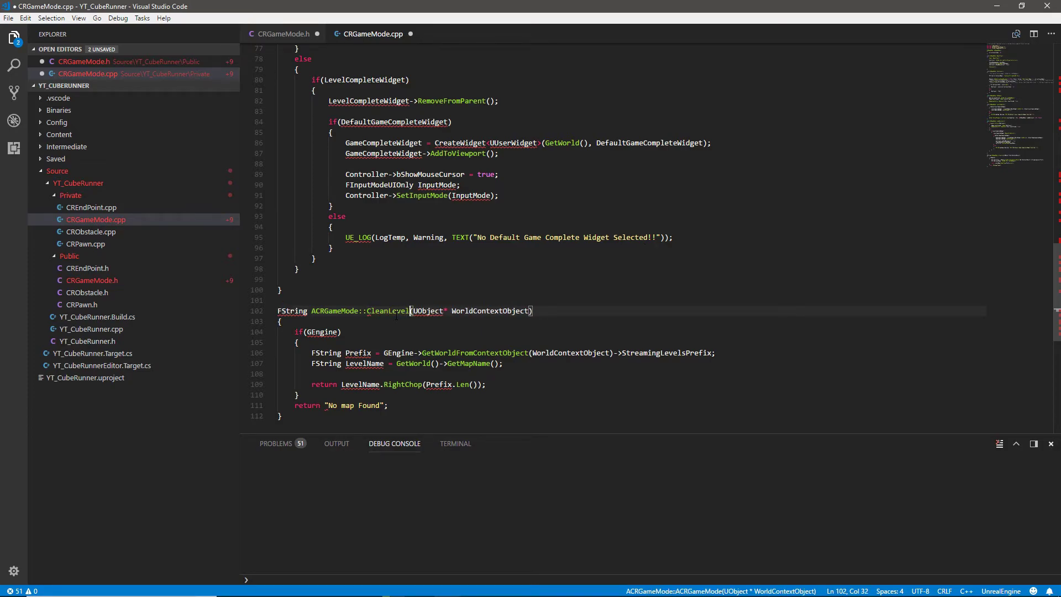
type("String CleanLevelString(UObject* WorldContextObject);")
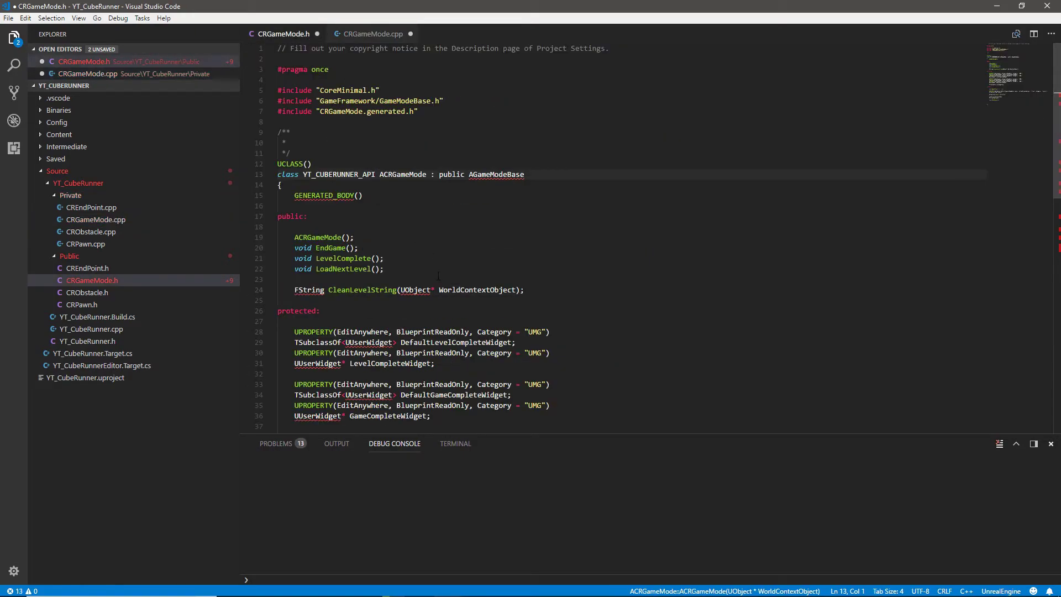
double_click(361, 289)
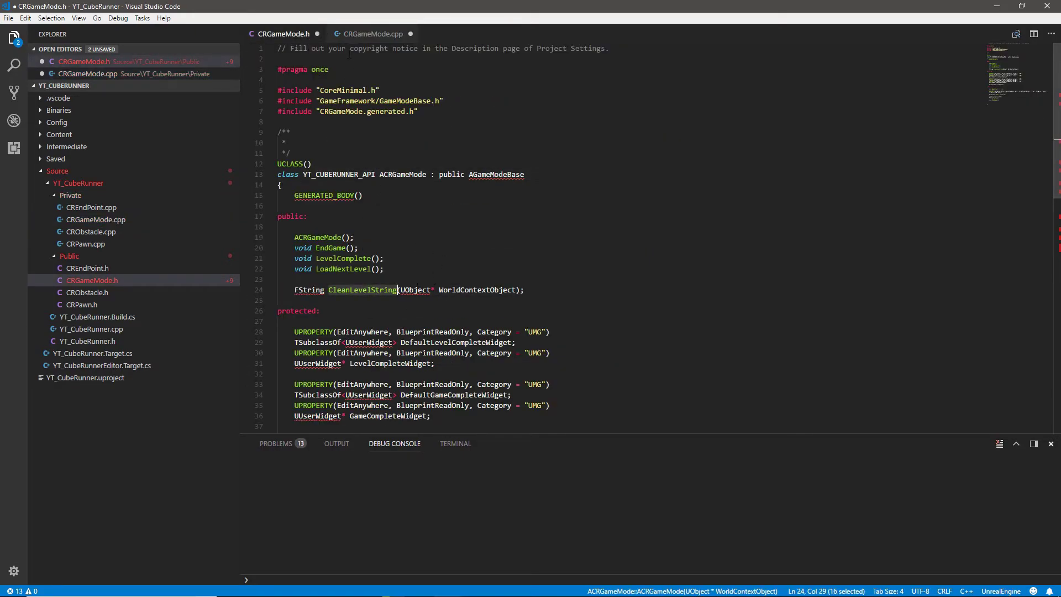
left_click(372, 34)
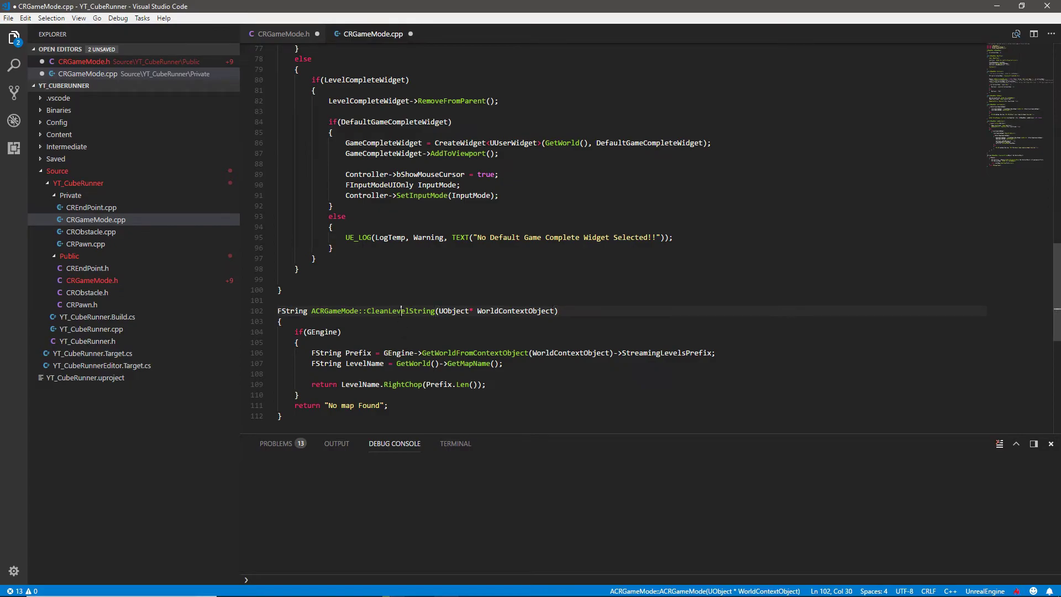
key("ctrl+s")
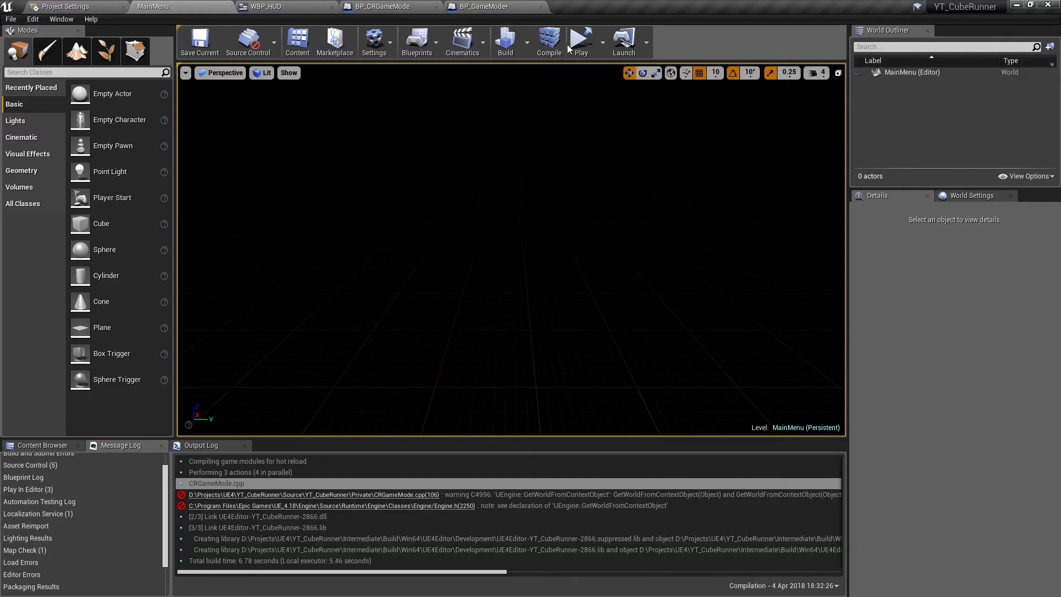
Step: Compile the code and test-play in the viewport, seeing level names Main3 and Main2
left_click(549, 40)
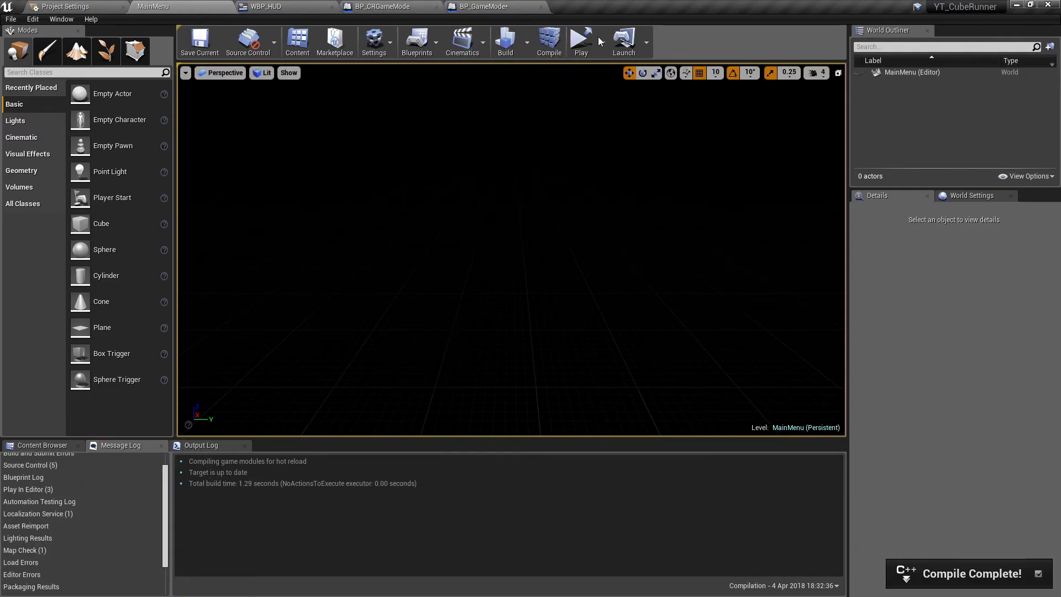
left_click(580, 42)
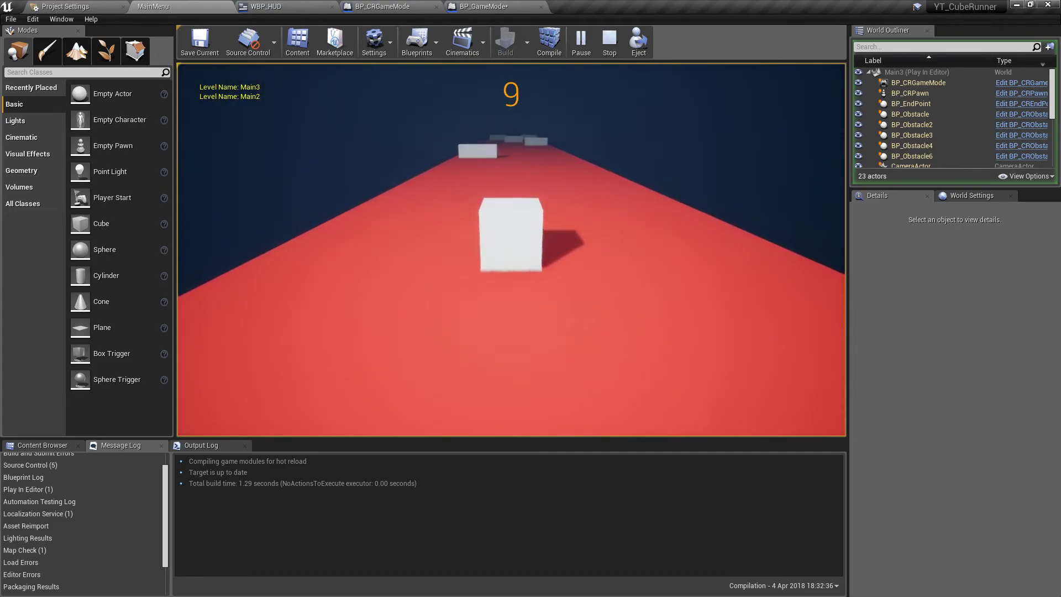
left_click(608, 42)
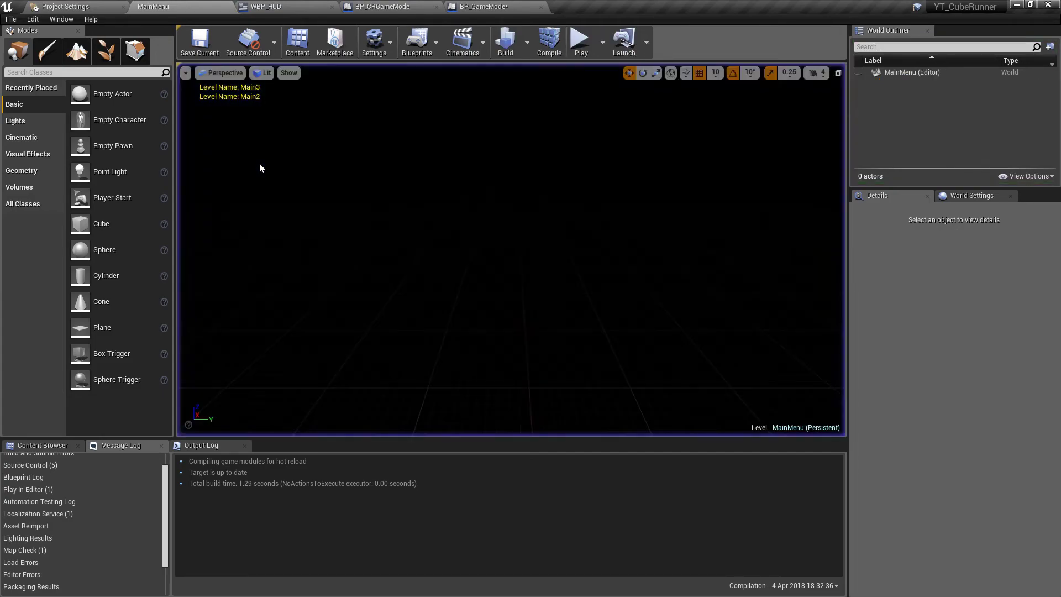
Step: Run a standalone game, saving BP_GameMode and rebuilding modules, then close it after the end screen
left_click(602, 42)
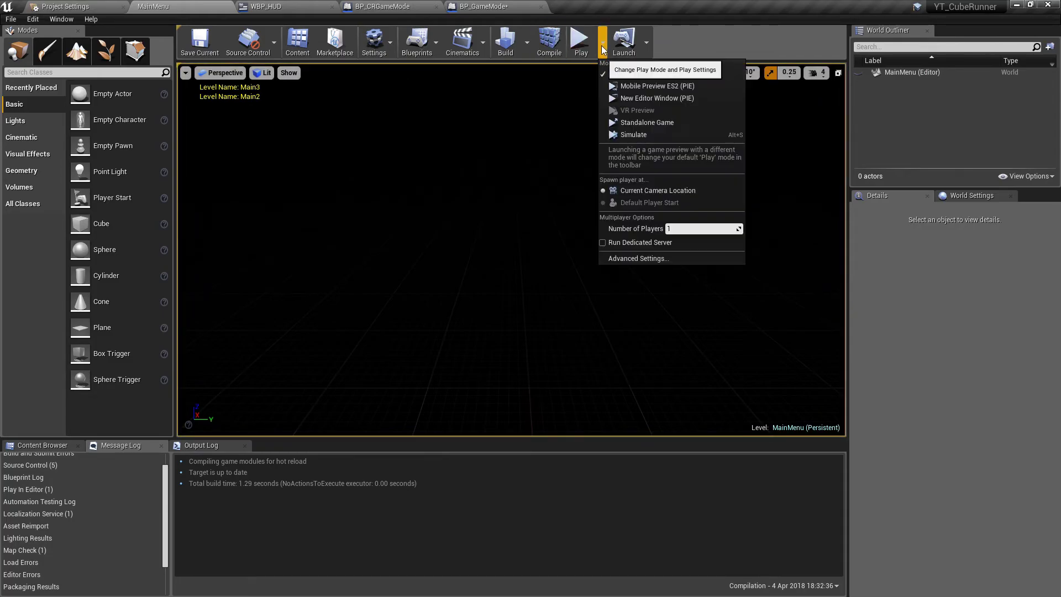
mouse_move(677, 145)
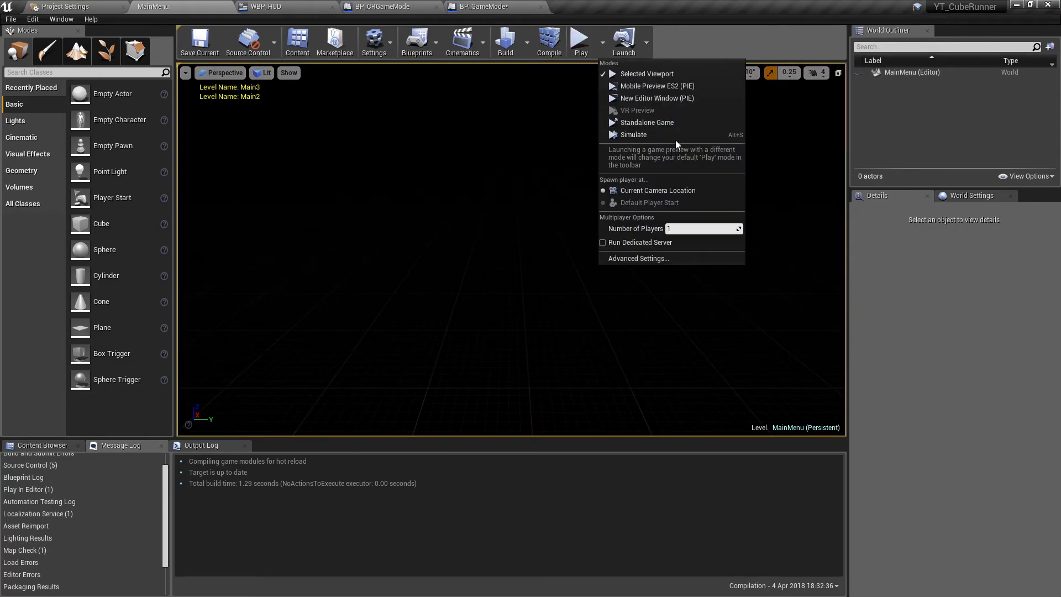
left_click(646, 122)
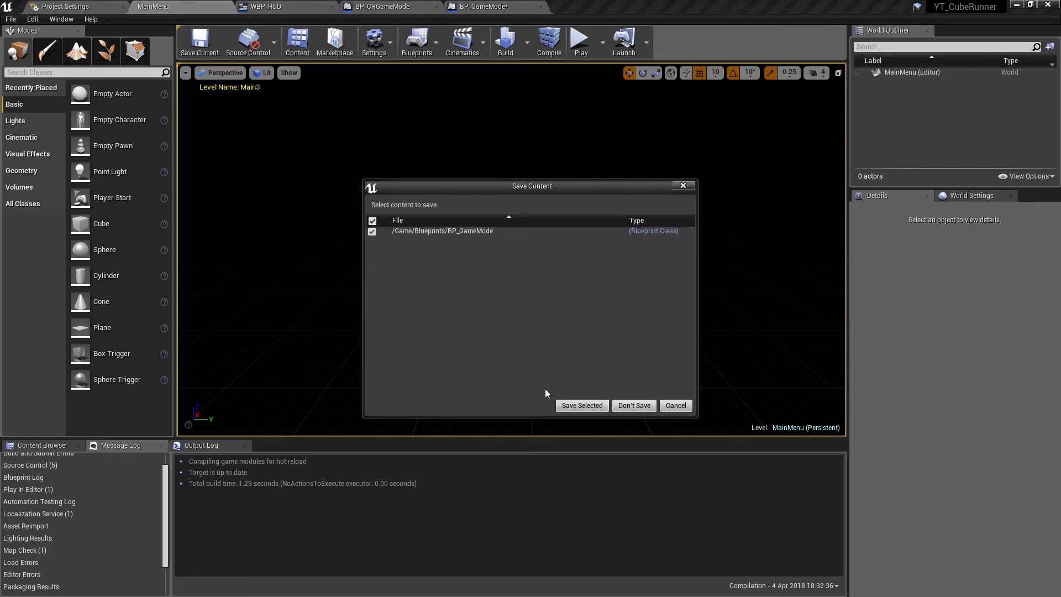
left_click(582, 405)
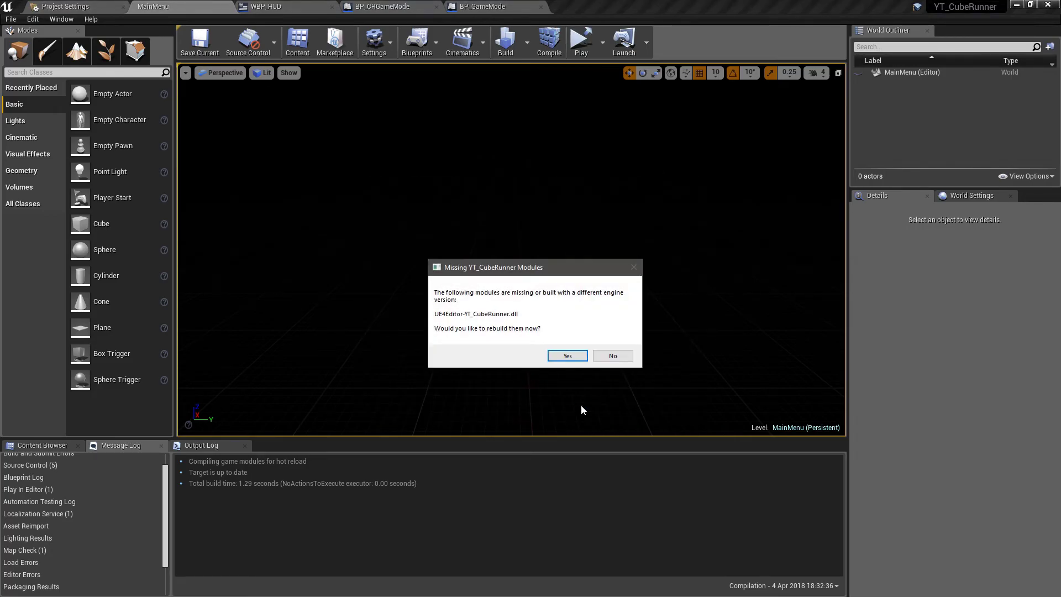
left_click(567, 356)
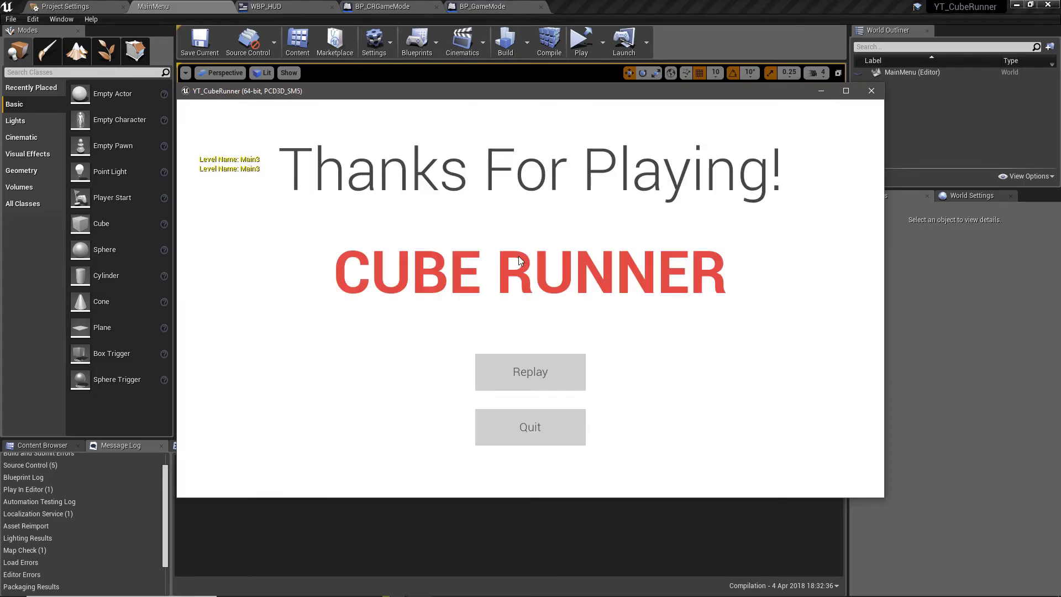
mouse_move(817, 120)
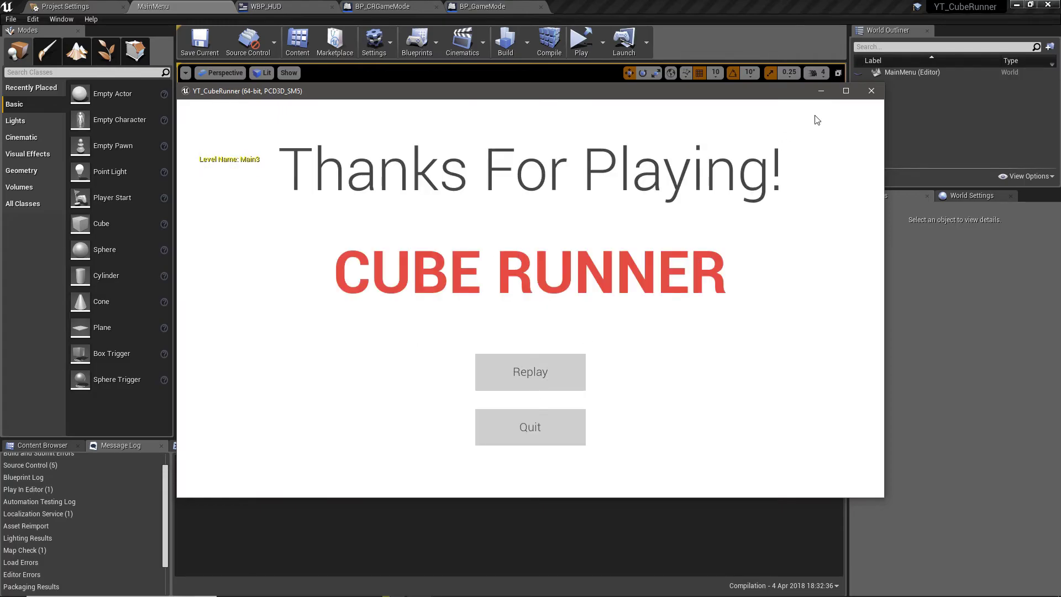
left_click(871, 90)
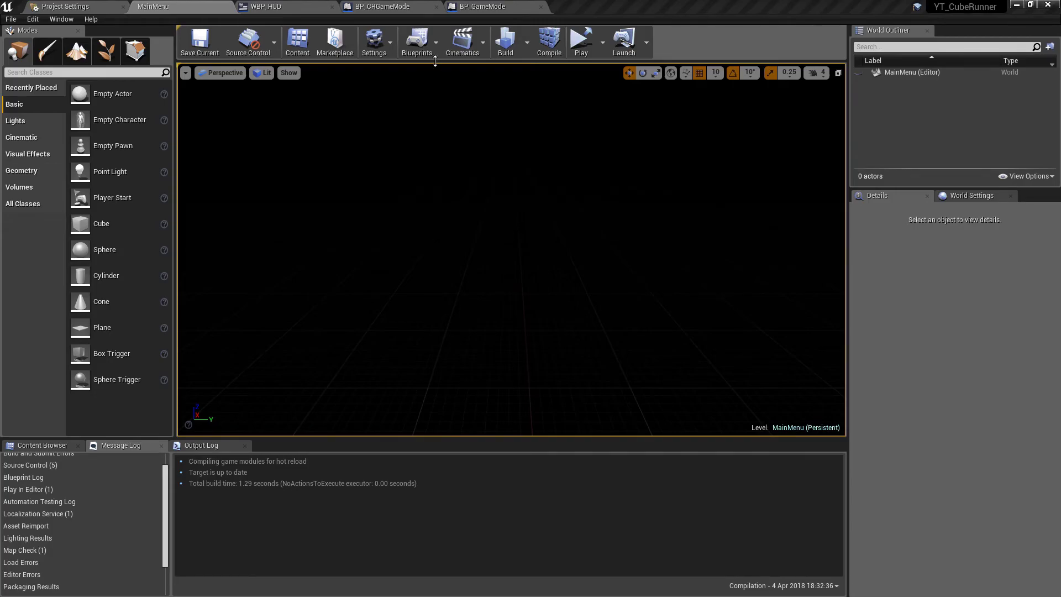
mouse_move(291, 236)
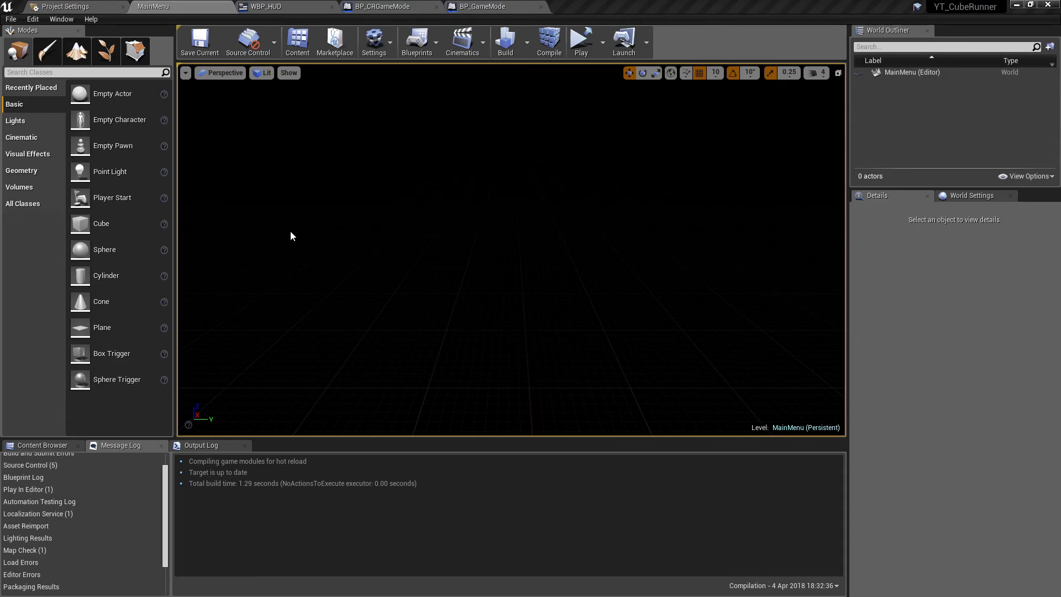
Step: Browse the Blueprints folder and open BP_CRObstacle for editing
left_click(42, 444)
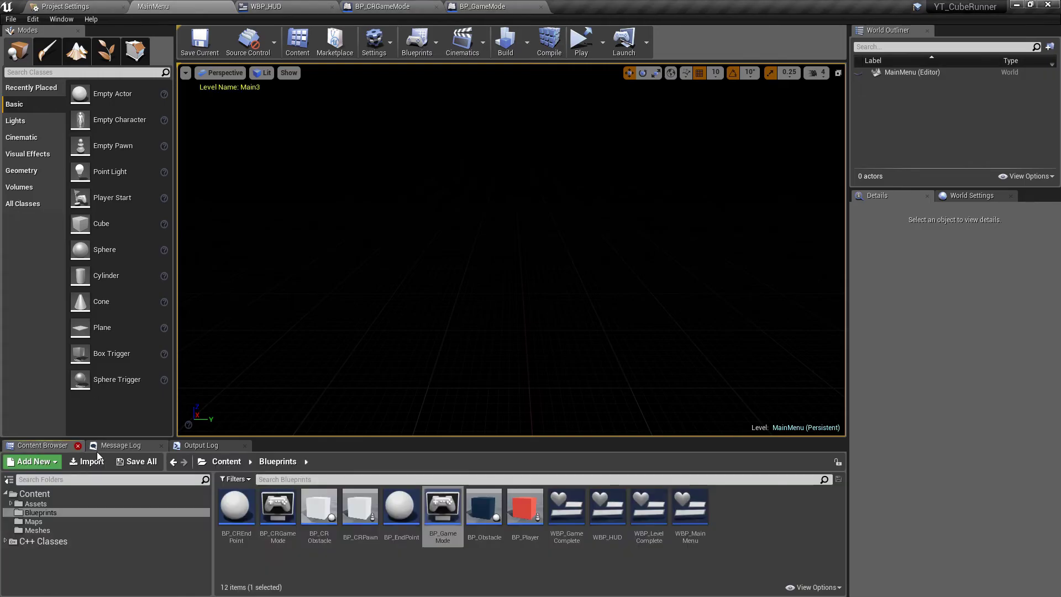
left_click(485, 506)
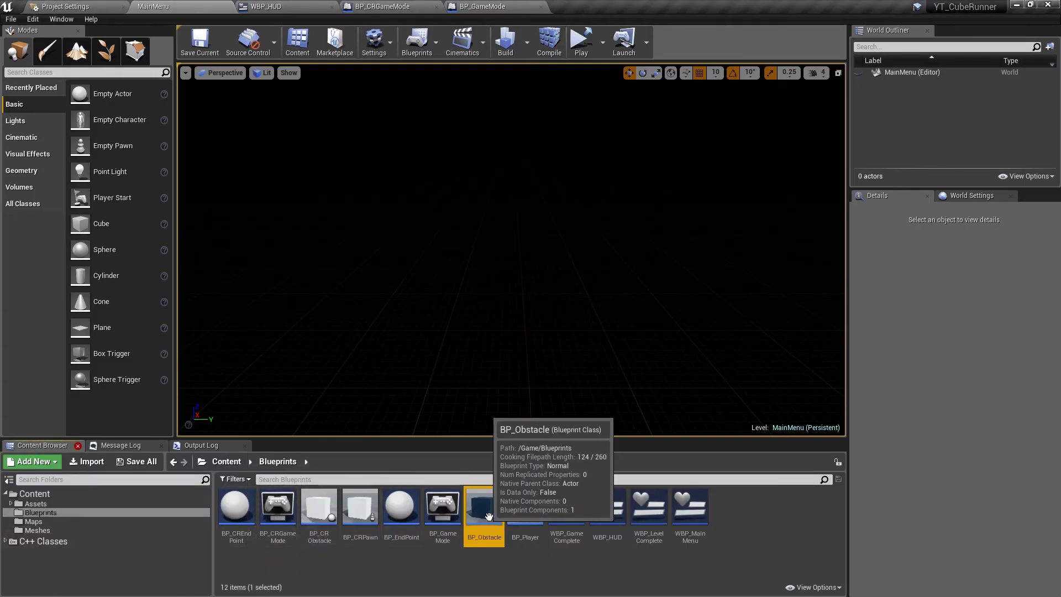
left_click(524, 506)
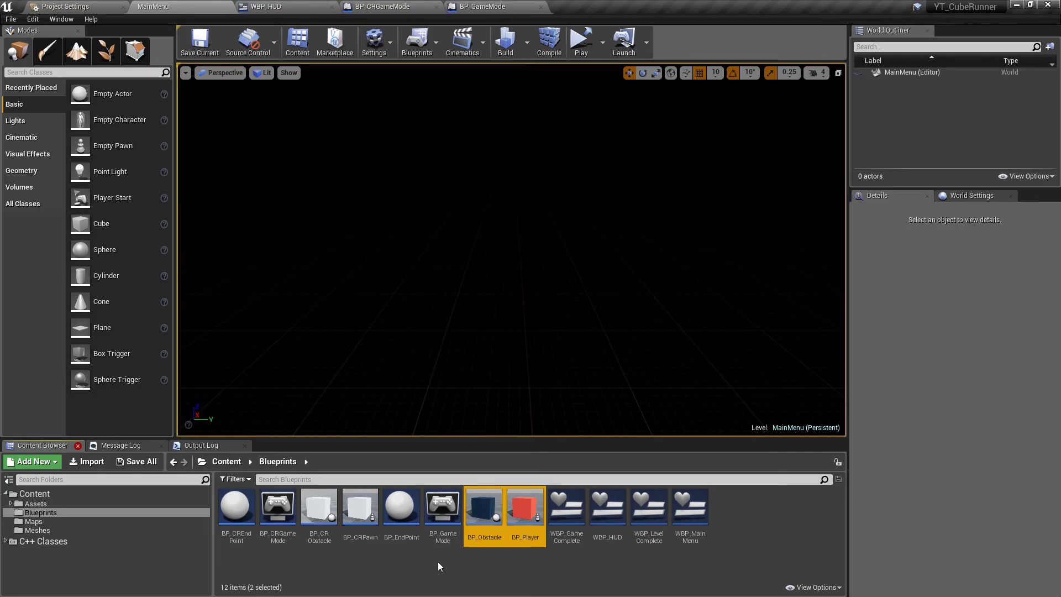
left_click(401, 506)
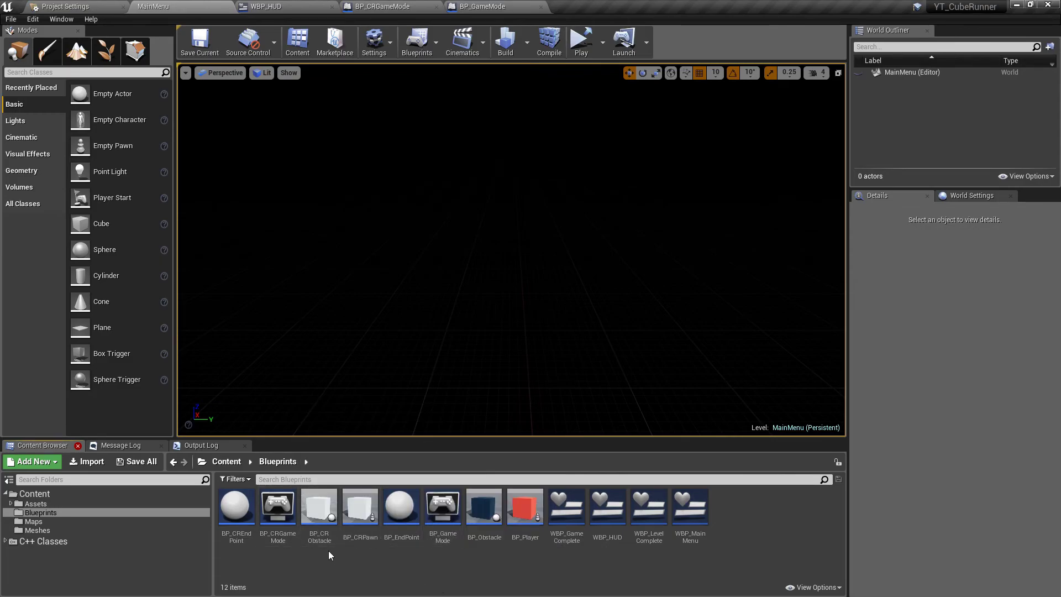
left_click(318, 506)
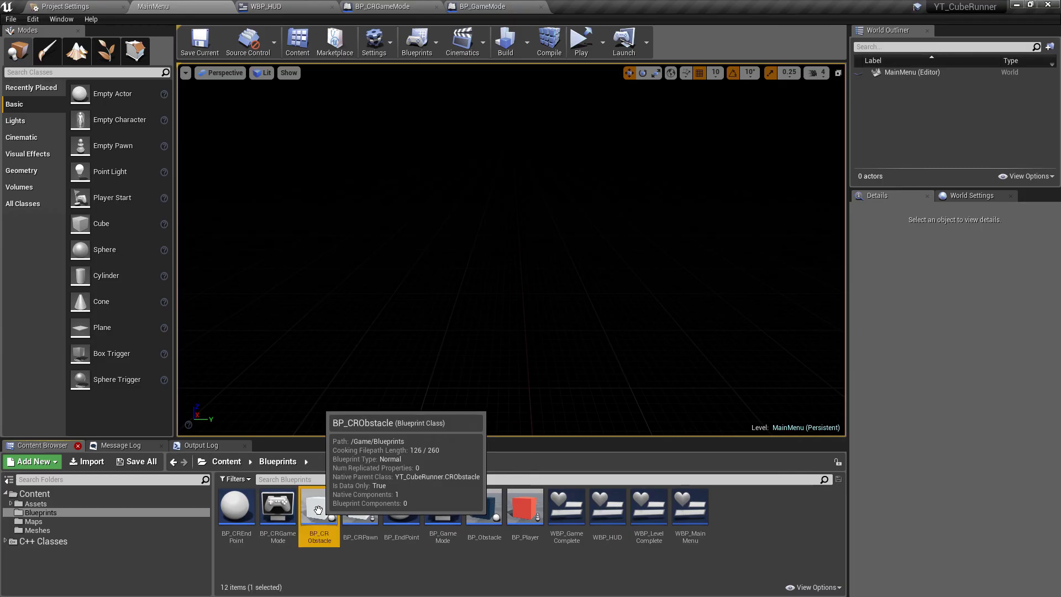
double_click(318, 506)
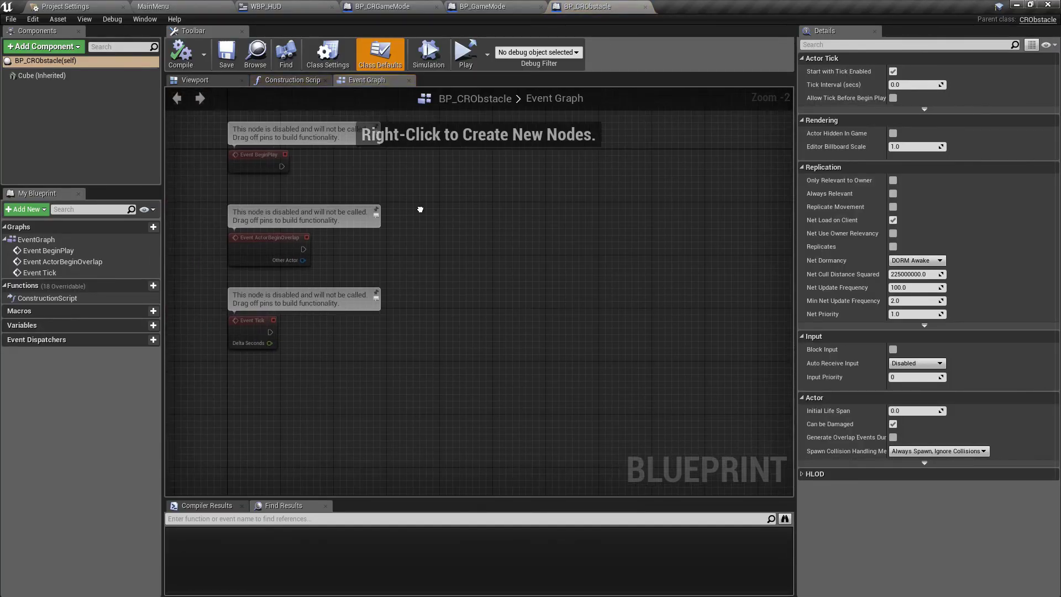
Step: Return to the MainMenu level tab and open BP_CREndPoint
left_click(265, 6)
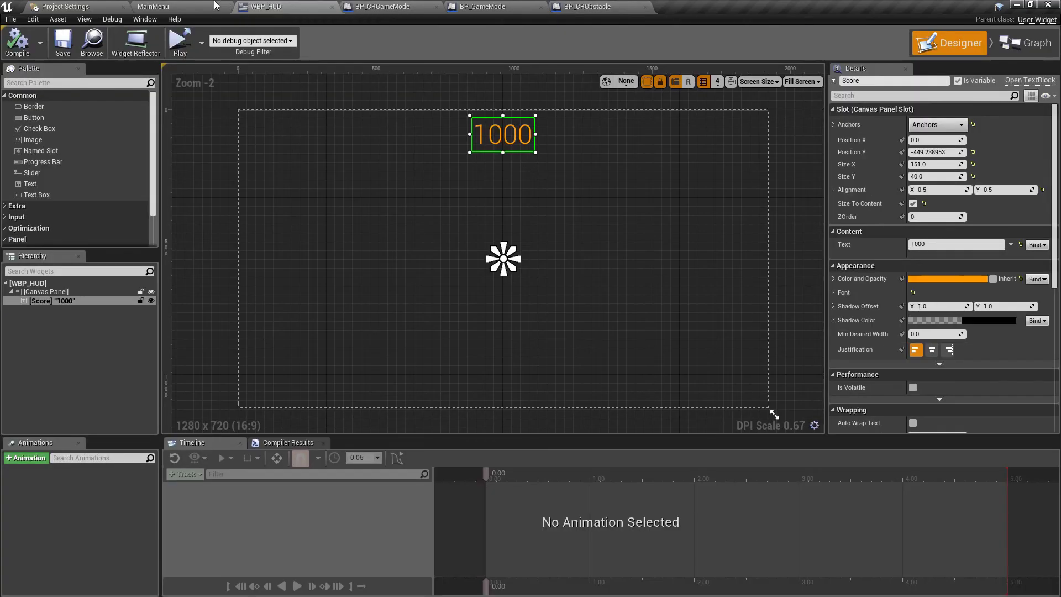
left_click(157, 6)
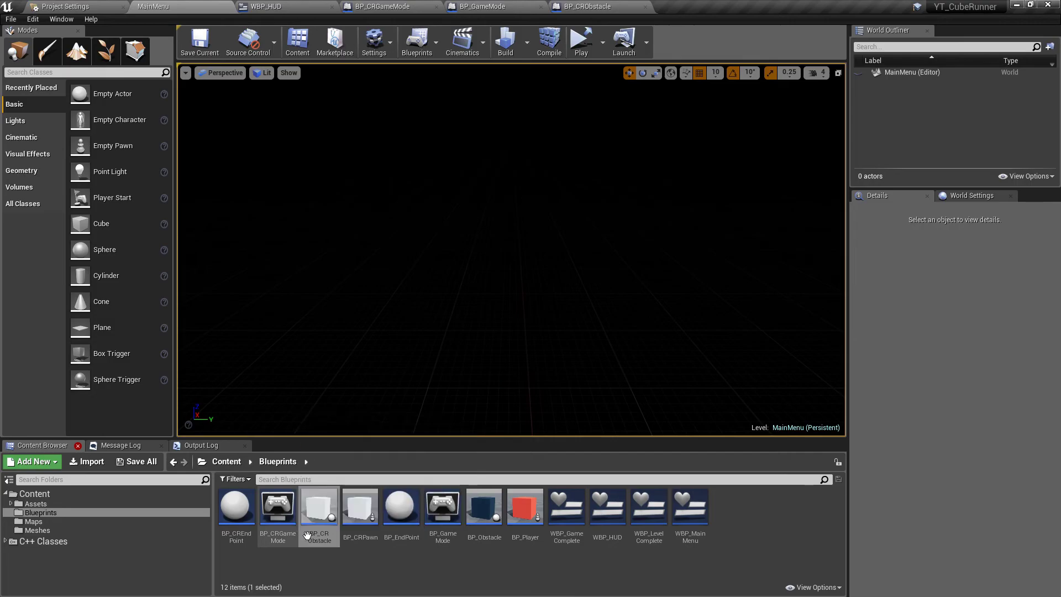
double_click(277, 506)
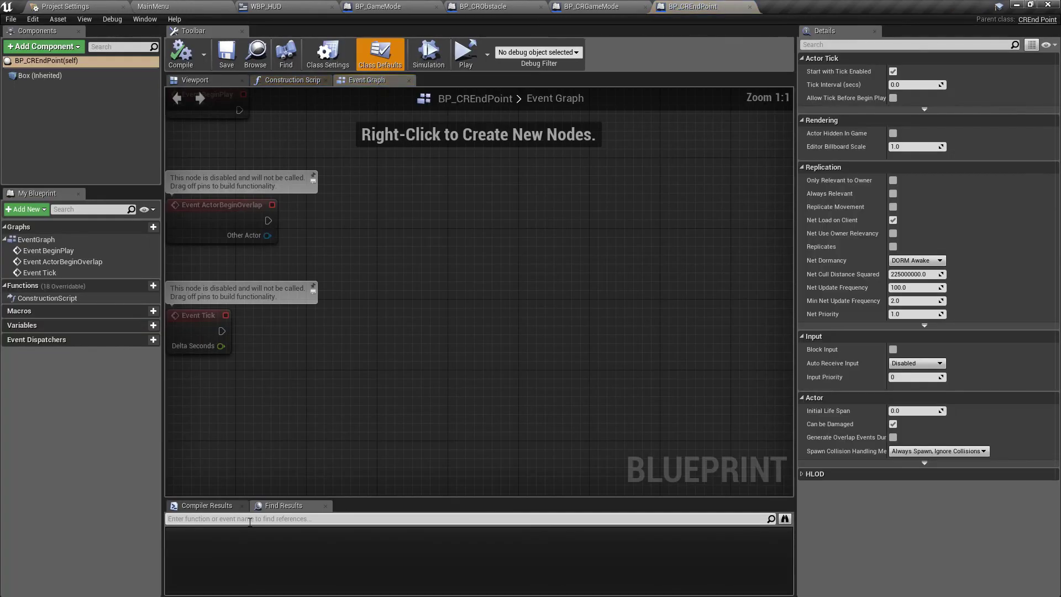
mouse_move(105, 67)
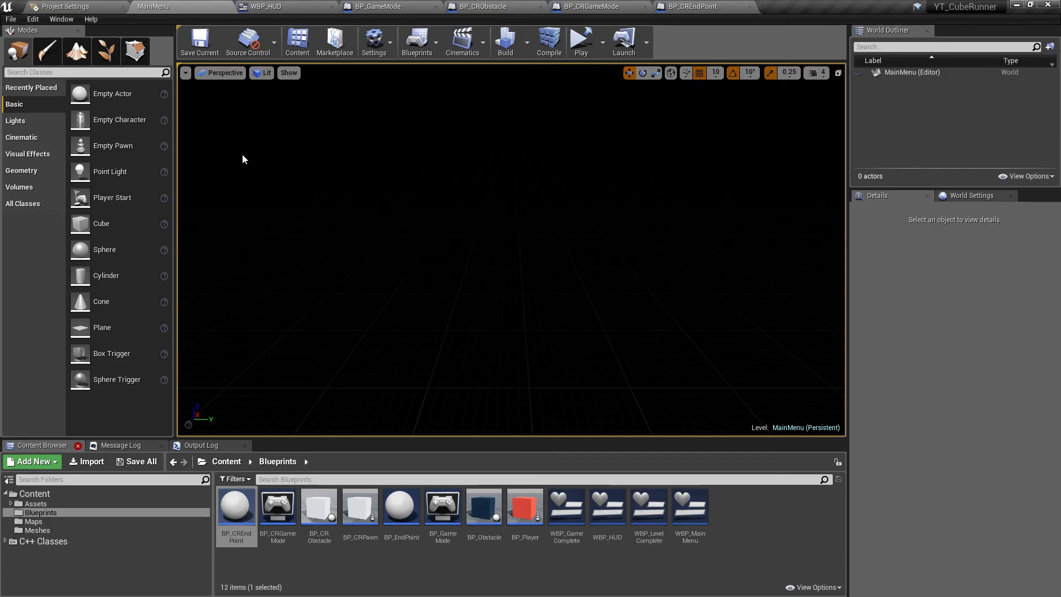
mouse_move(470, 401)
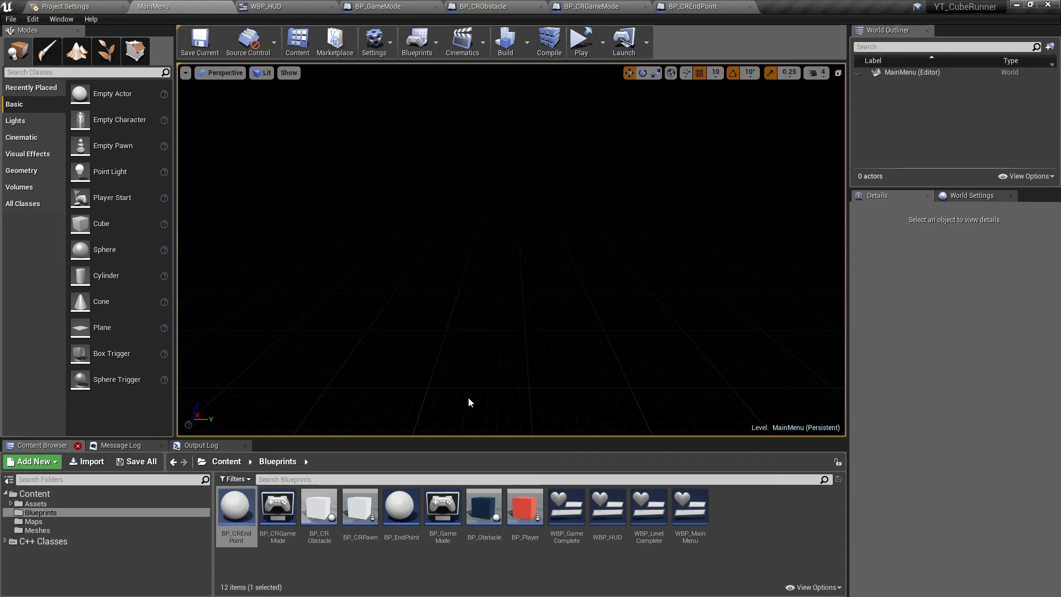
mouse_move(637, 565)
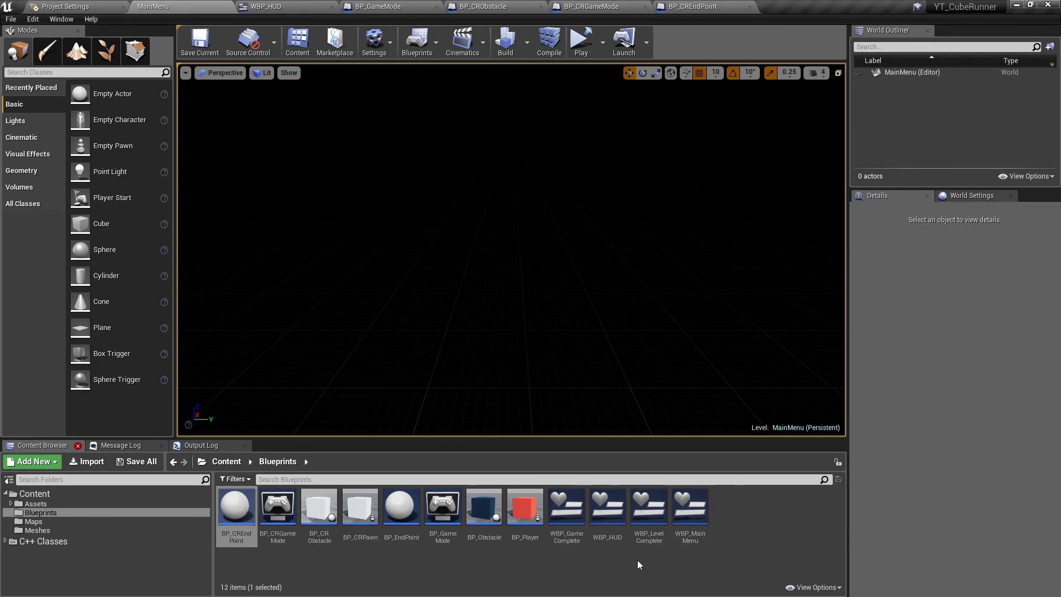
mouse_move(694, 310)
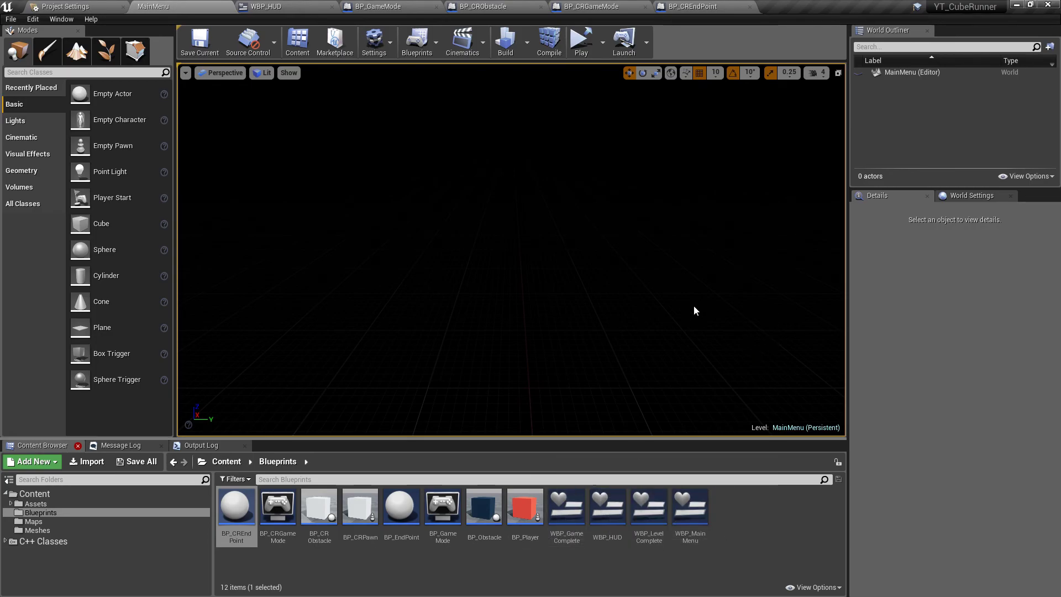
mouse_move(688, 311)
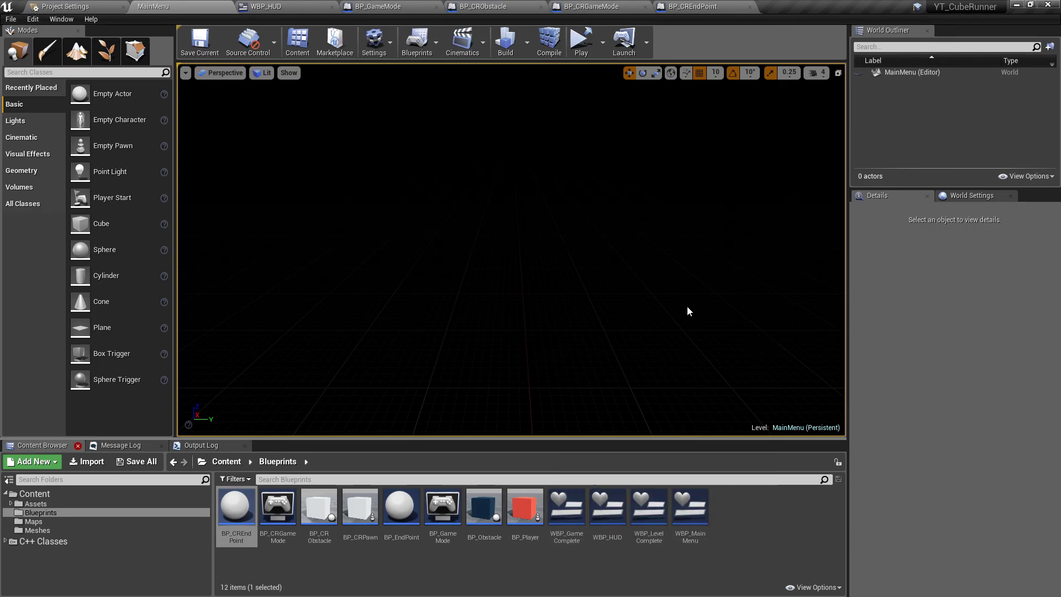
mouse_move(588, 434)
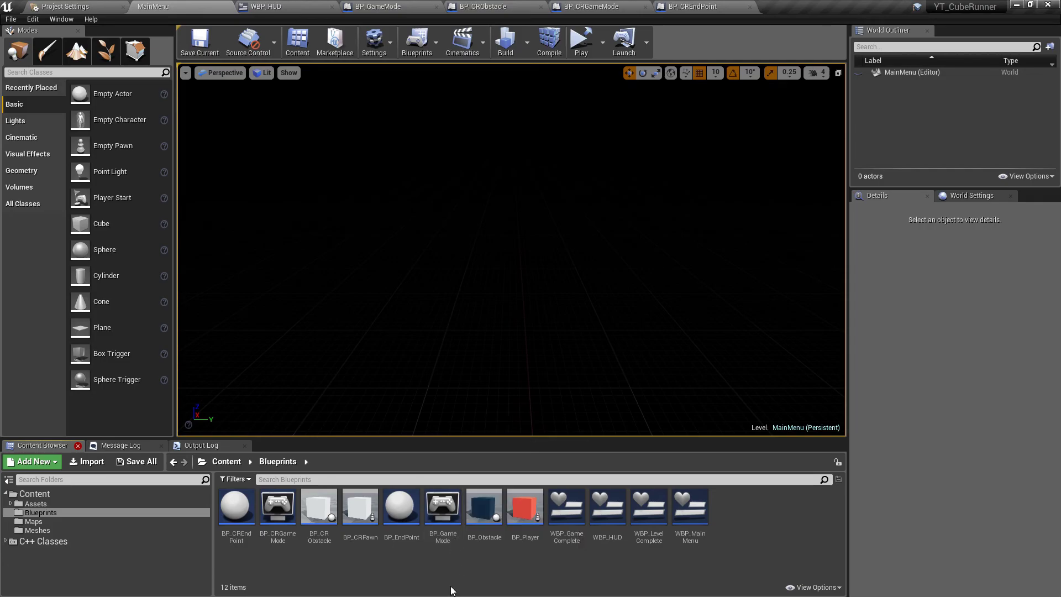
mouse_move(310, 558)
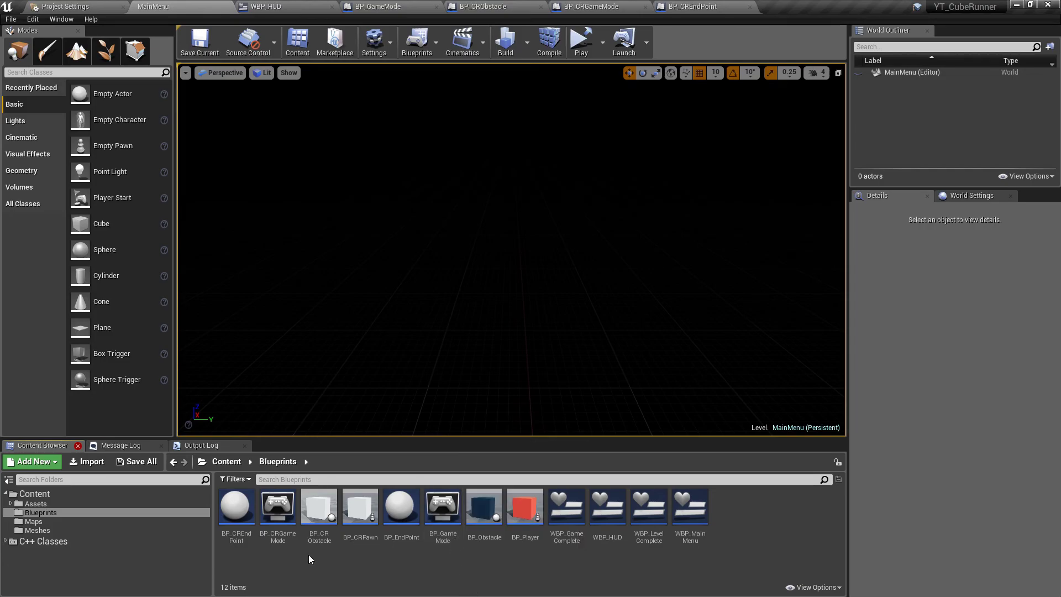
mouse_move(280, 554)
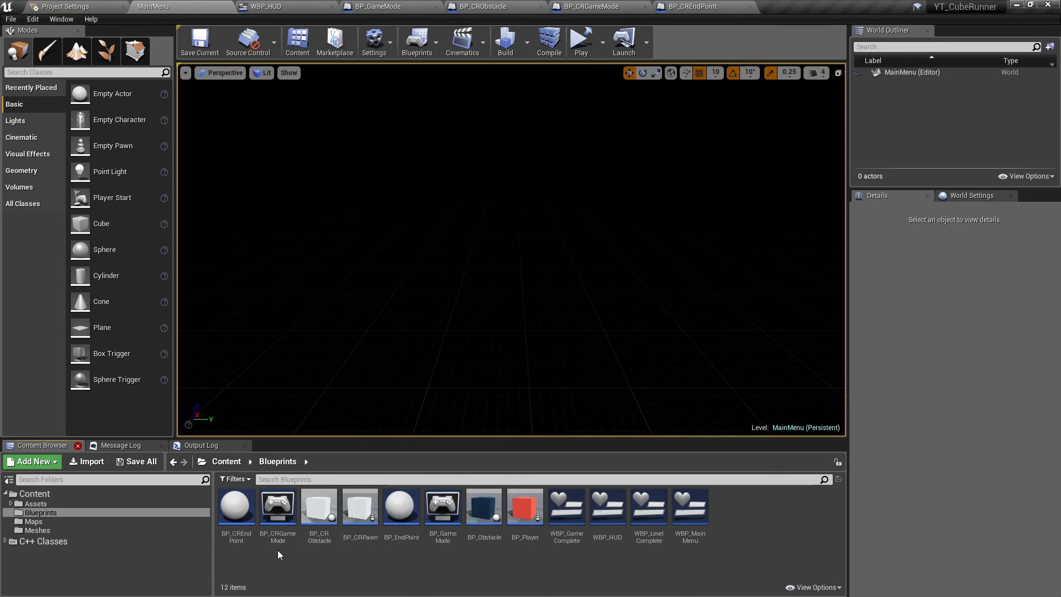
mouse_move(402, 506)
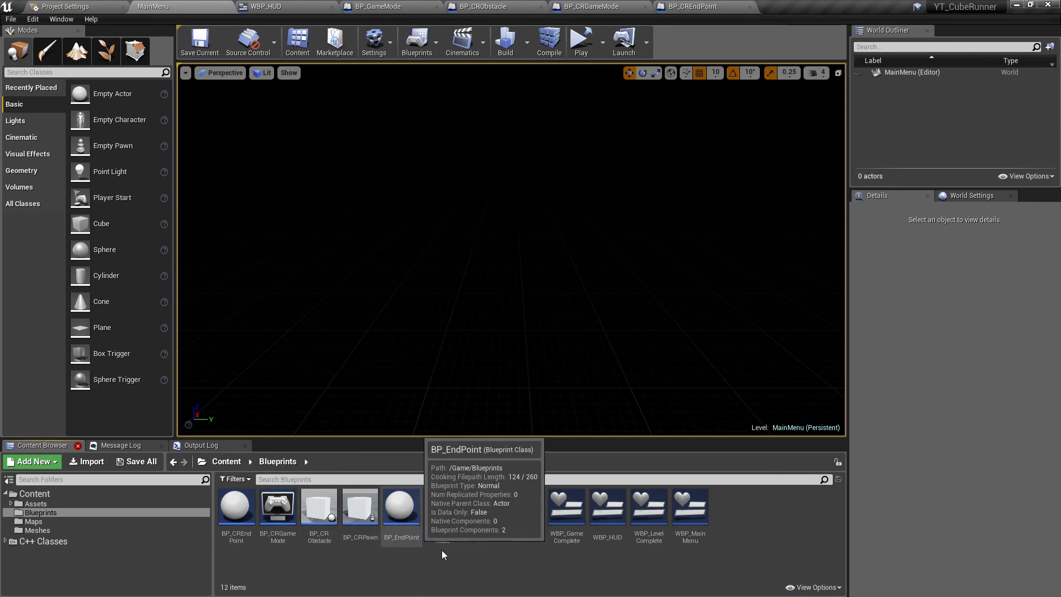
mouse_move(491, 577)
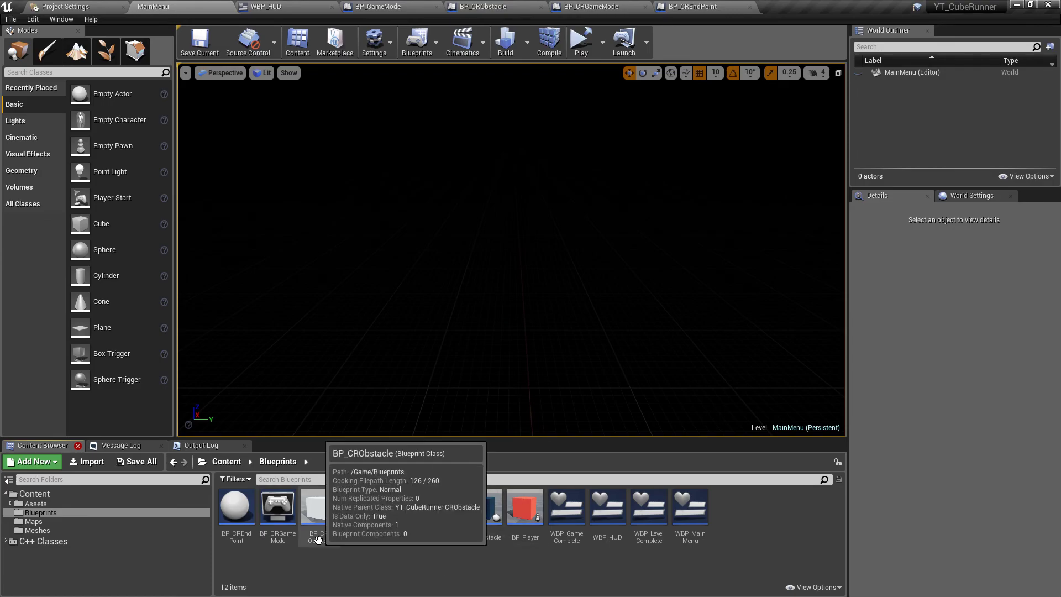
mouse_move(425, 571)
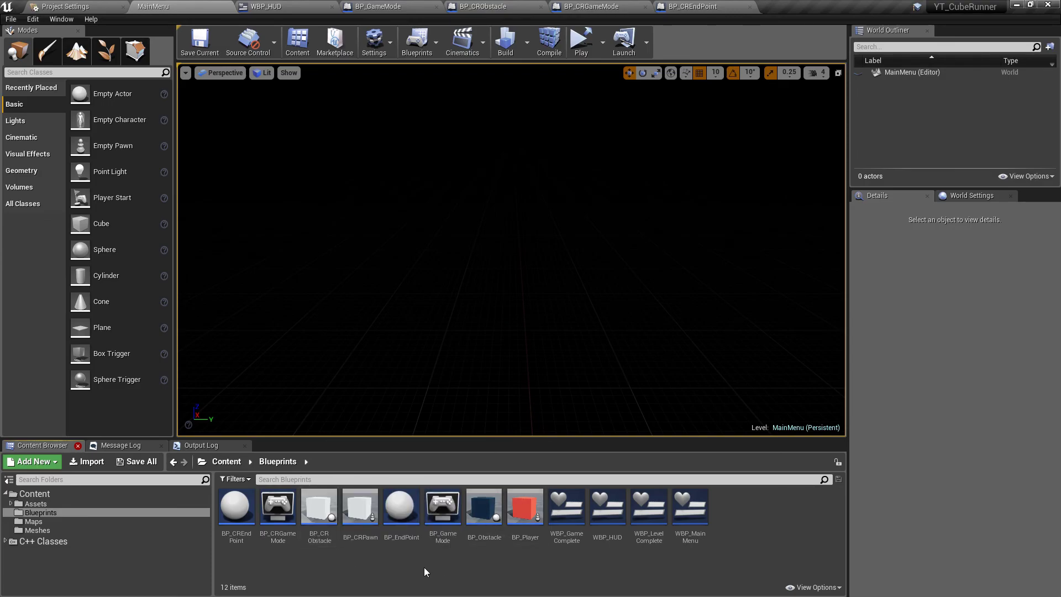
Step: Play the game in the Selected Viewport, starting on level Main1
left_click(603, 42)
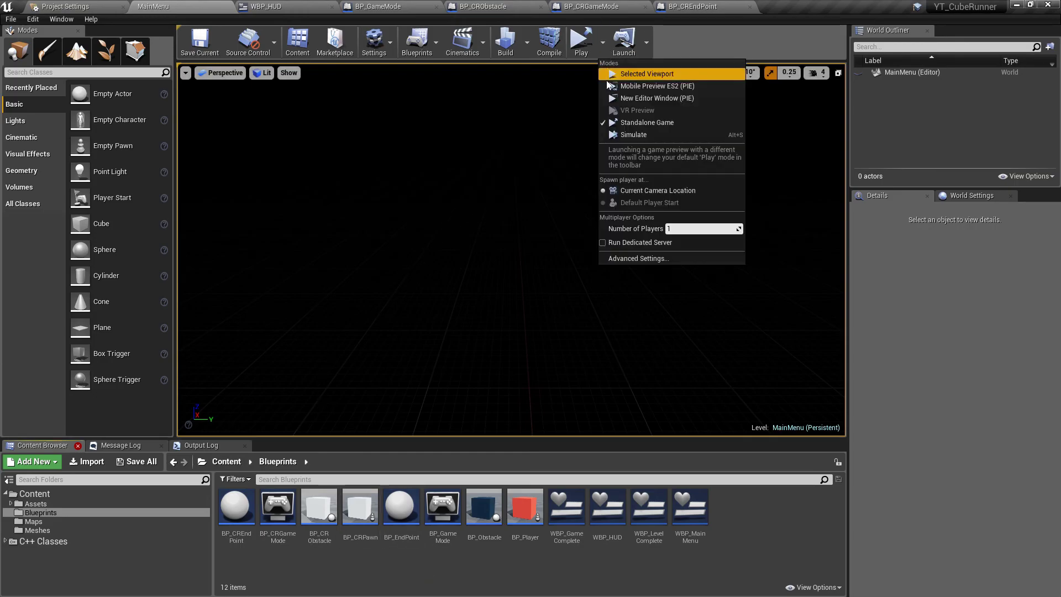
left_click(646, 73)
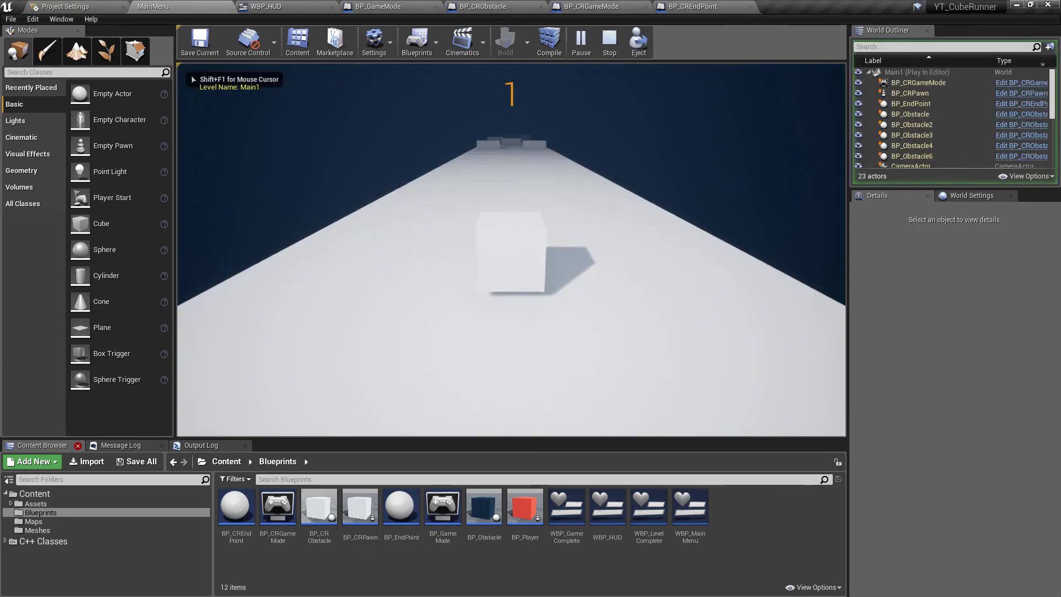